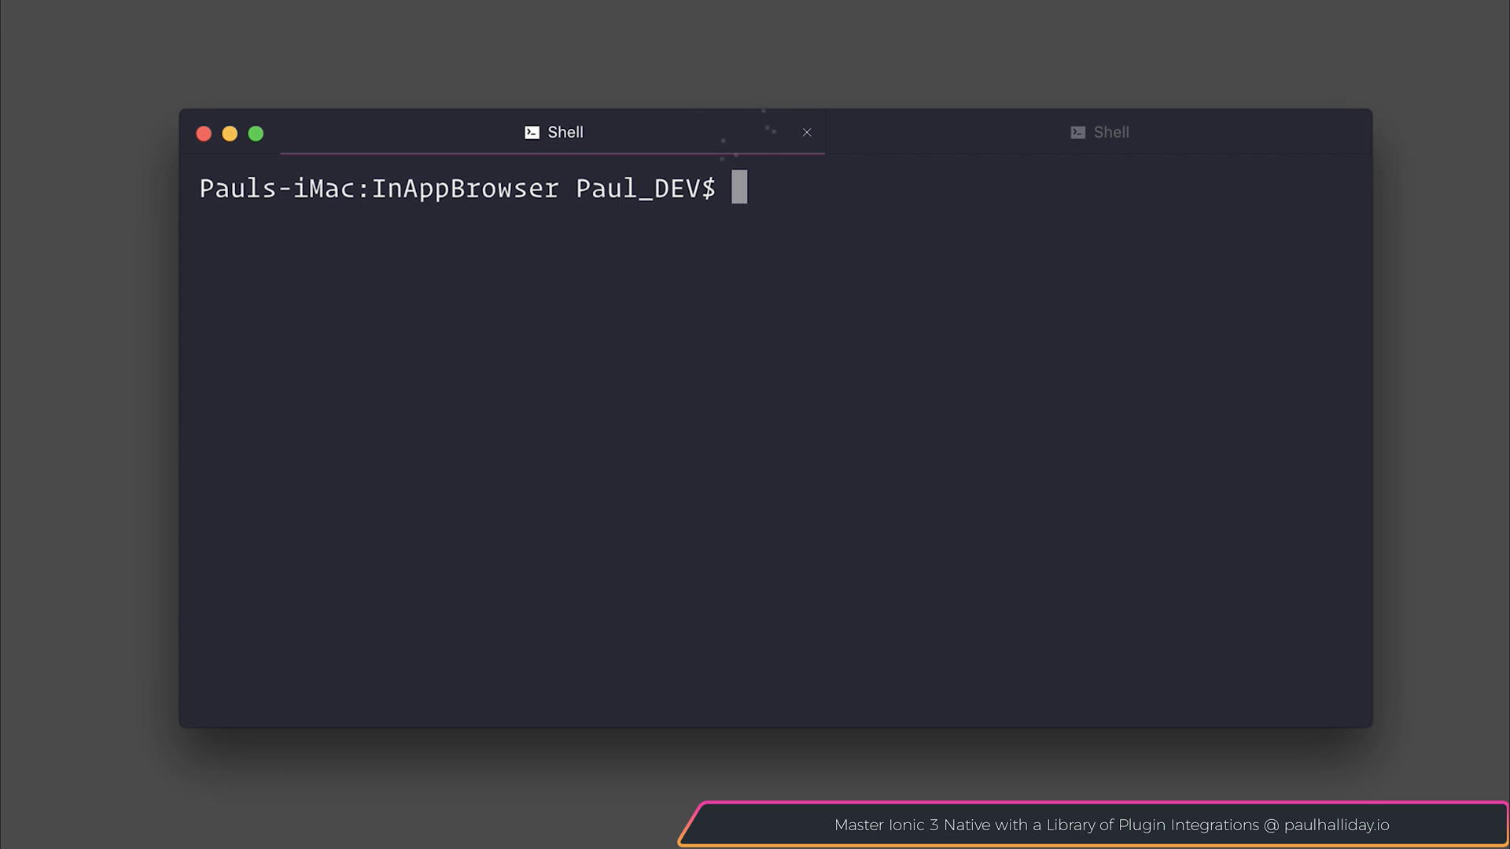
Run `ionic cordova plugin add cordova-plugin-inappbrowser` in the terminal
text(ionic cordova pl)
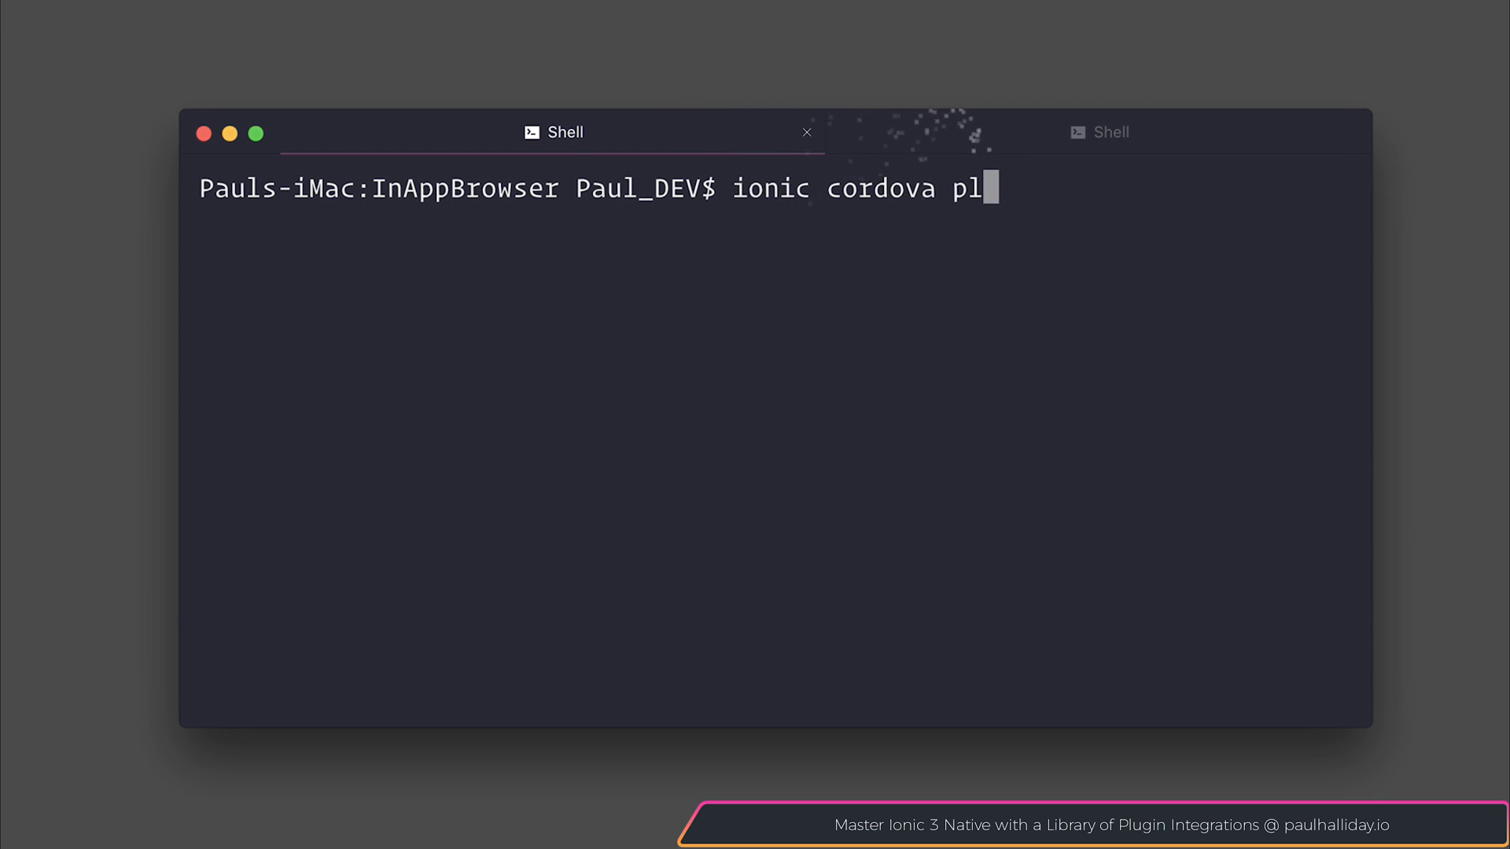
text(ugin)
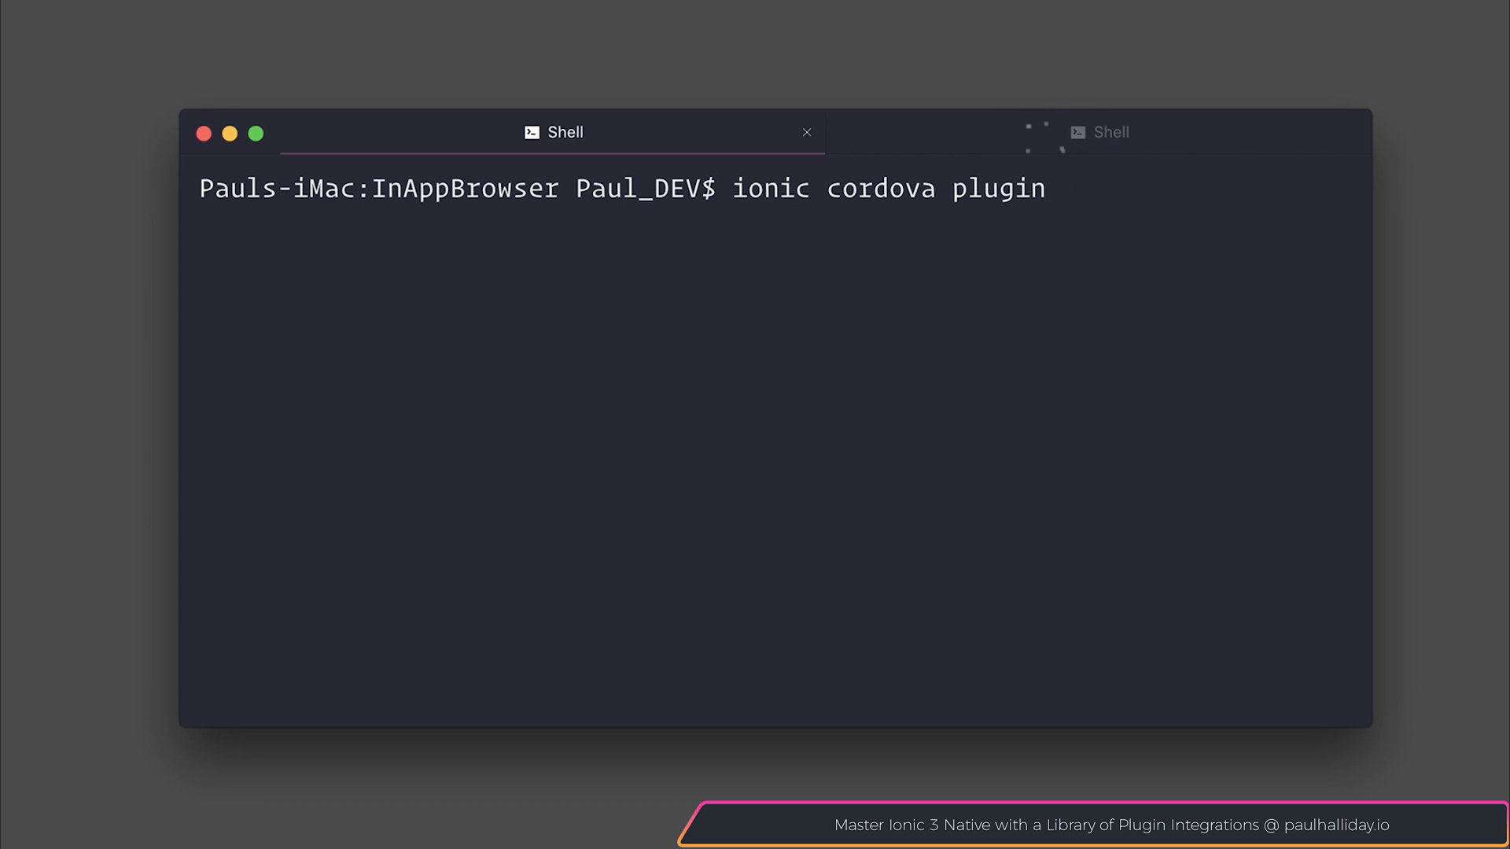
text(add cordova-pl)
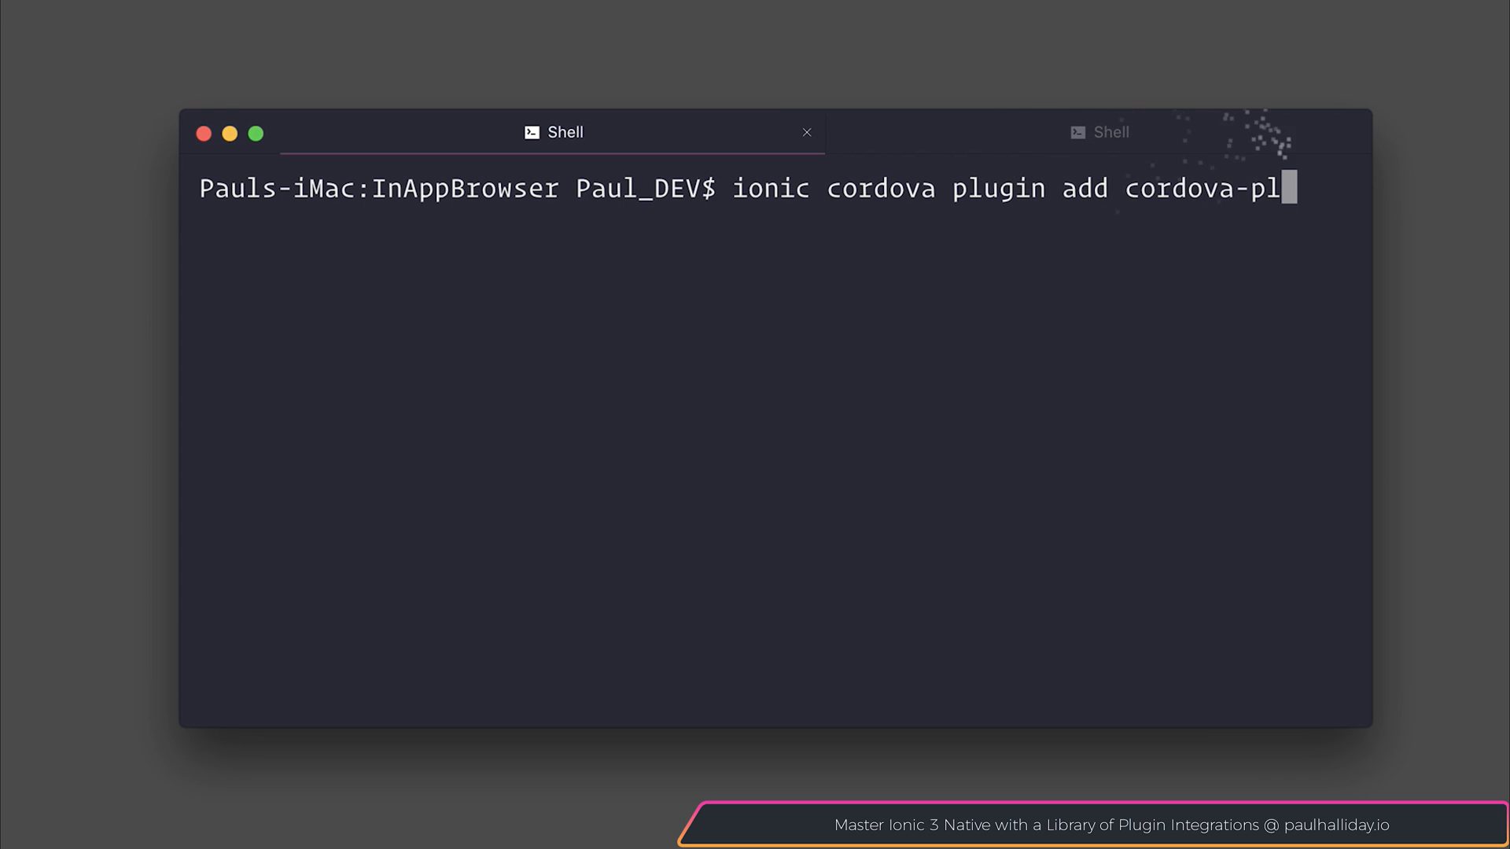
text(ugin-inap)
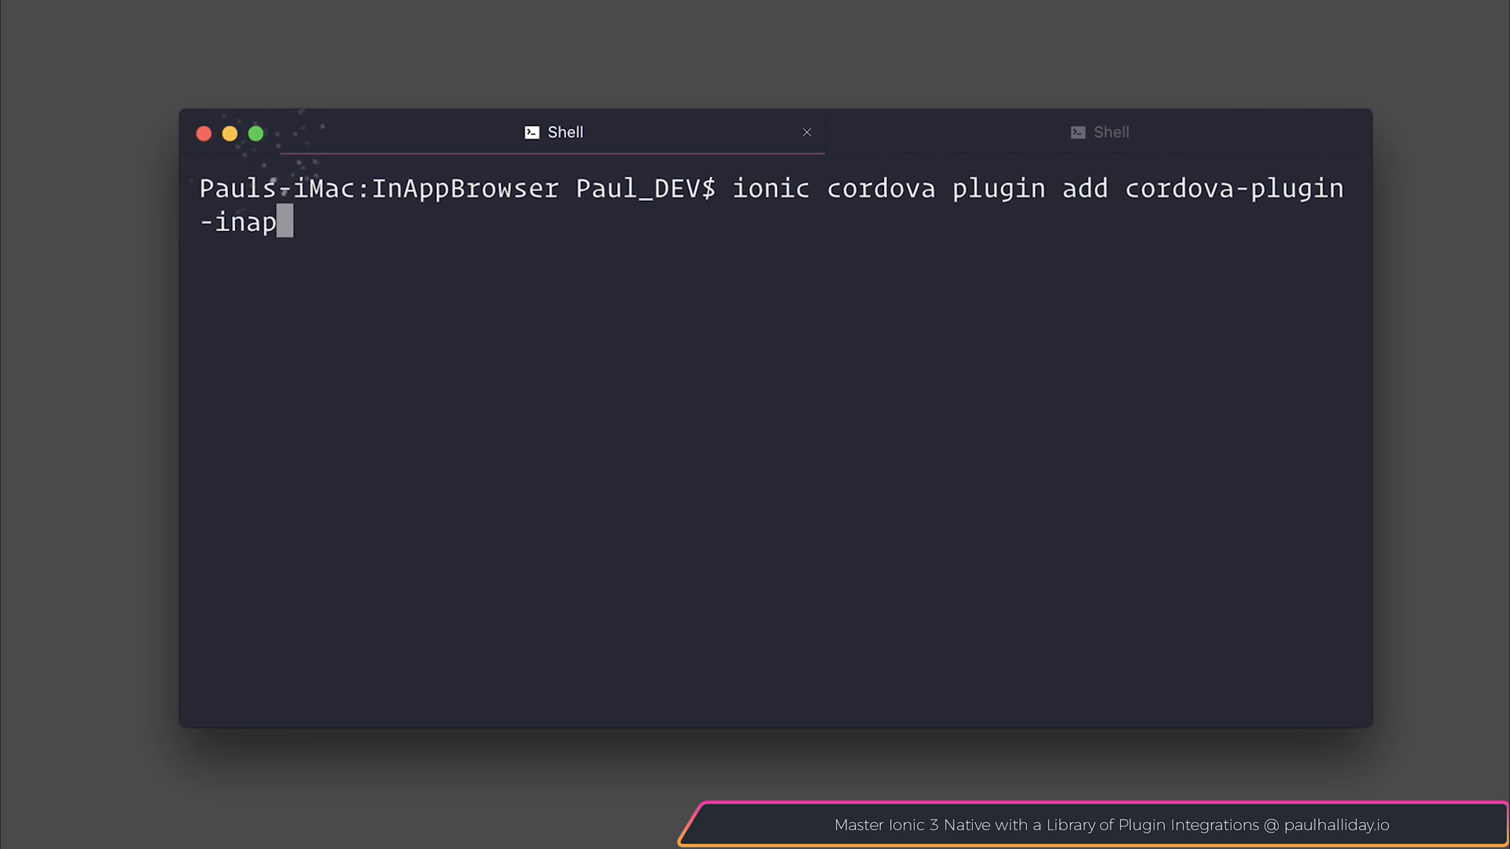
text(pbrowser)
text(npm i)
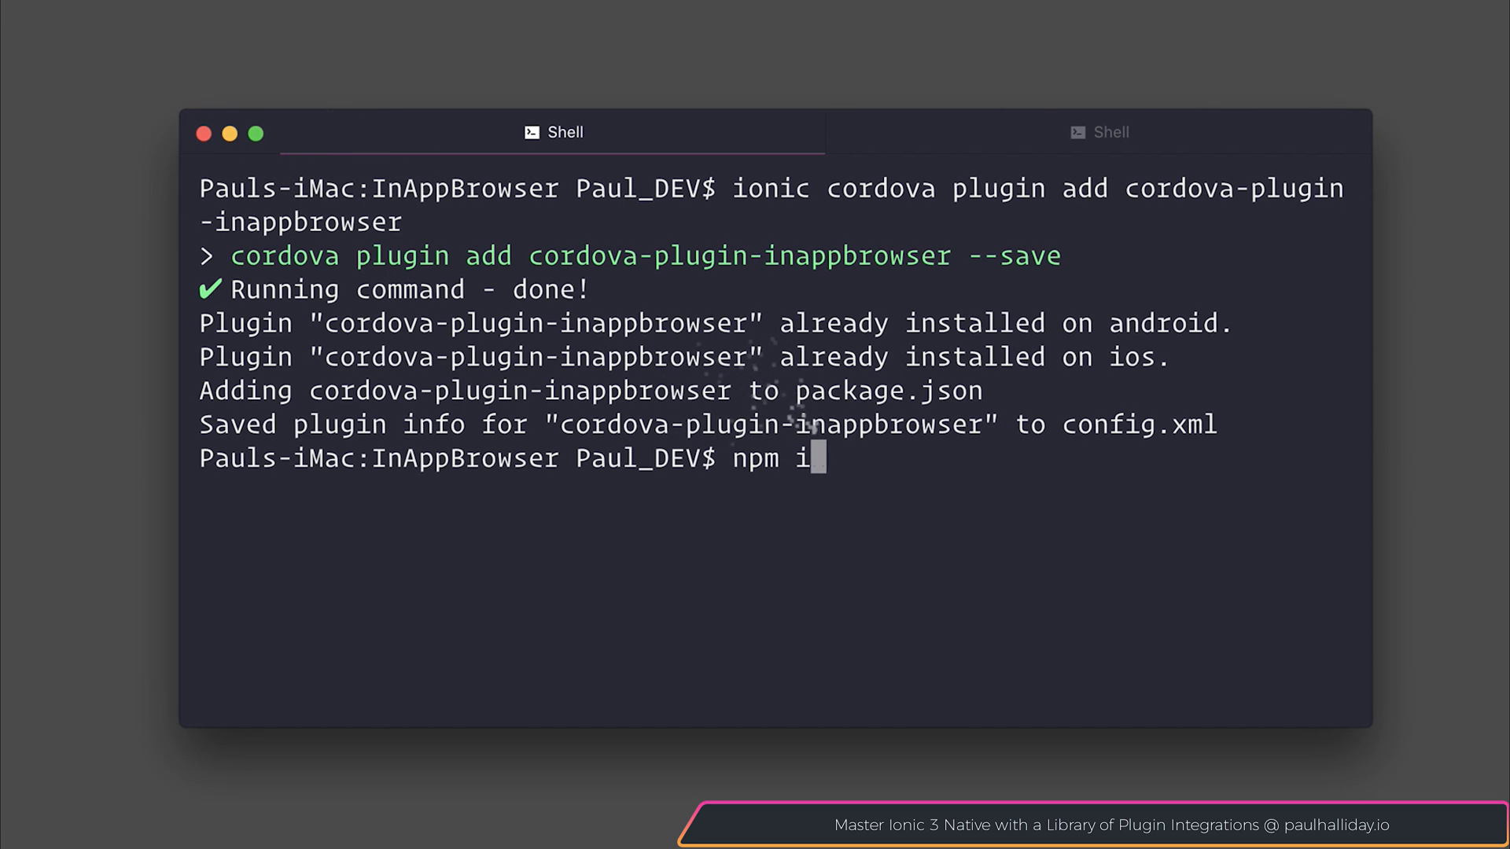
text(nstall @ionic)
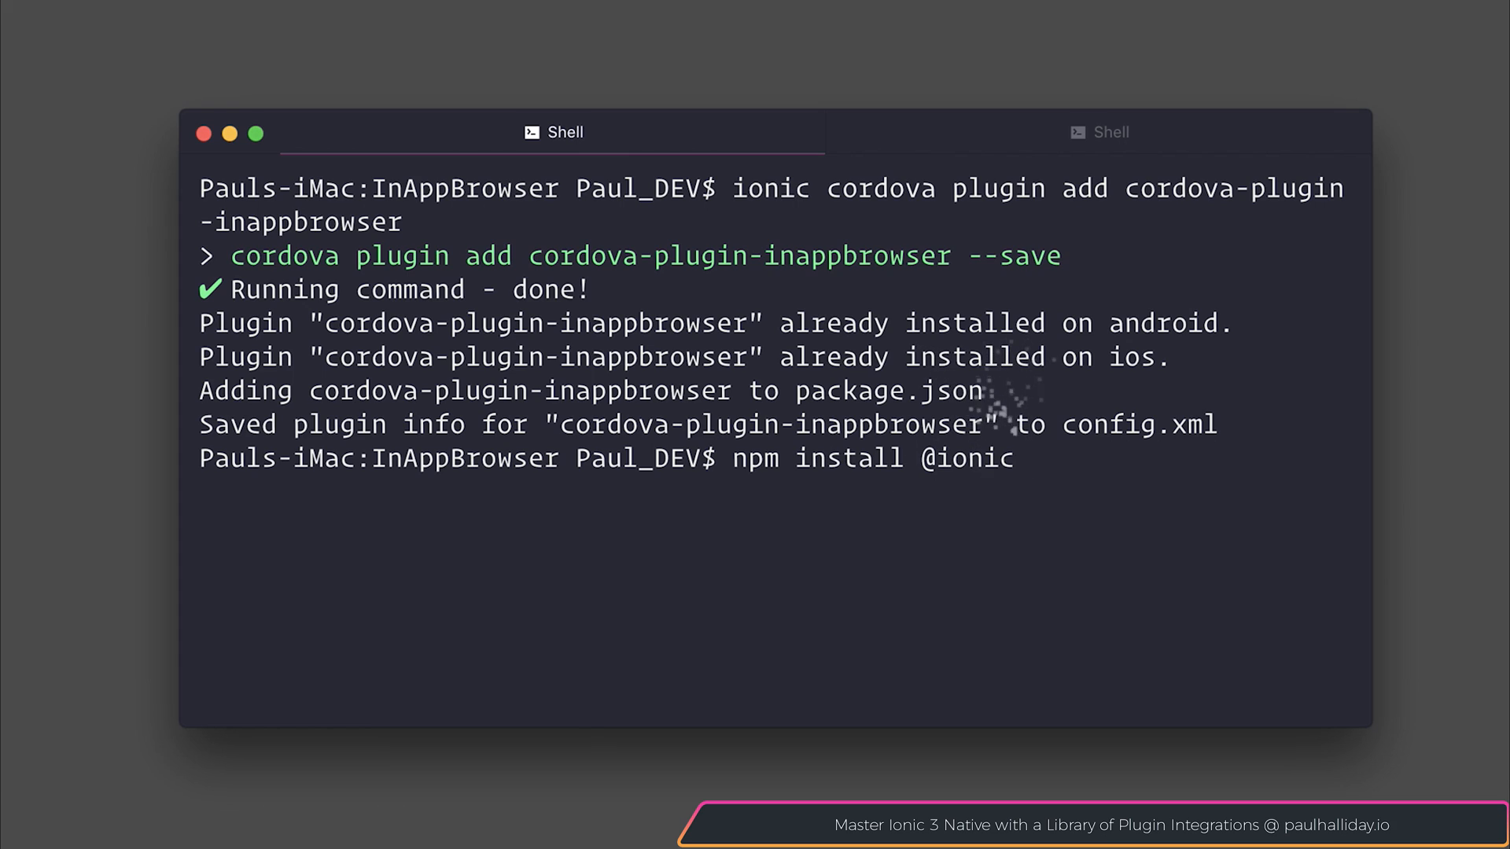
text(-)
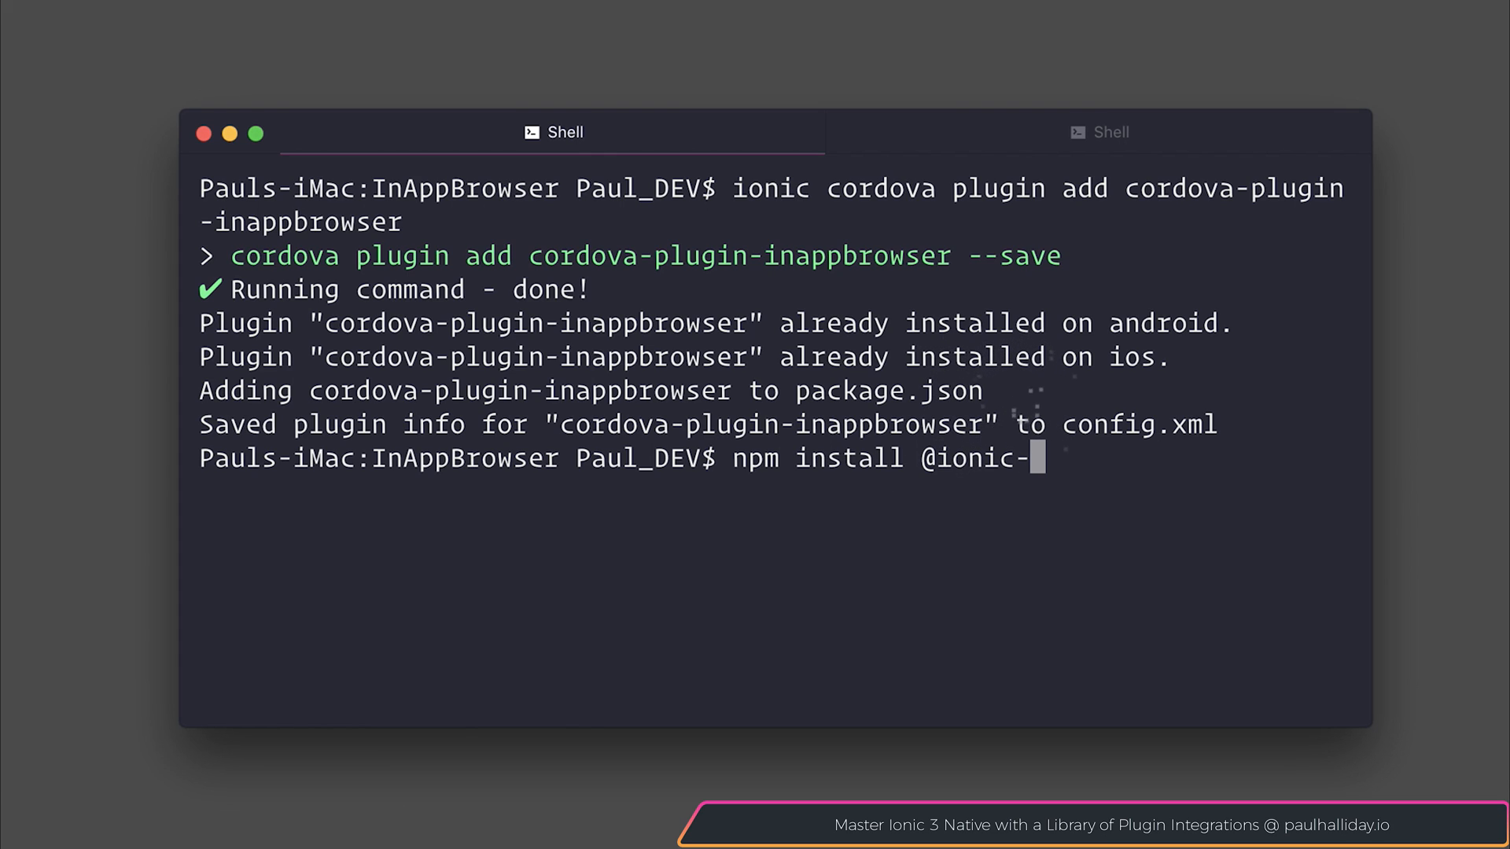
text(na)
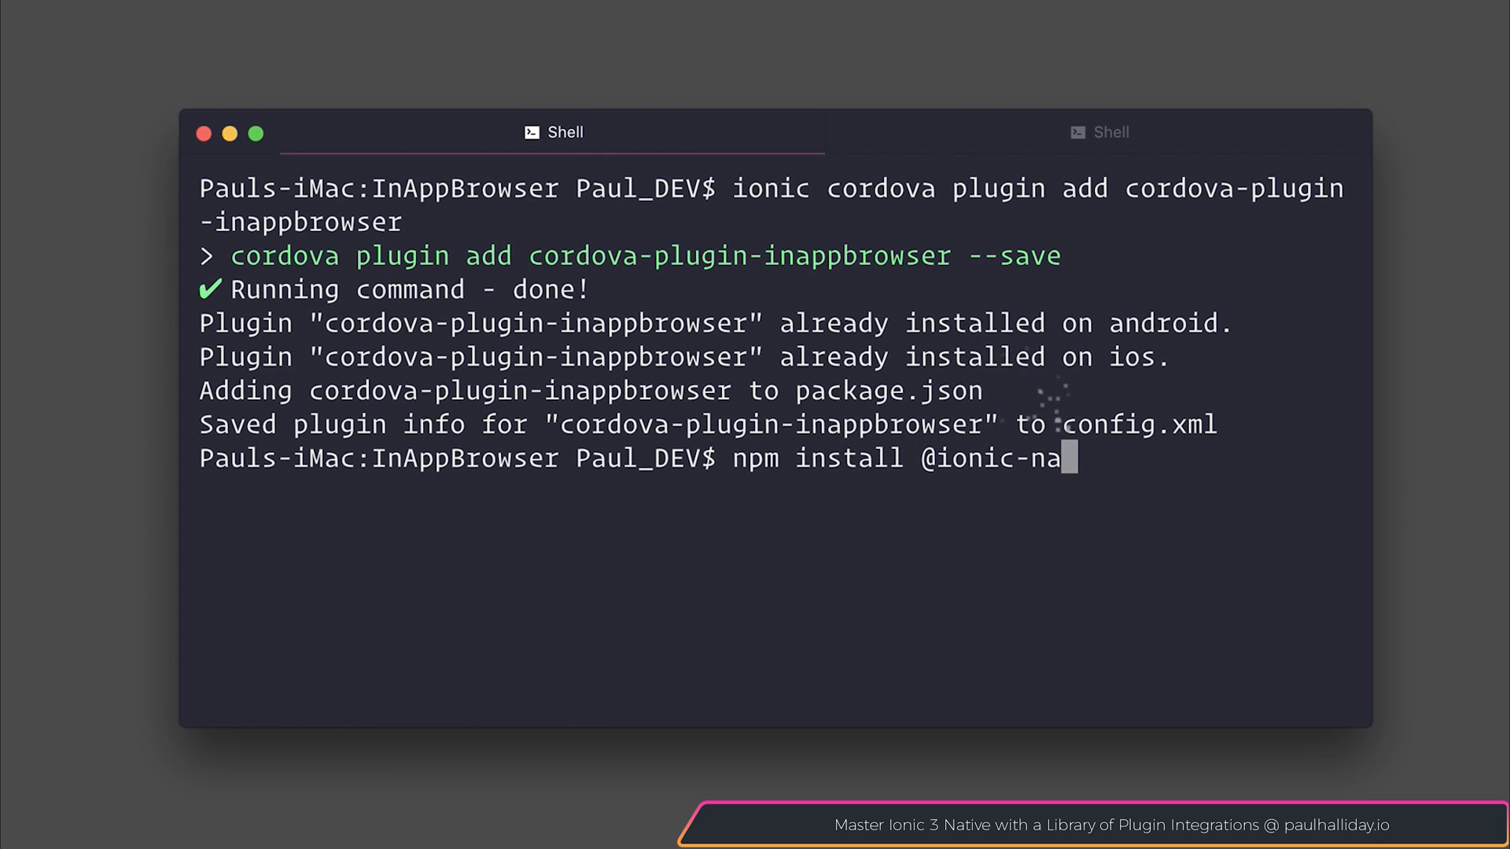
text(tive/in-app-browser)
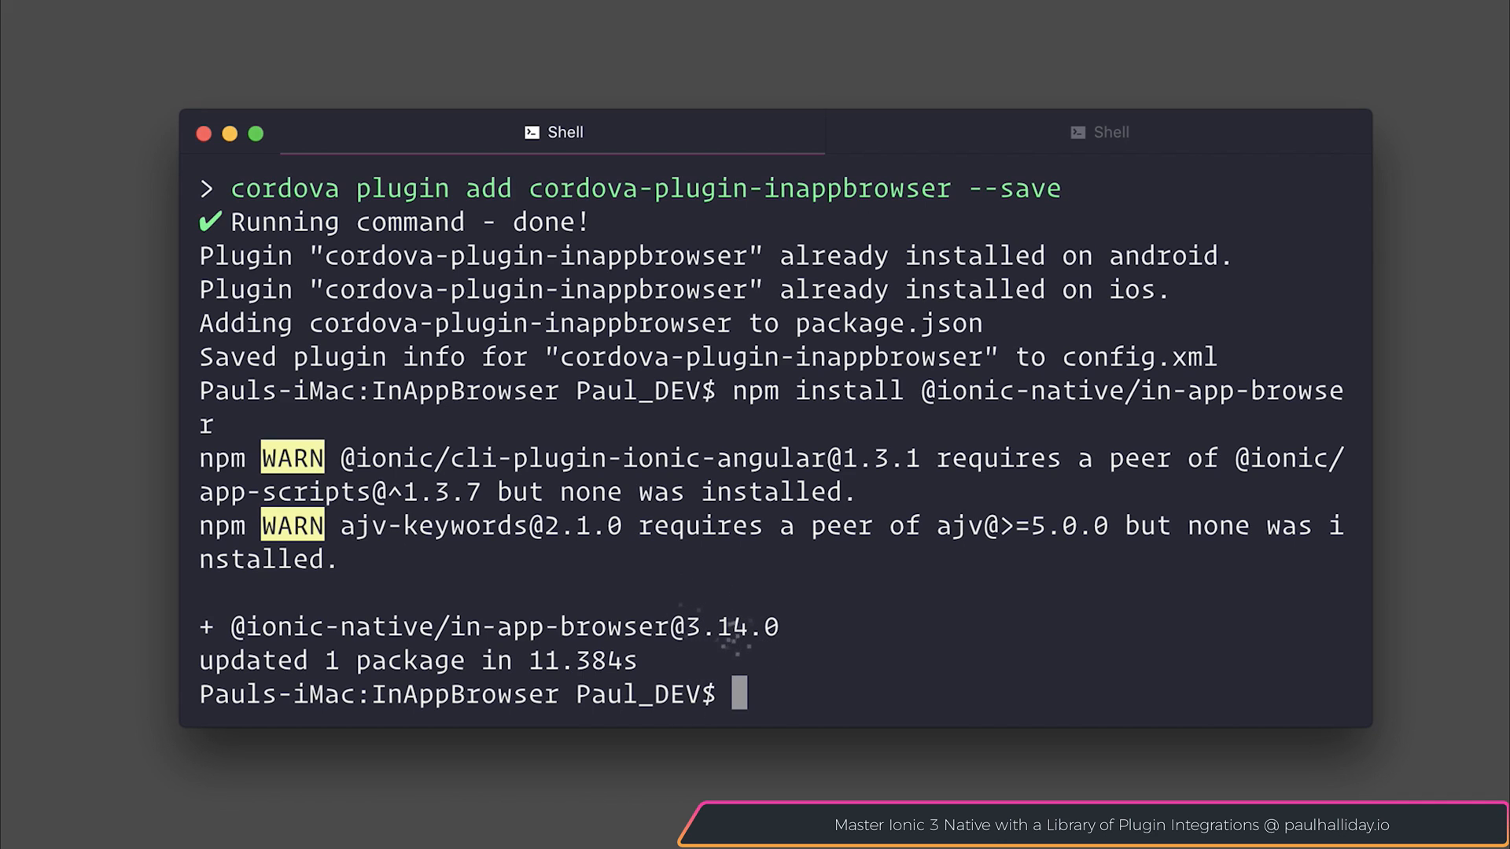
text(code-)
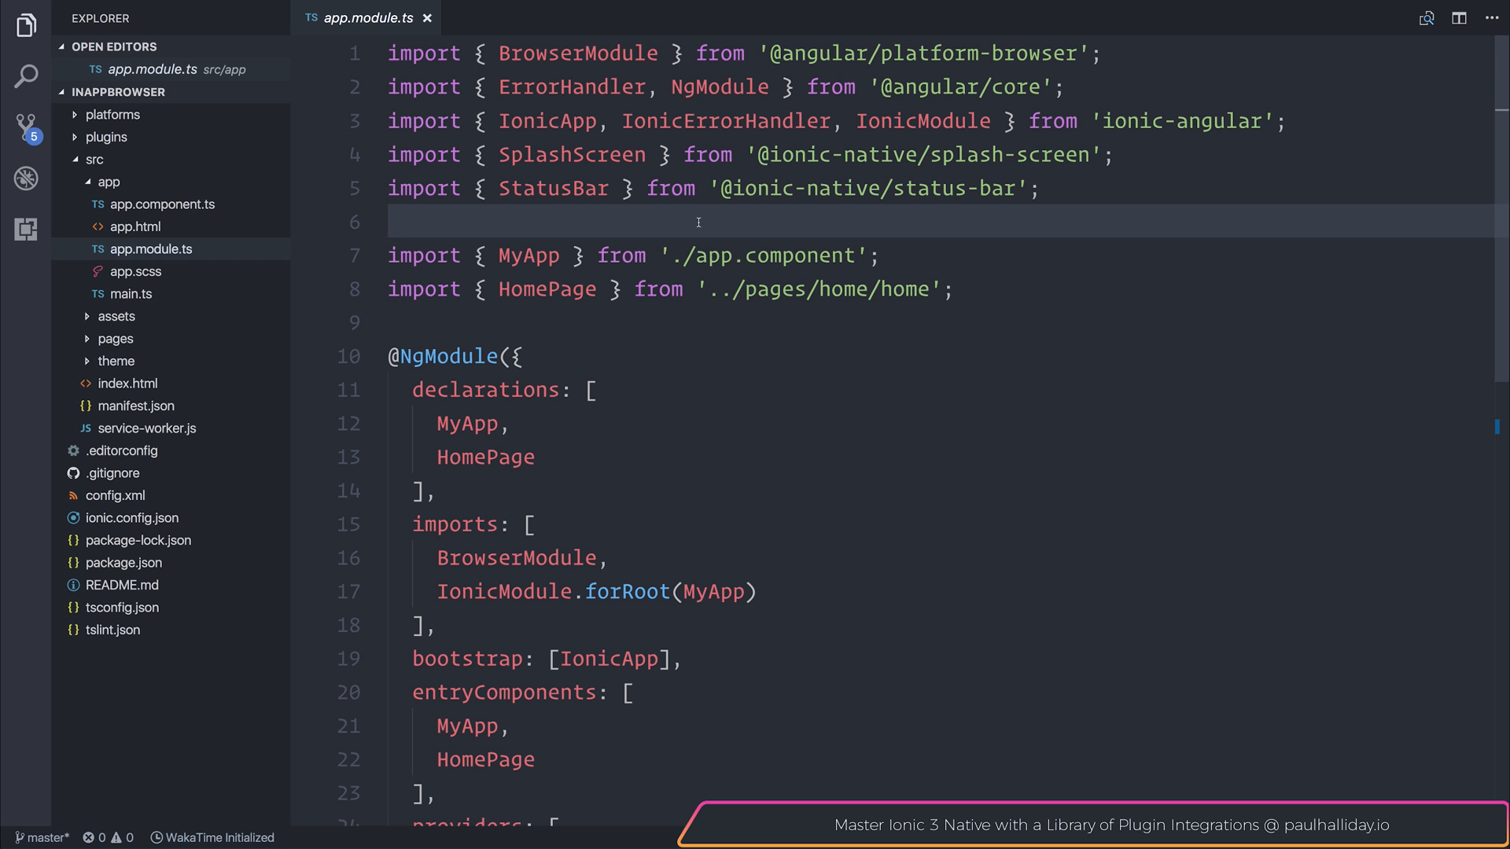
Add `import { InAppBrowser }` below the StatusBar import in app.module.ts
key(Enter)
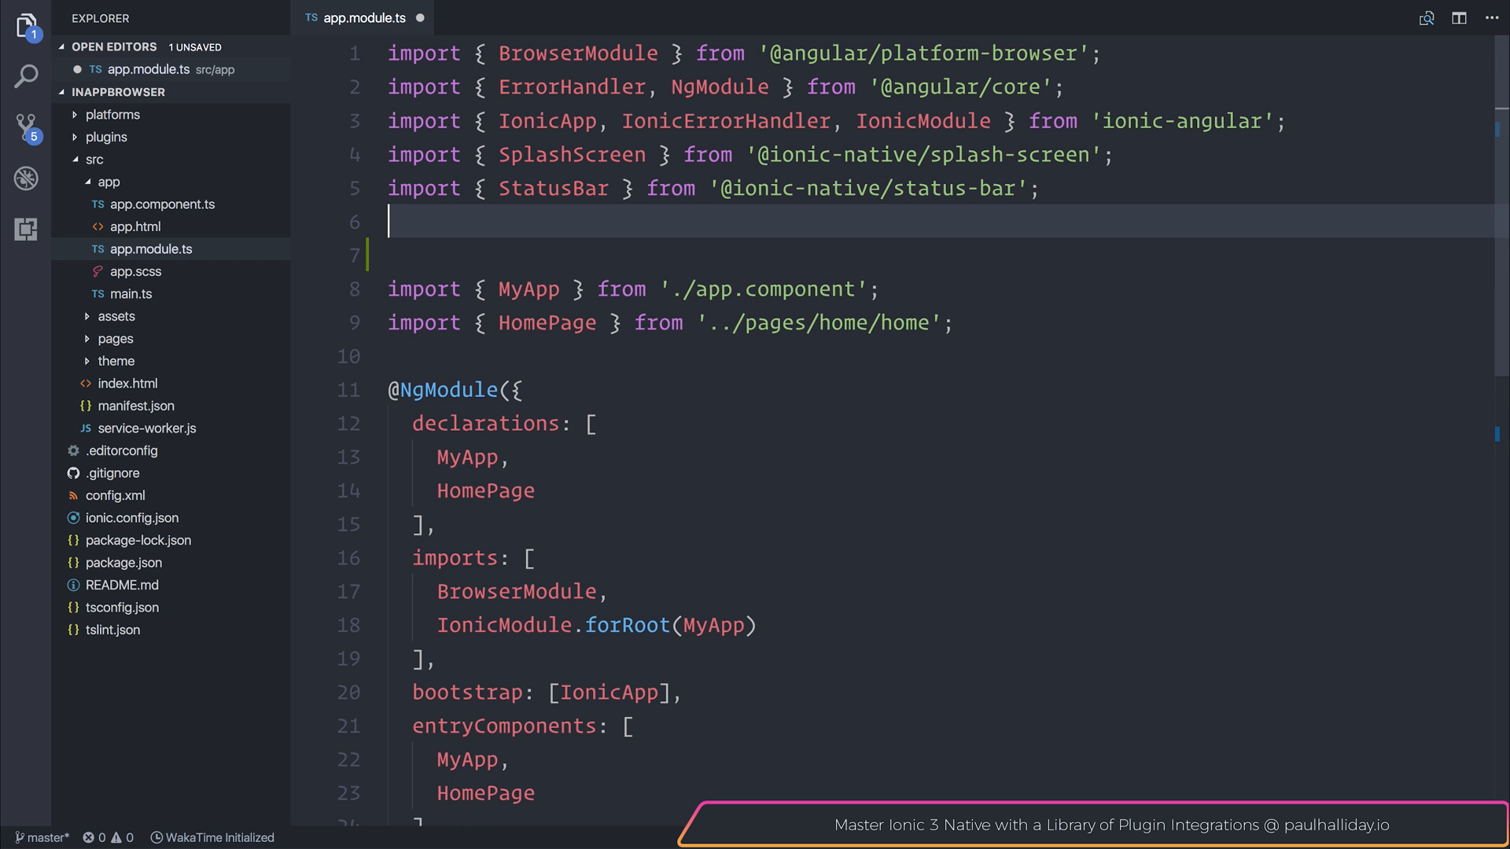
text(import {})
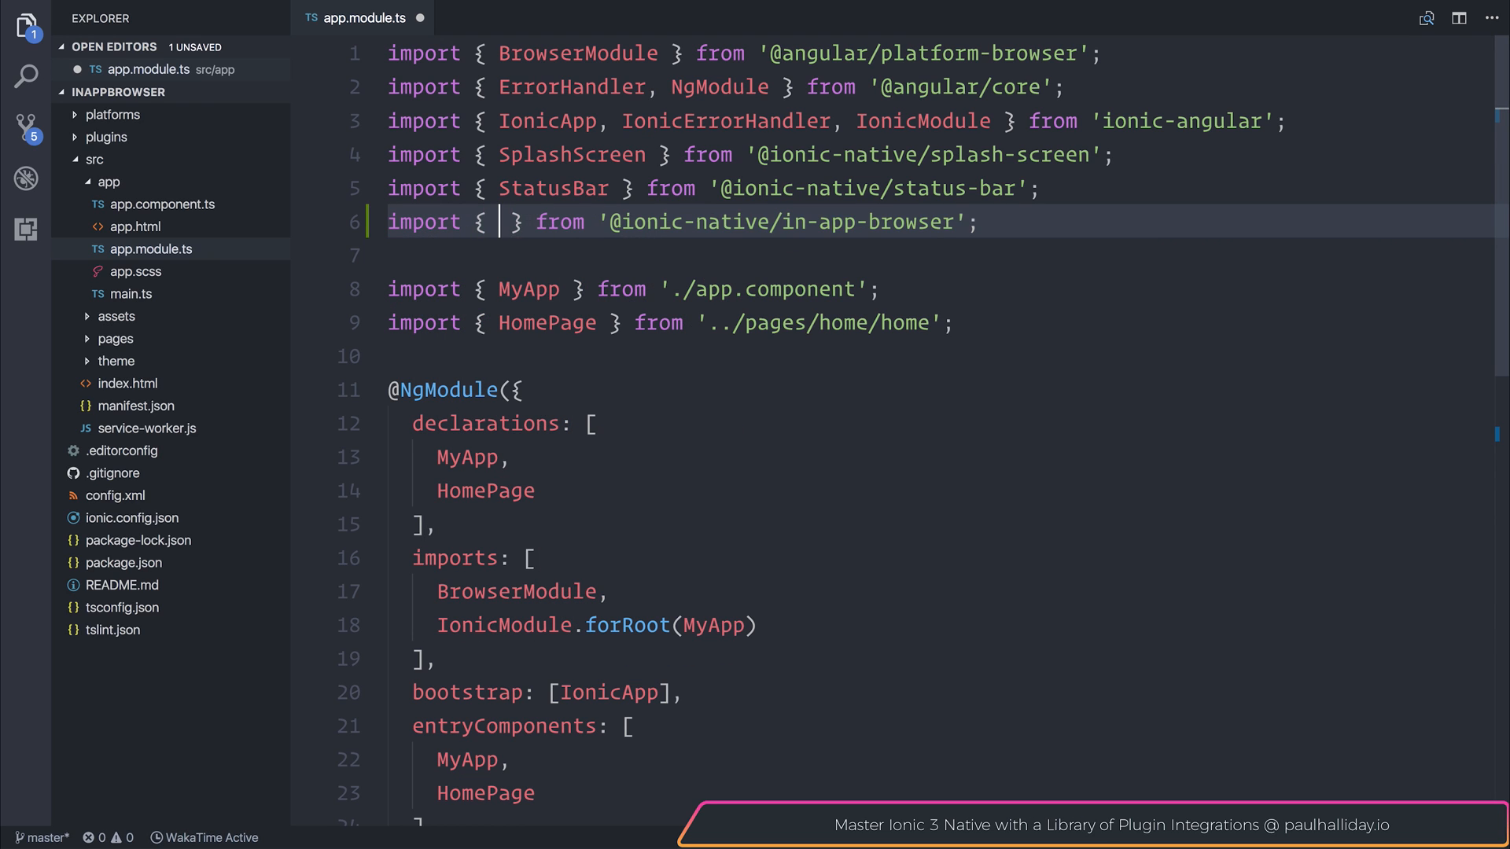
text(InAppBrowser)
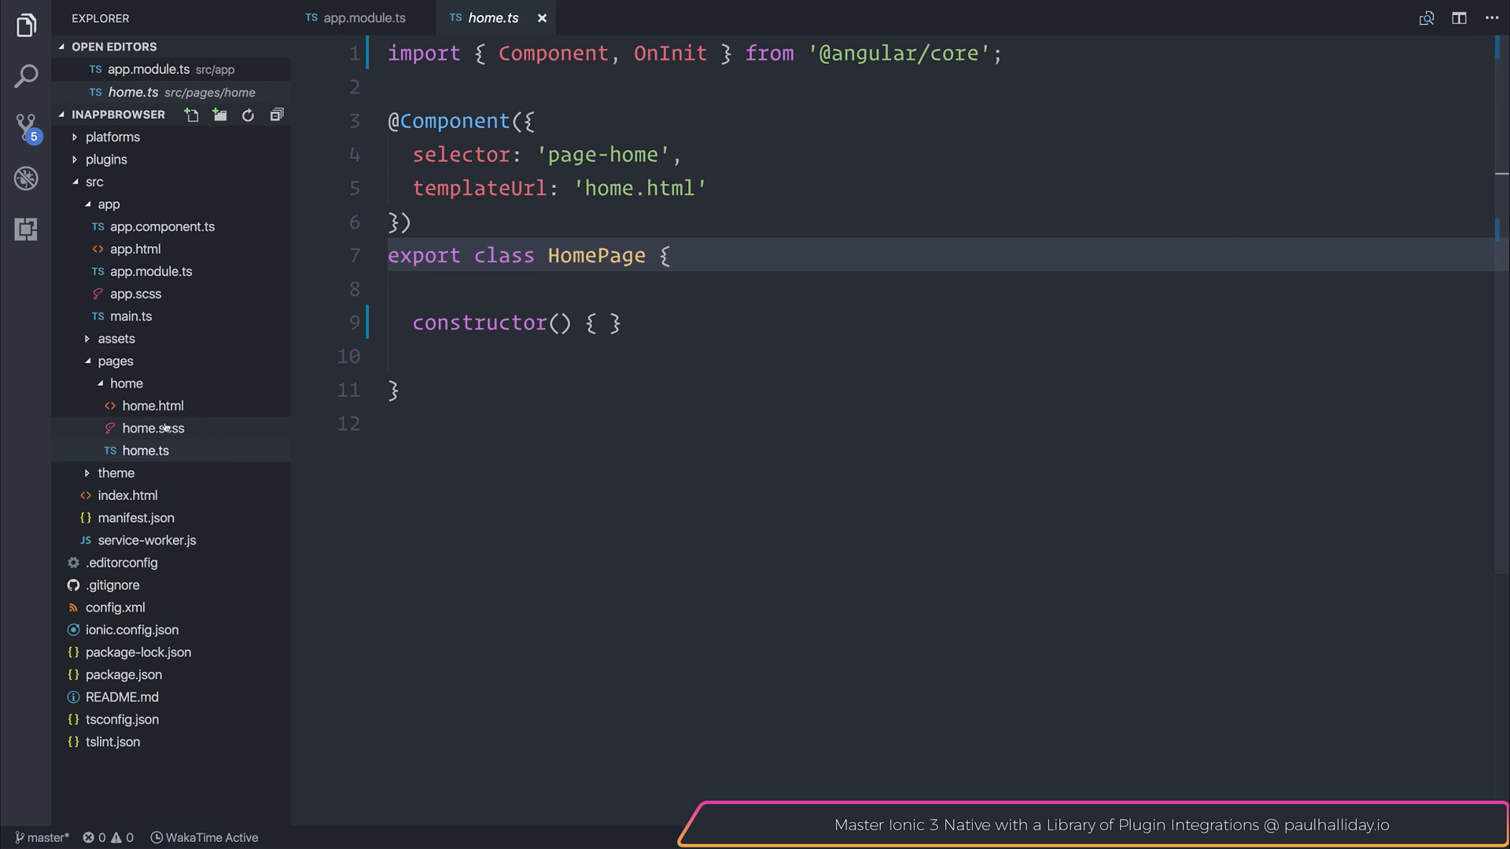
Inject `private inAppBrowser: InAppBrowser` into the HomePage constructor and save home.ts
double_click(594, 255)
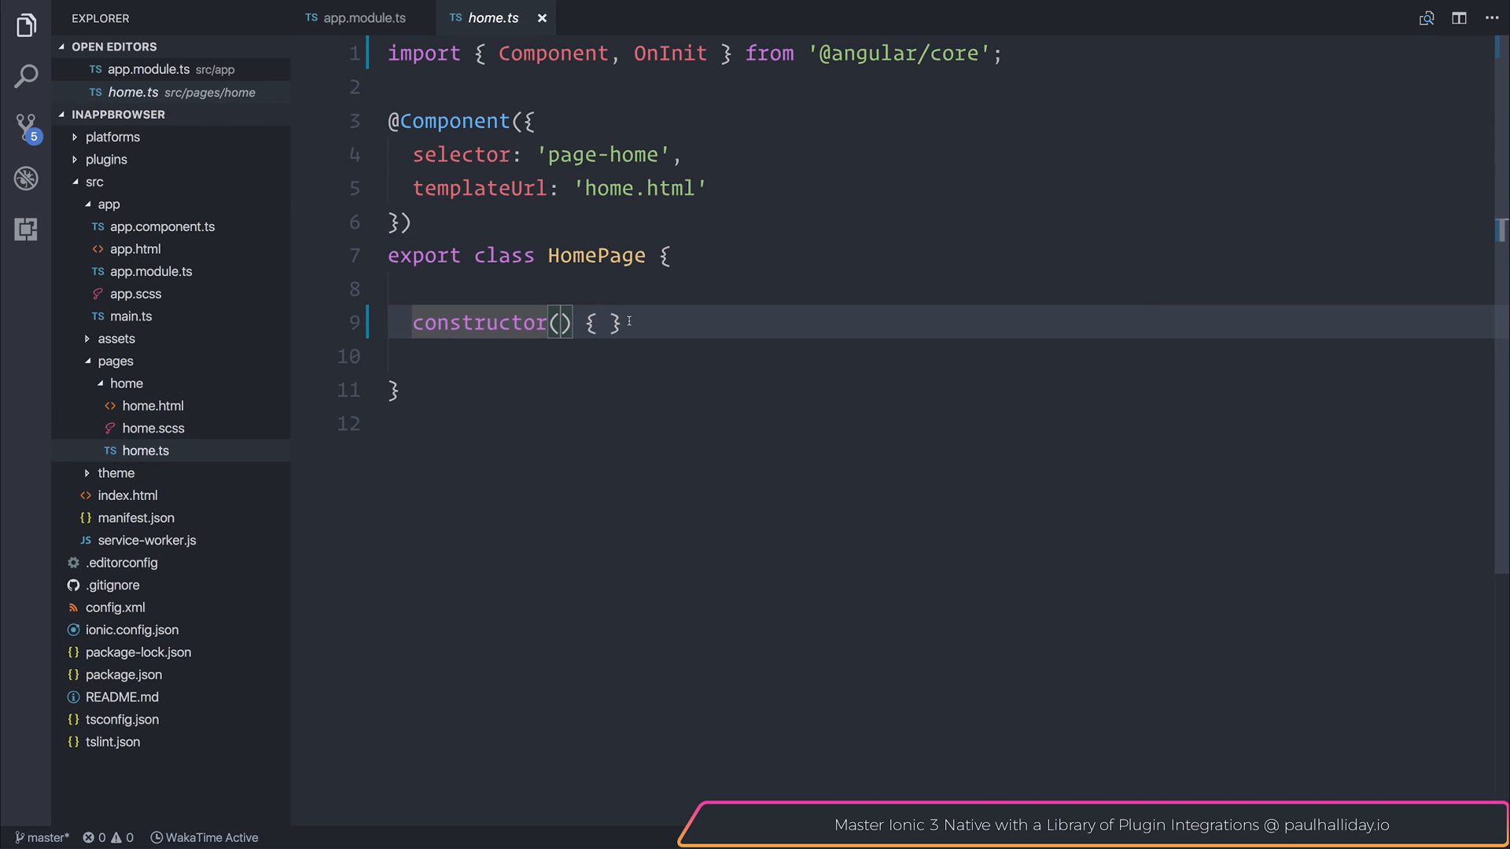
text(private i)
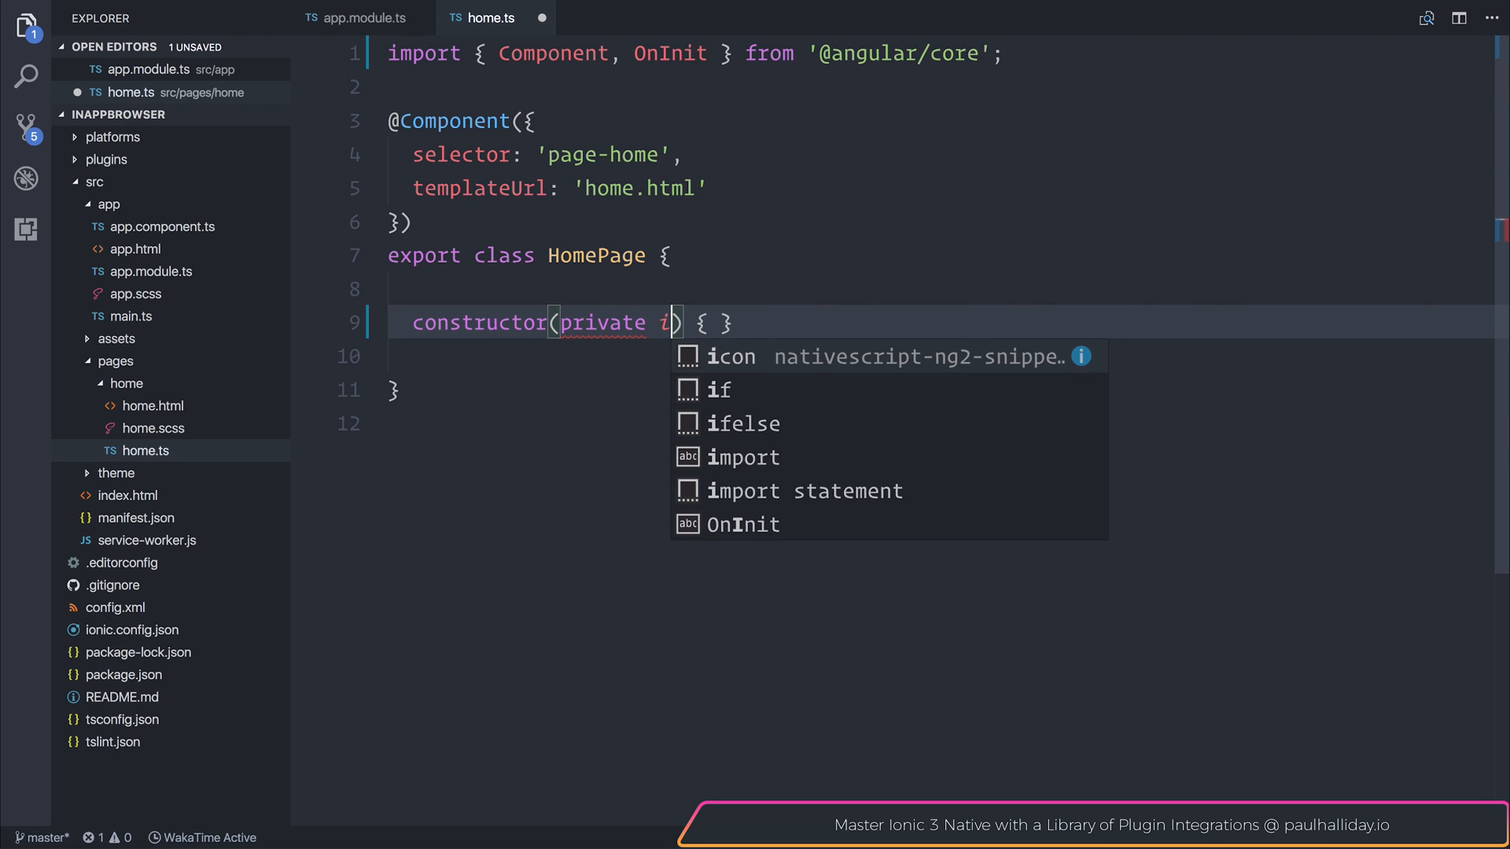
text(nAppBrowse)
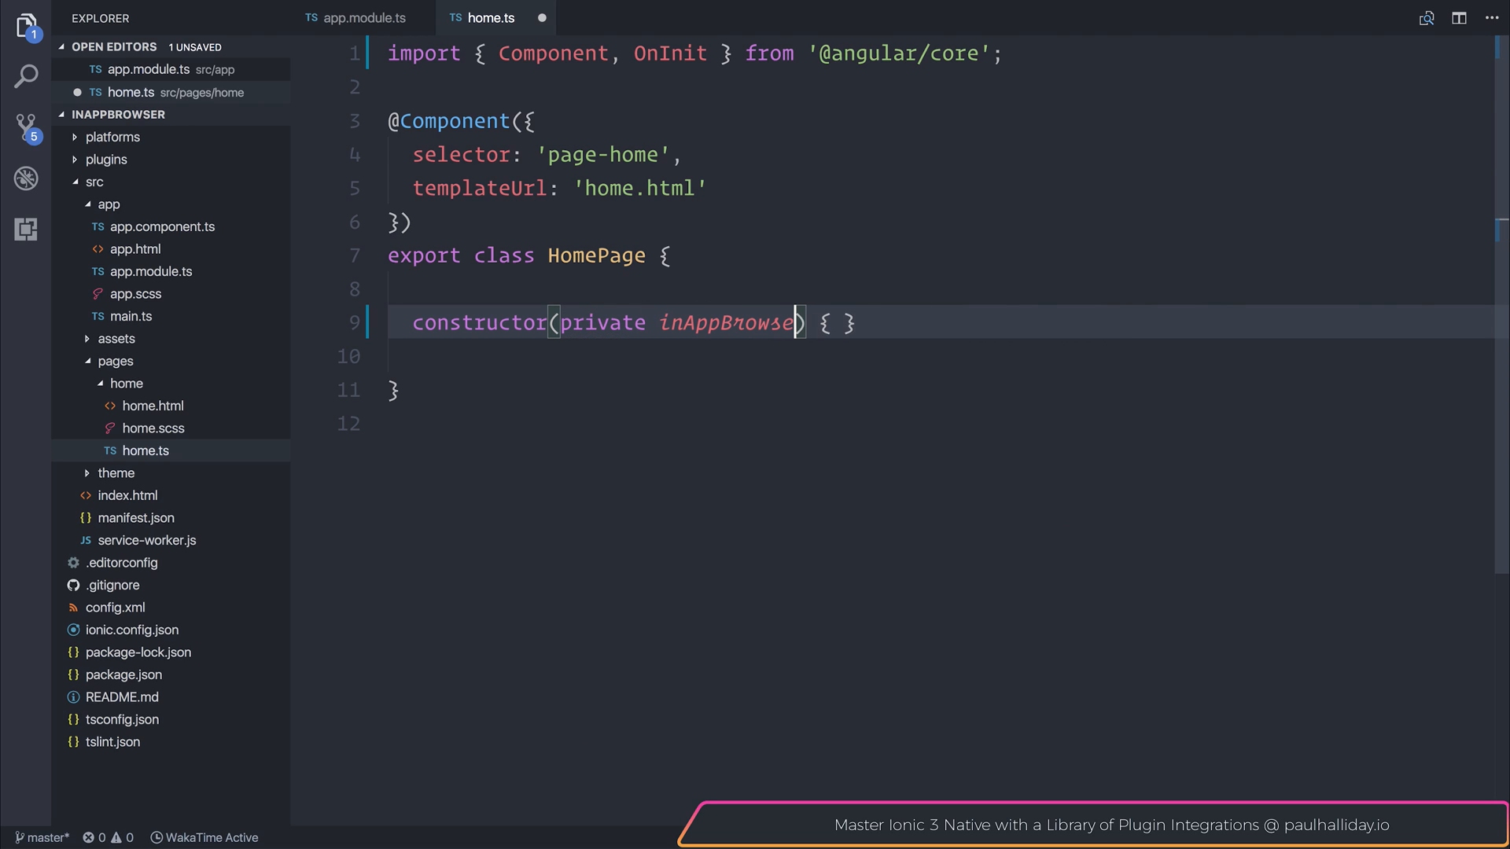
text(: InAppBrowser)
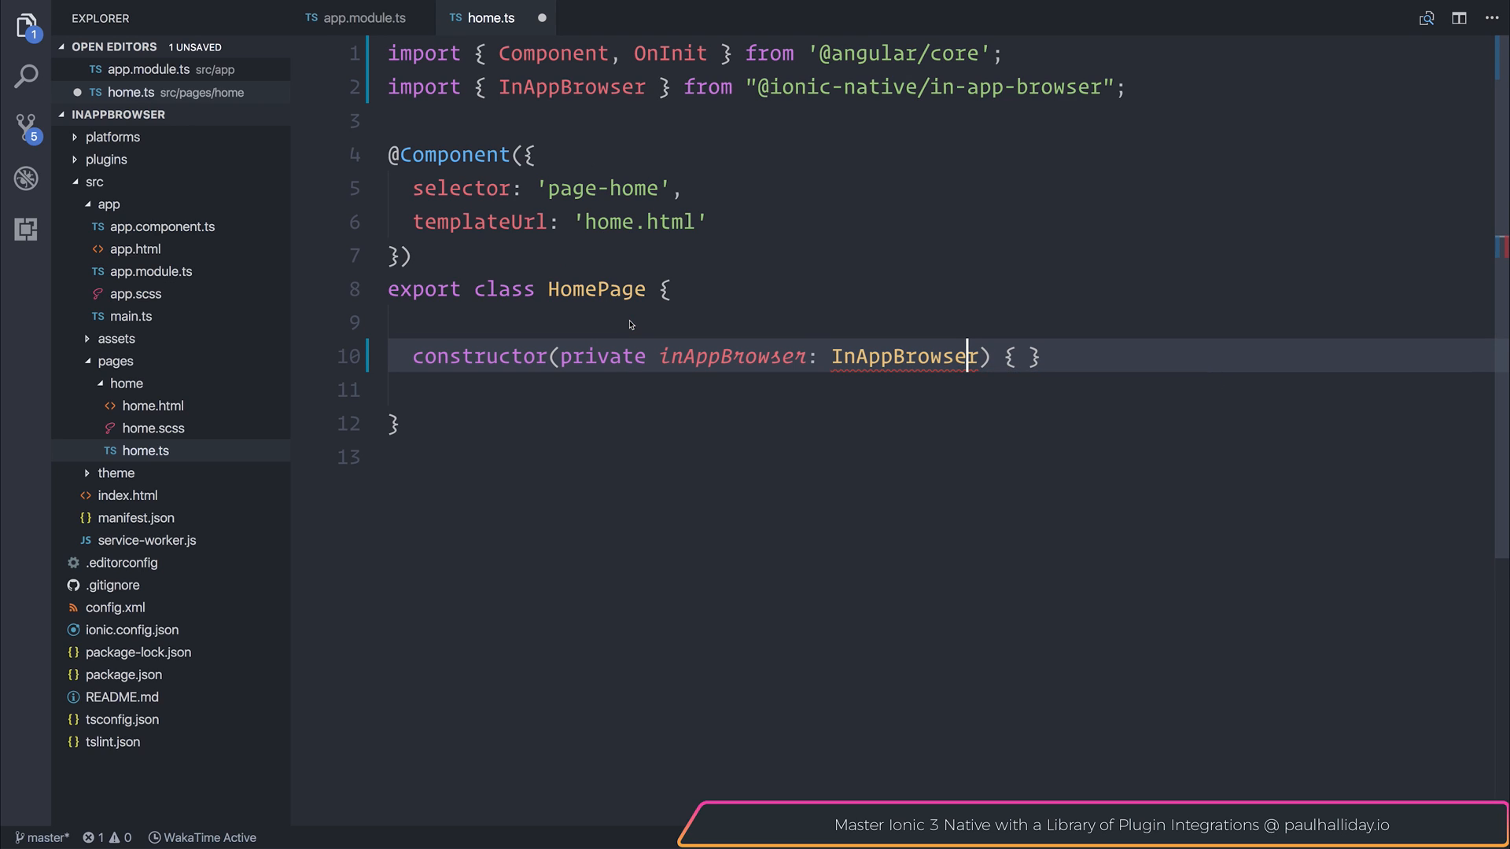
key(Ctrl+s)
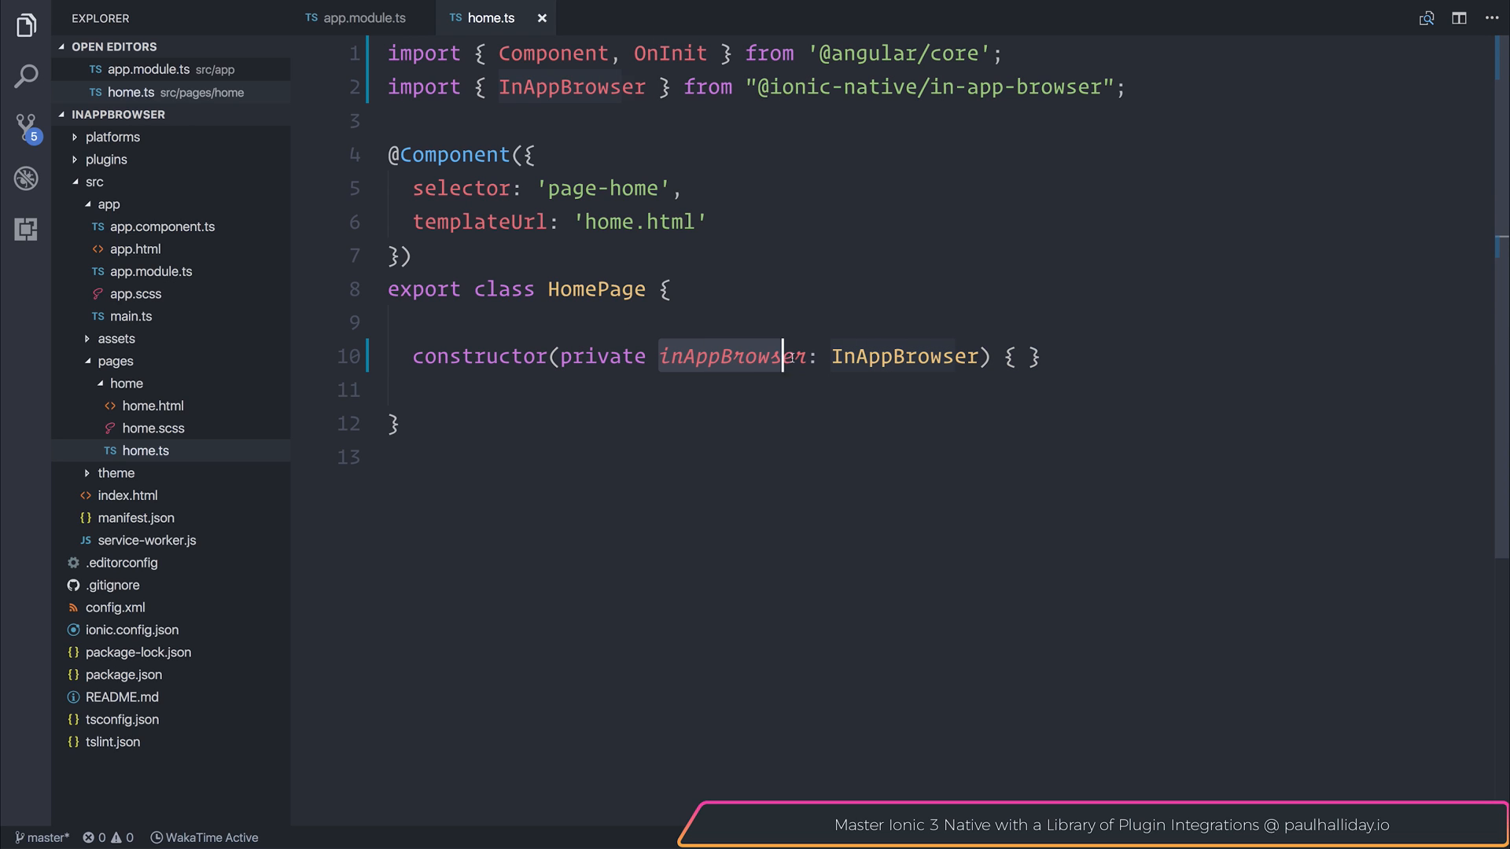
In home.html, retitle the page InAppBrowser and give the navbar color="dark"
click(153, 406)
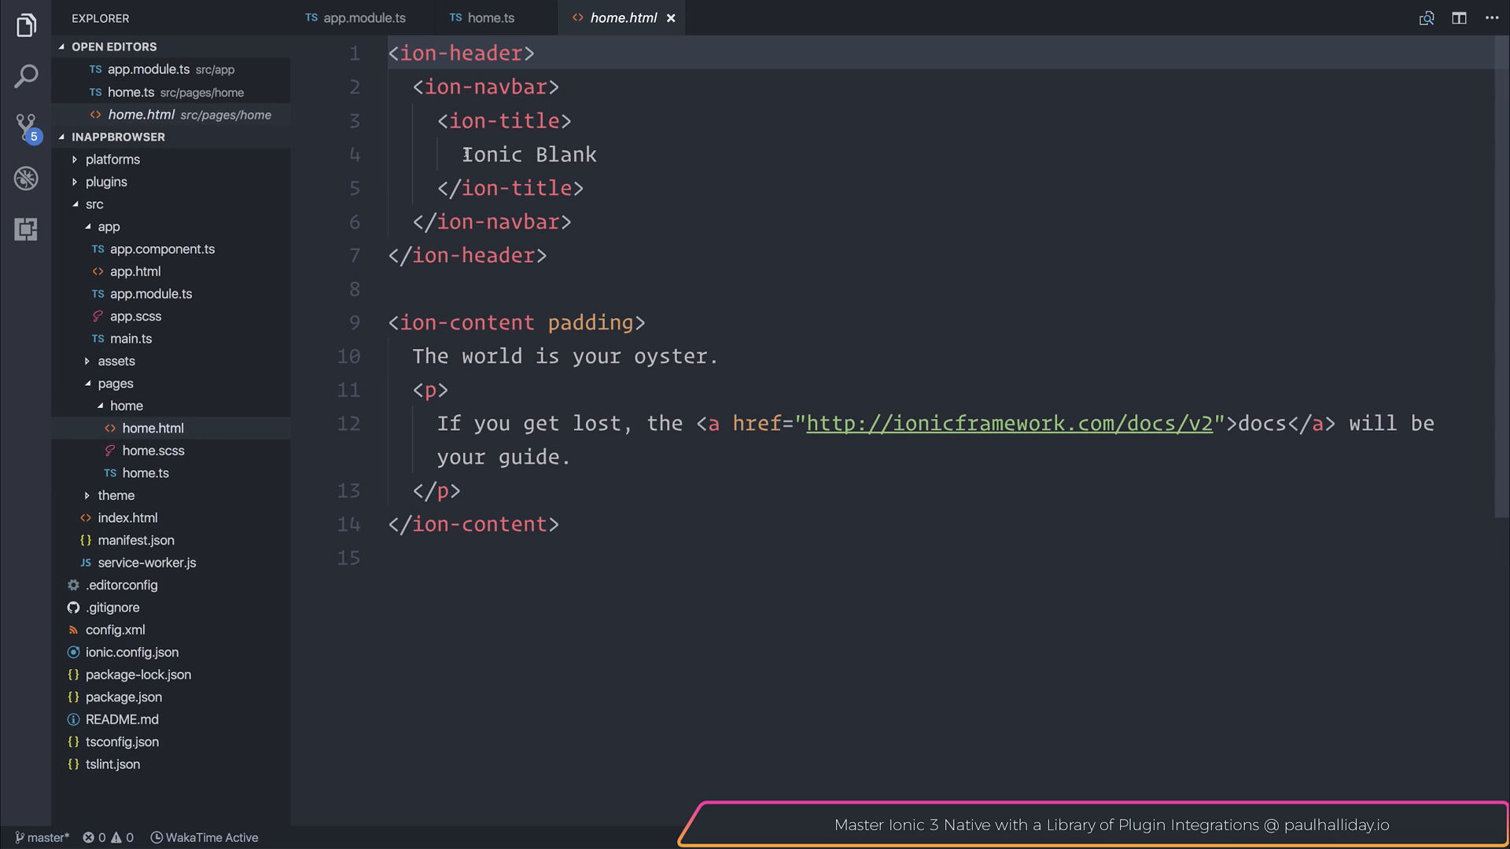
double_click(526, 154)
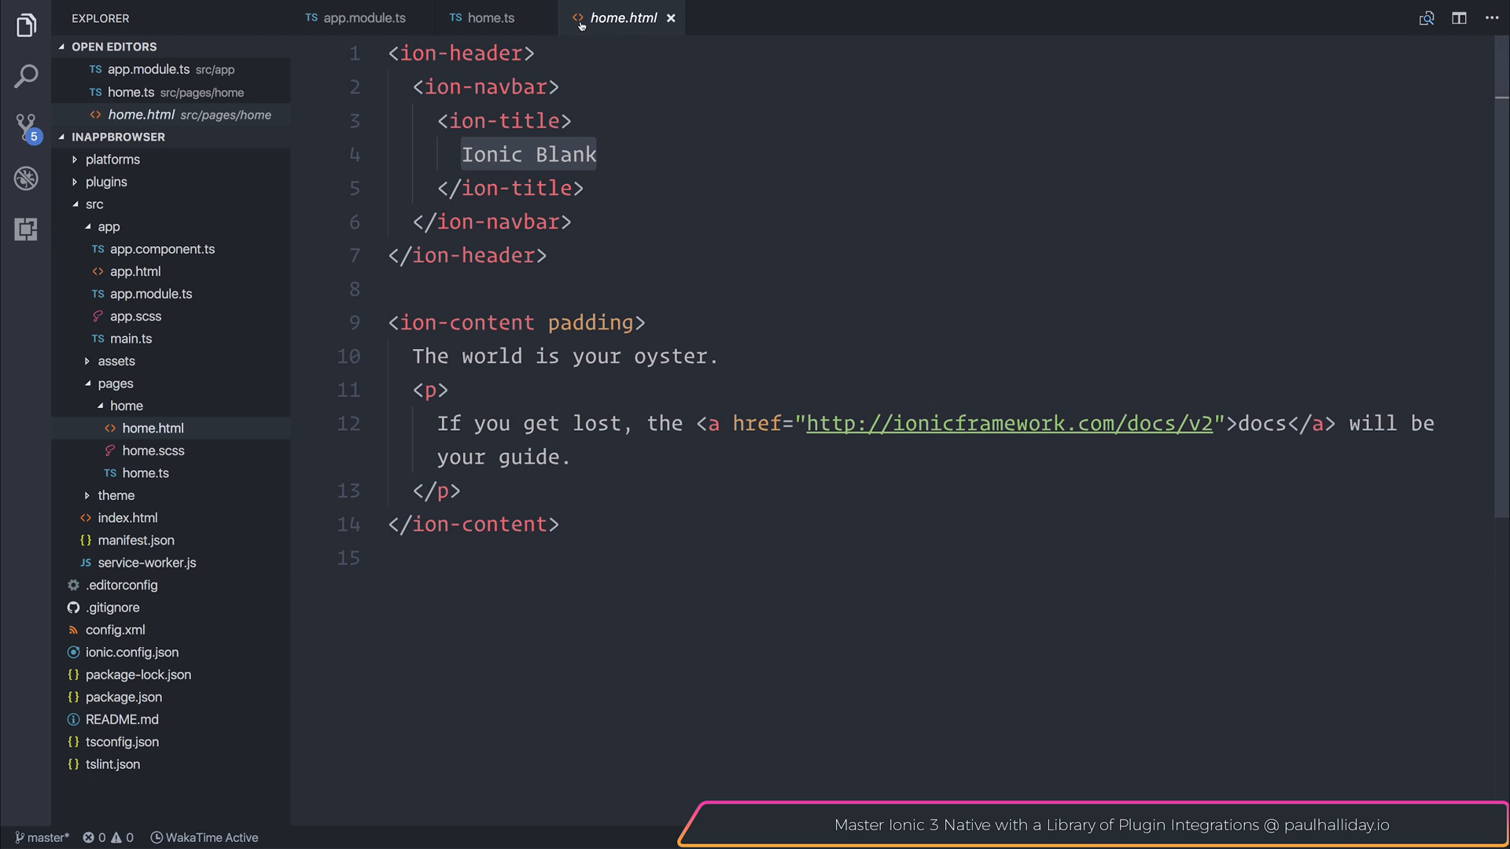
click(597, 155)
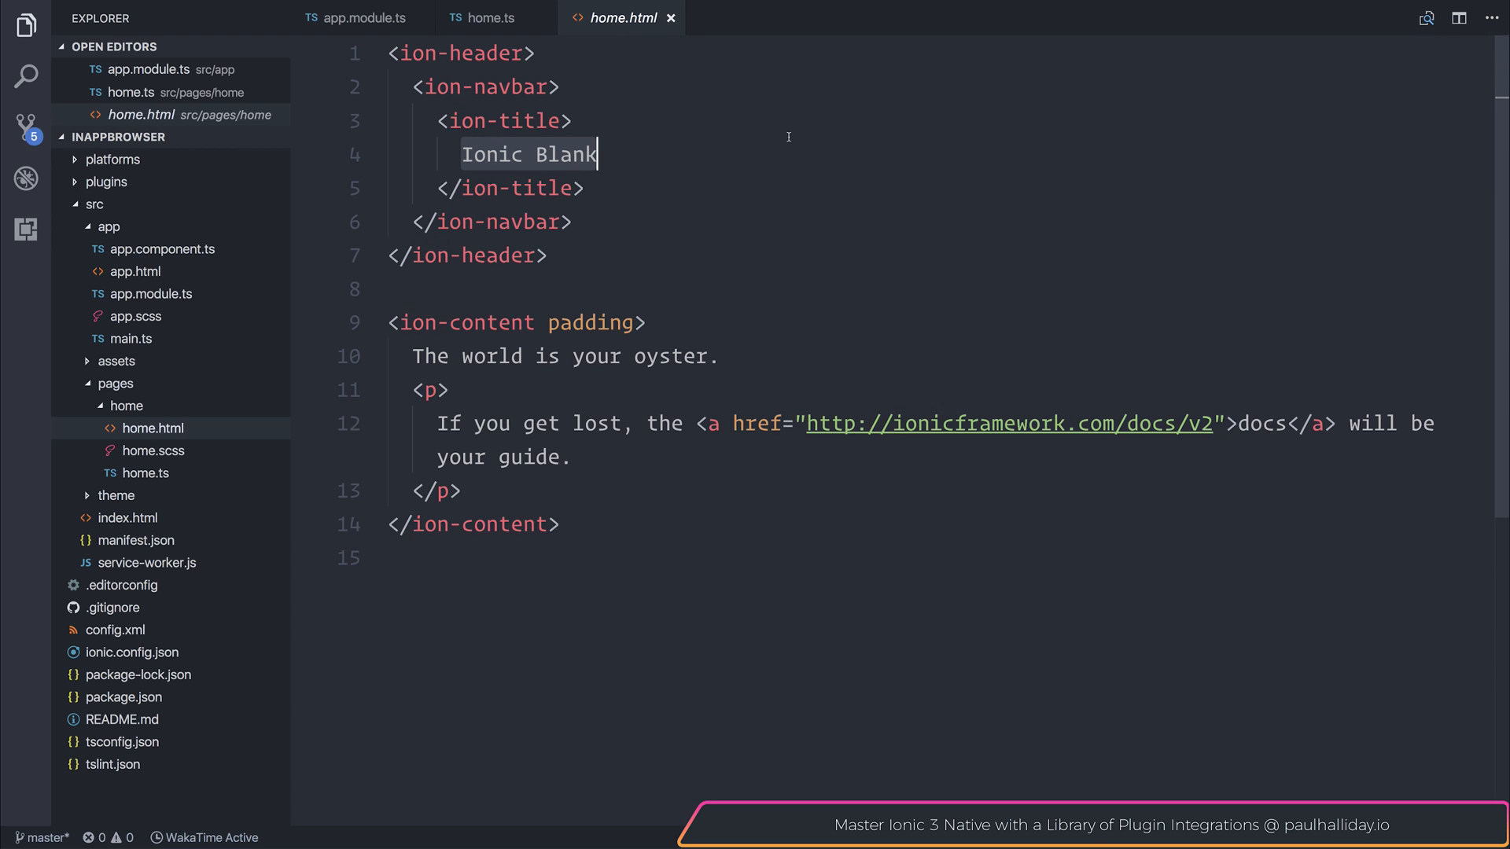
text(InAppBrowser)
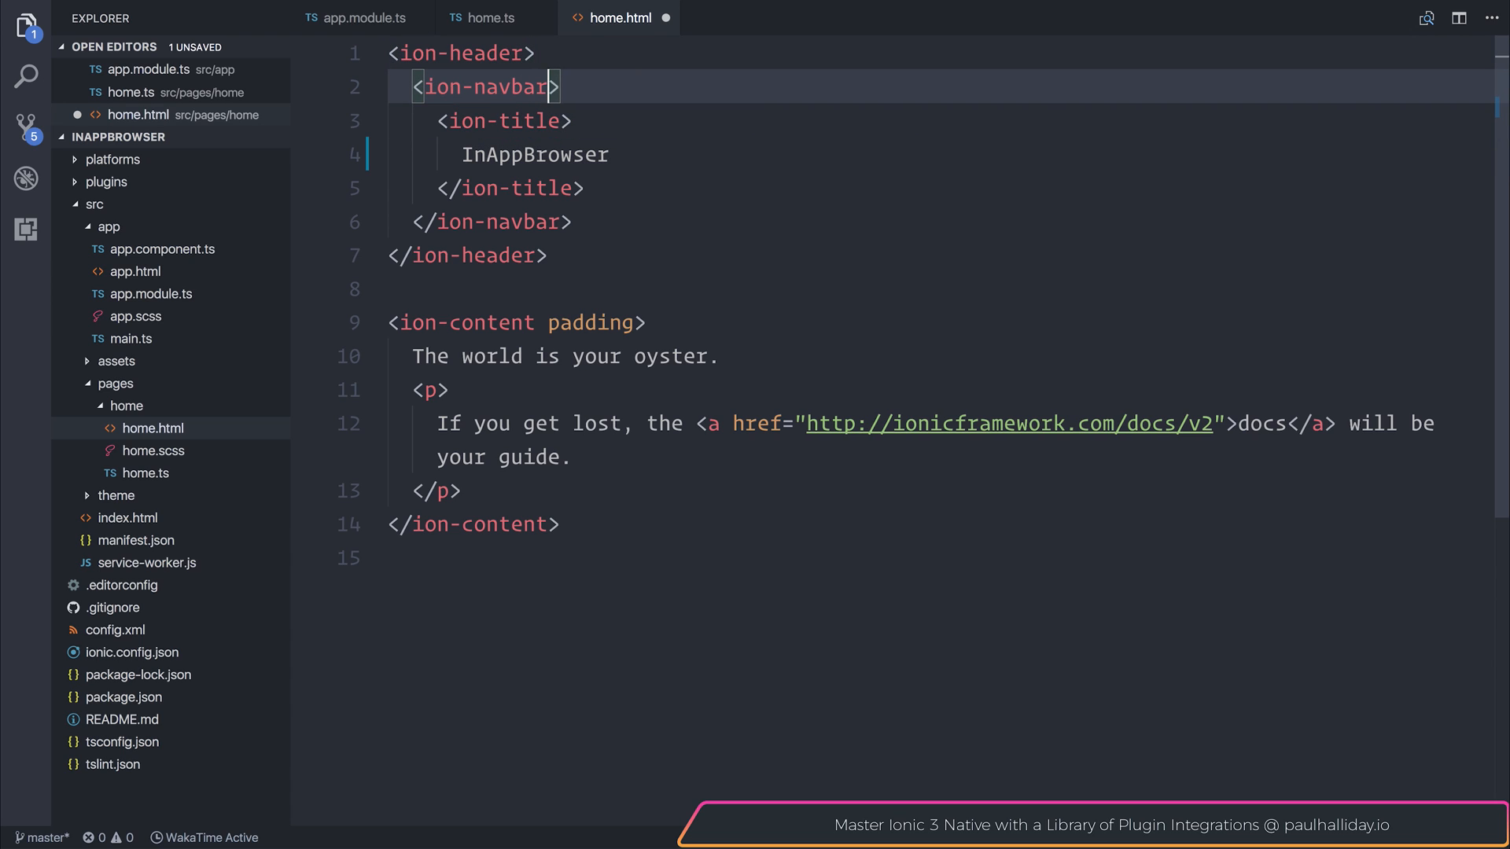
text(color="dark")
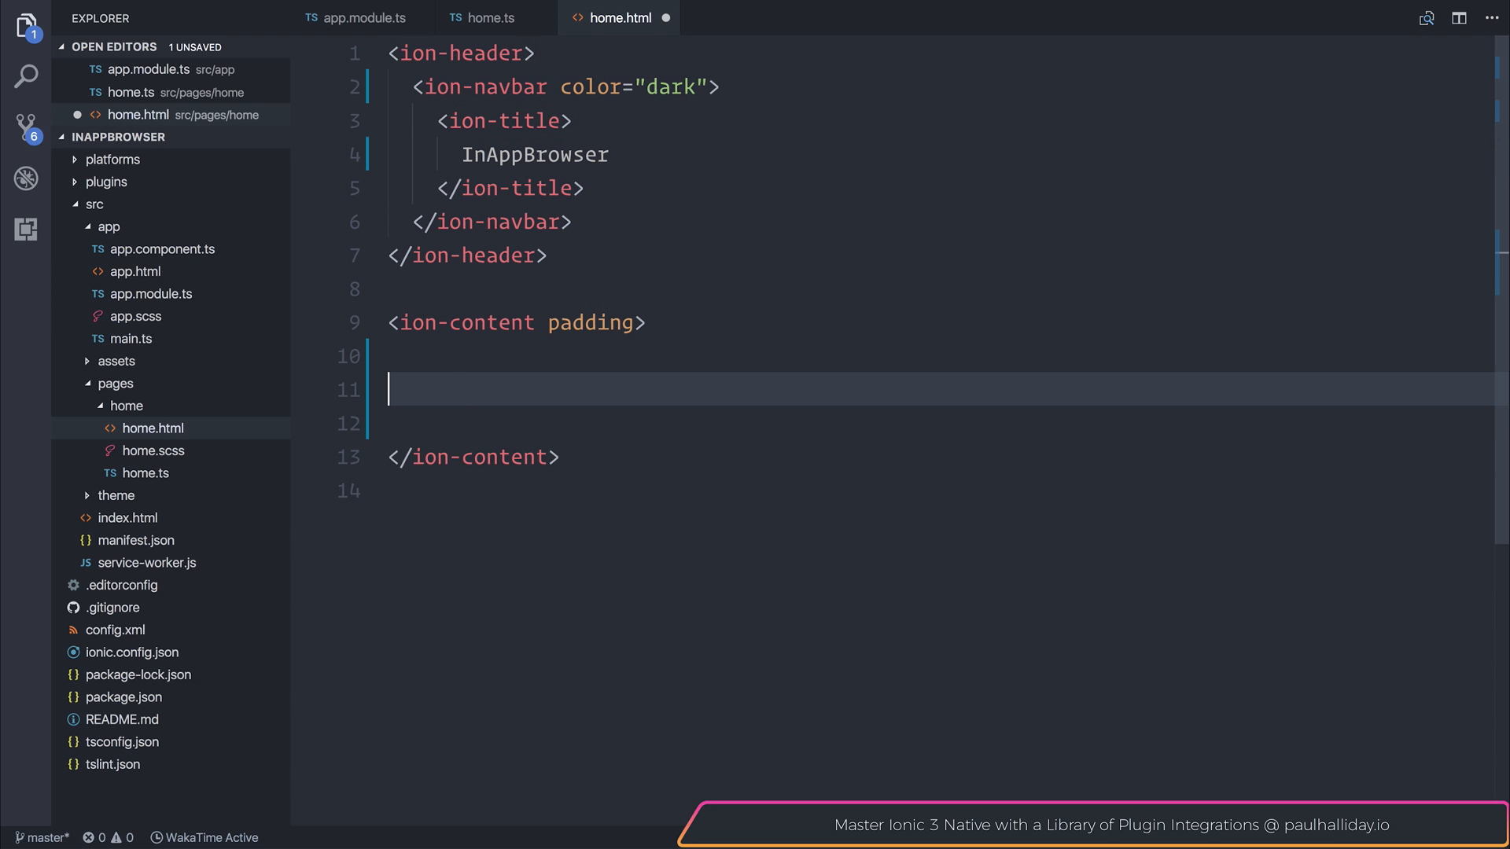
Replace the sample content with an ion-item holding a floating "URL" ion-label
text(<ion-item></ion-item>)
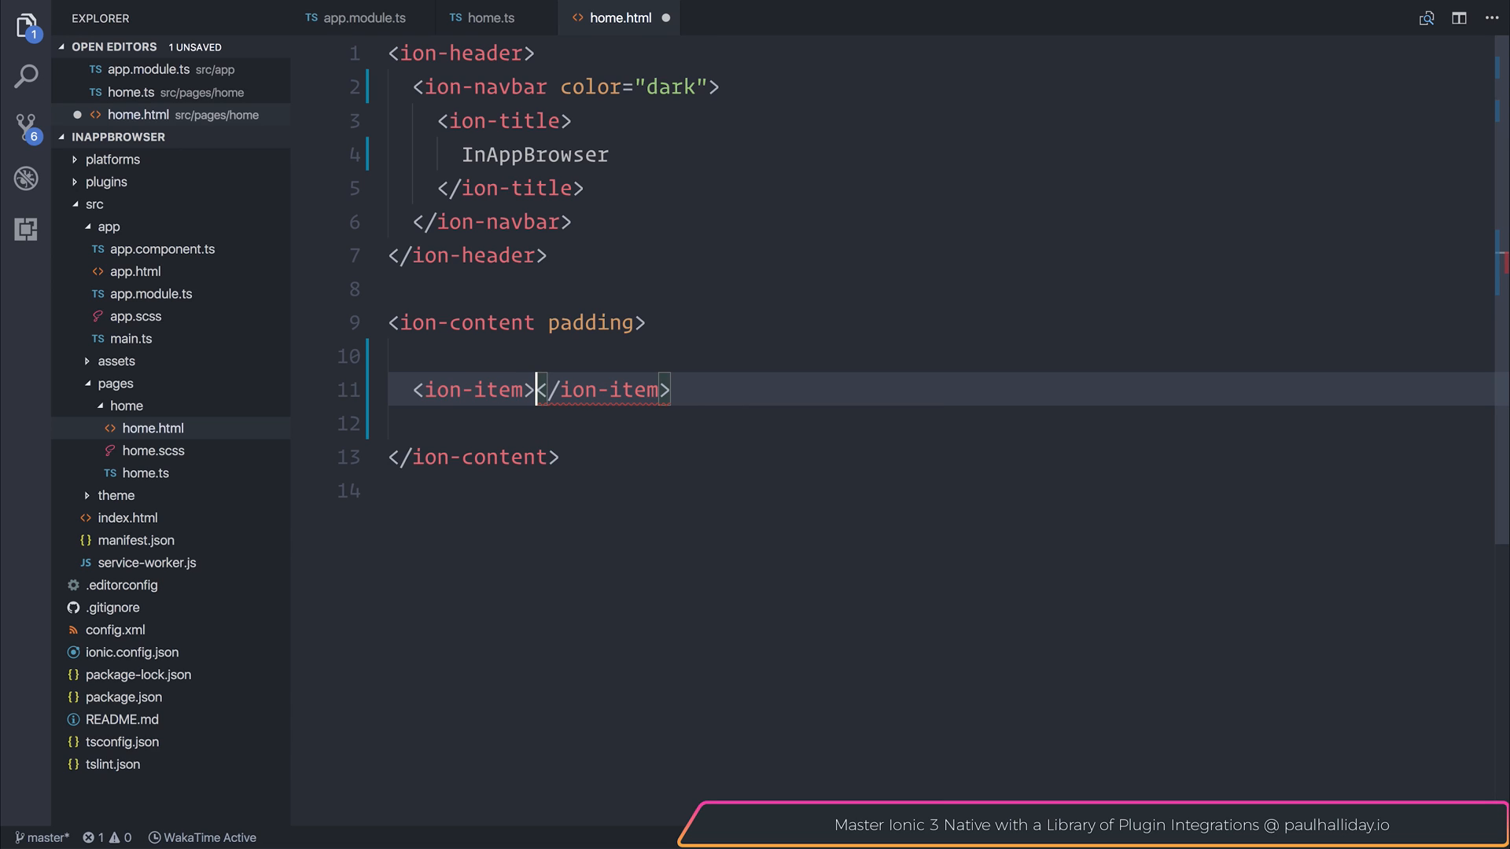
text(ion-)
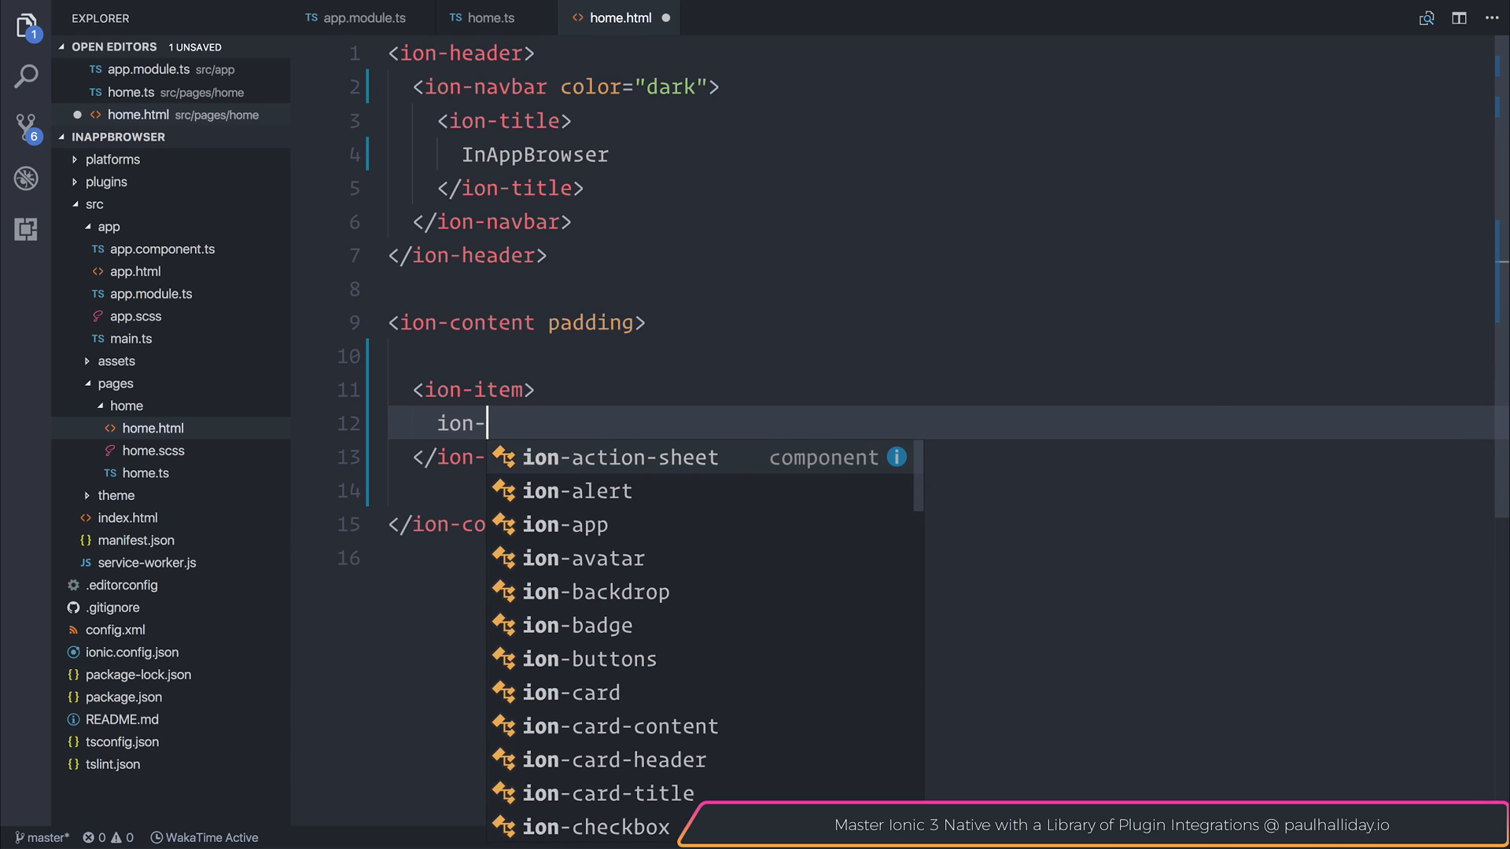
text(label)
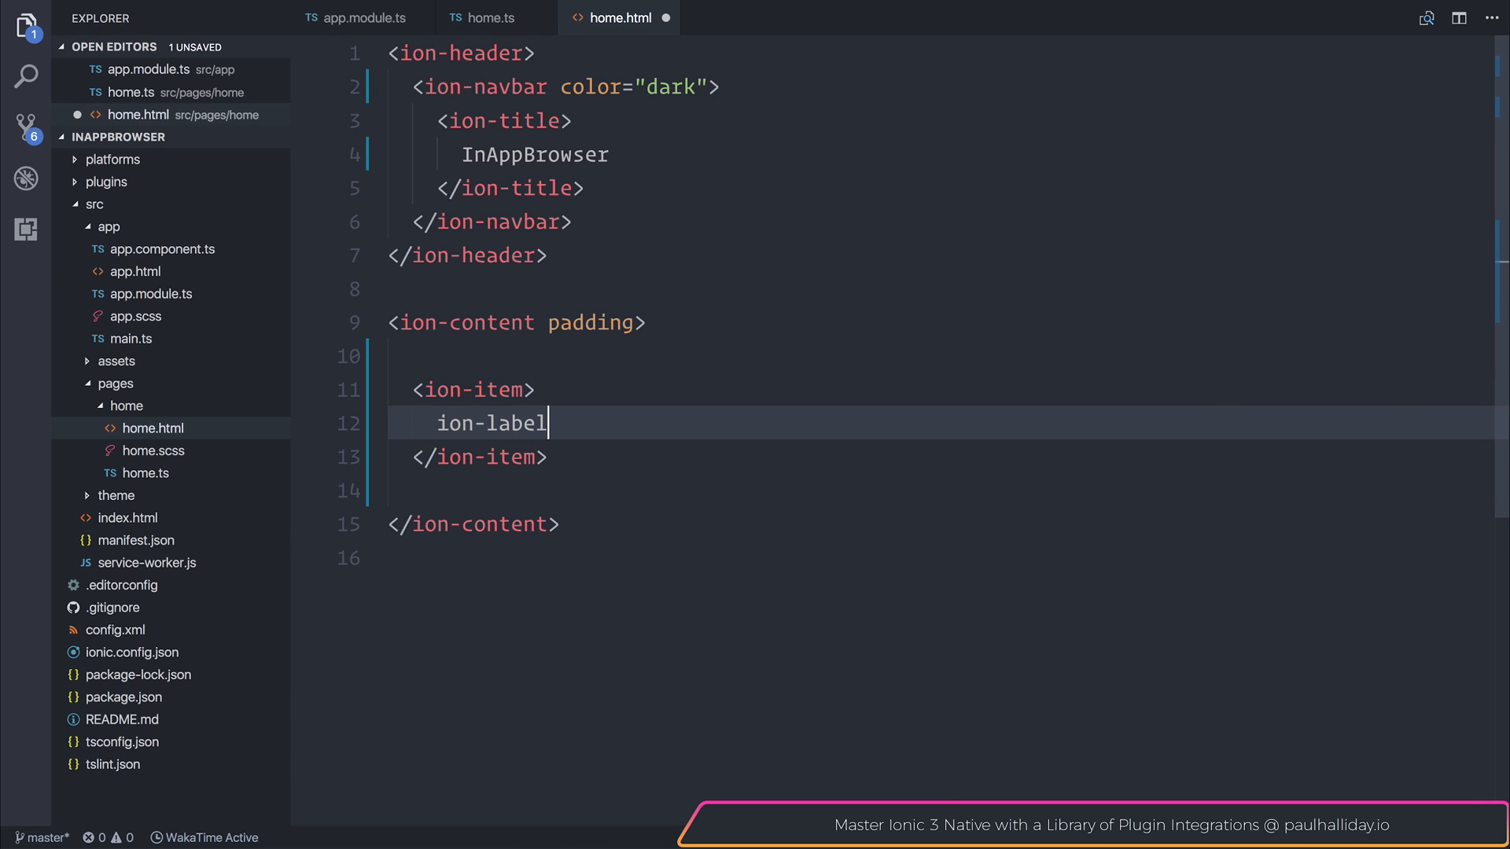
text(<)
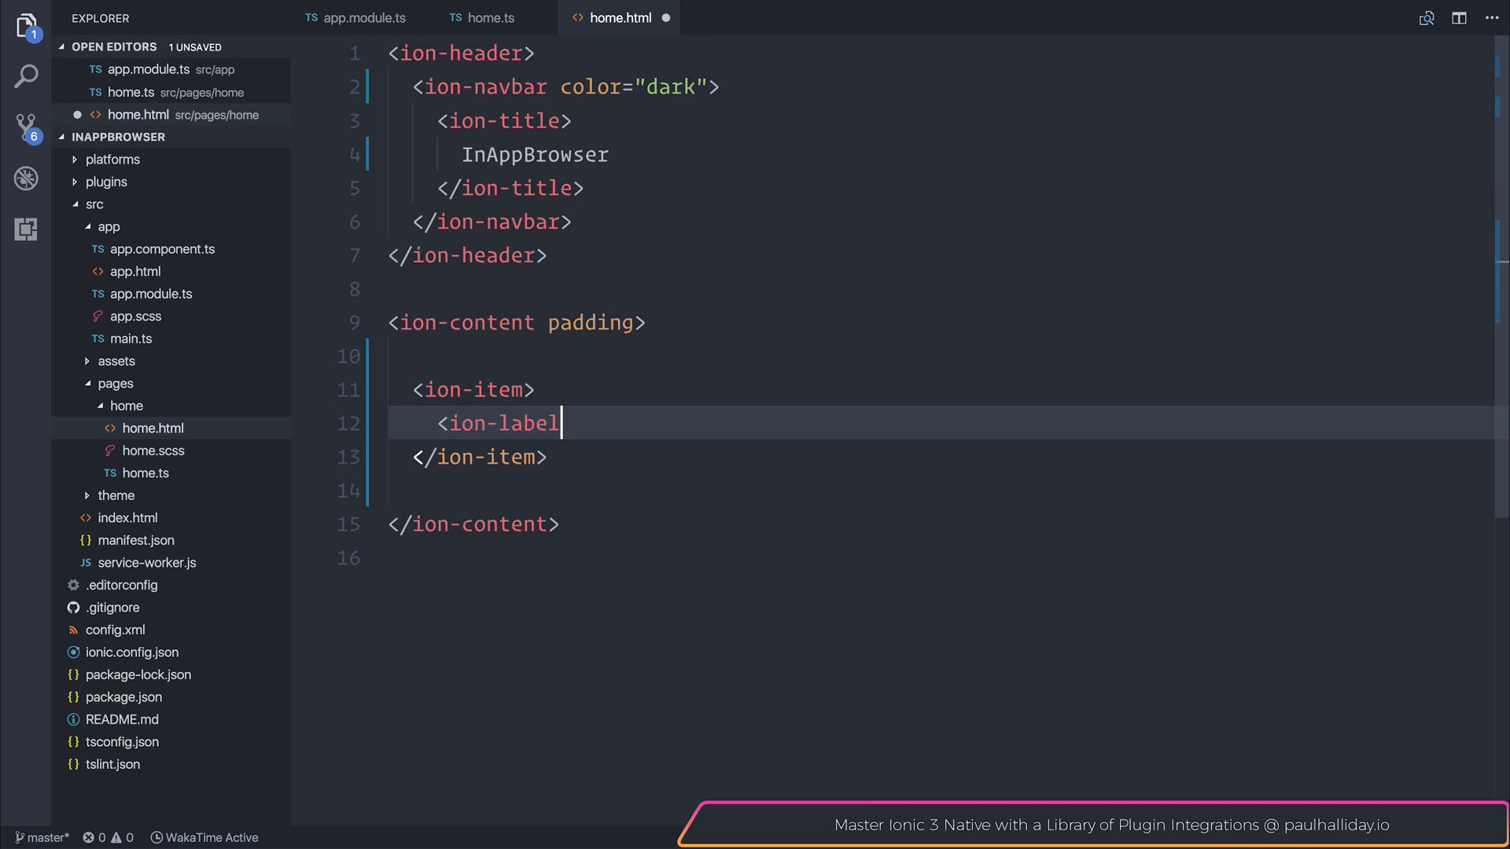
text(></ion-label>)
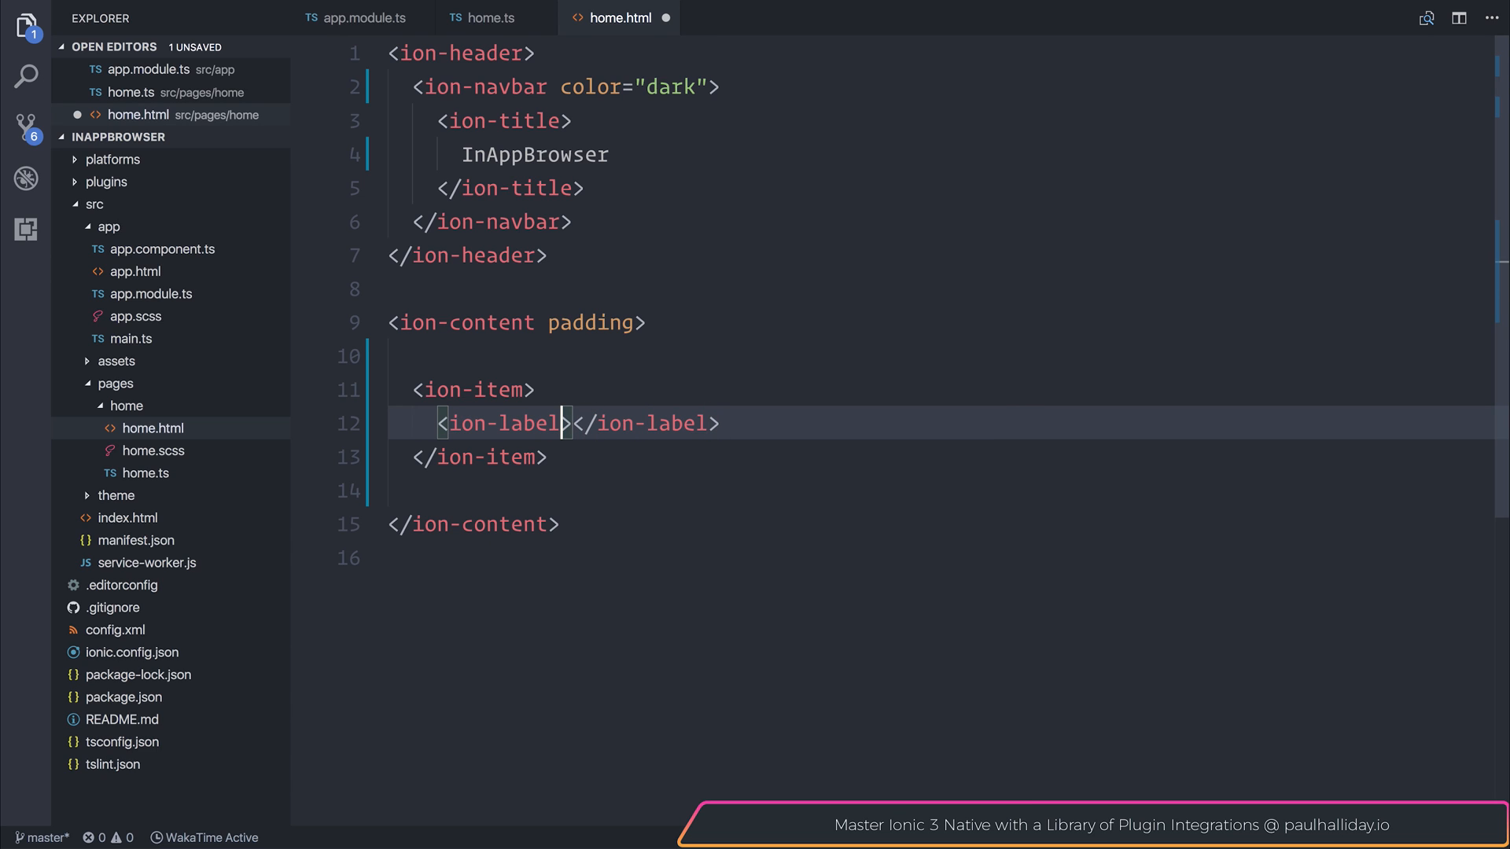
text(floating)
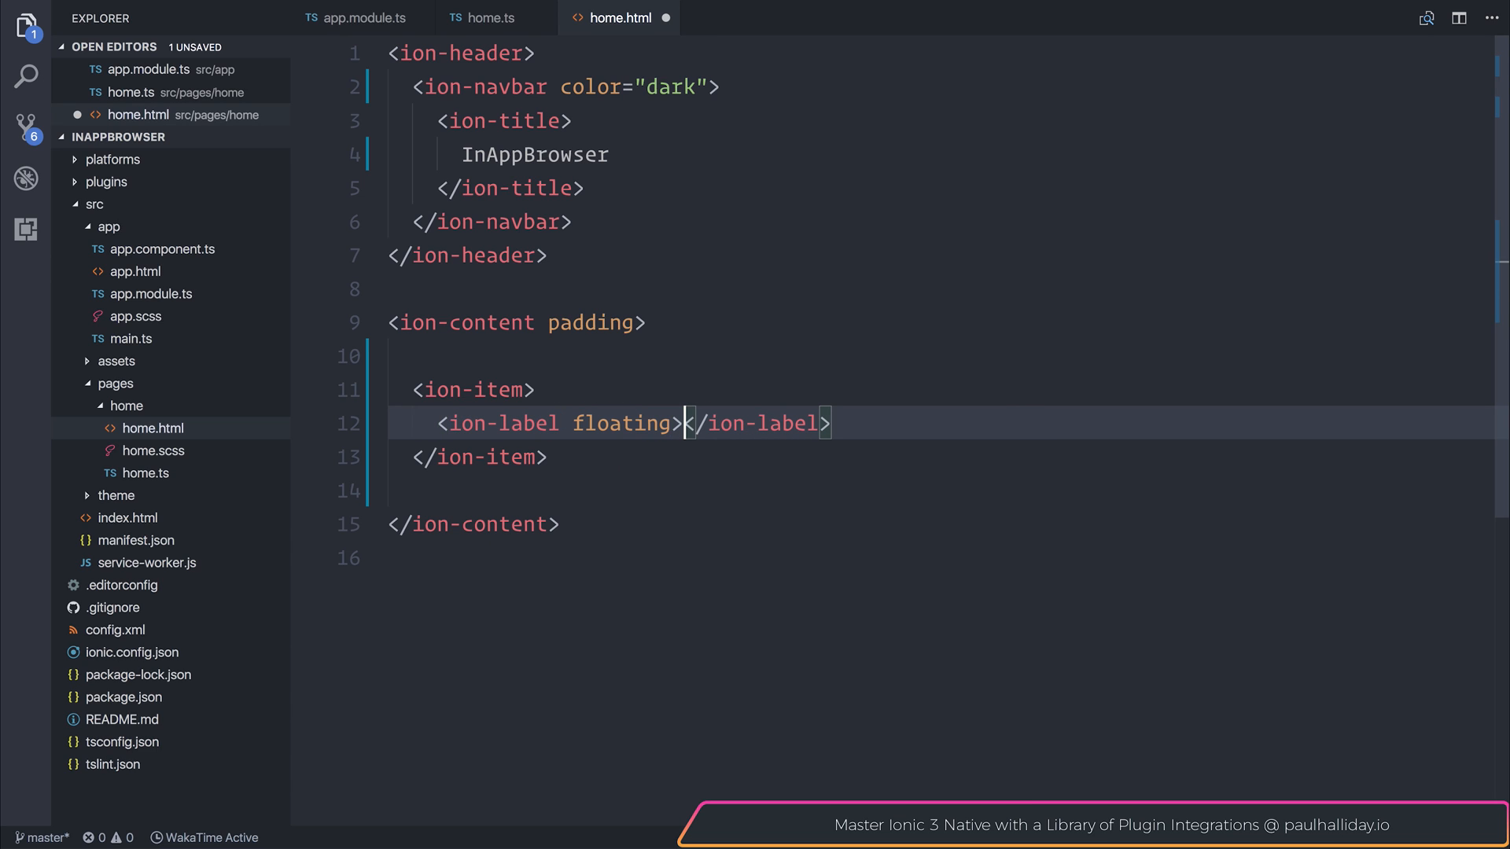
text(URL)
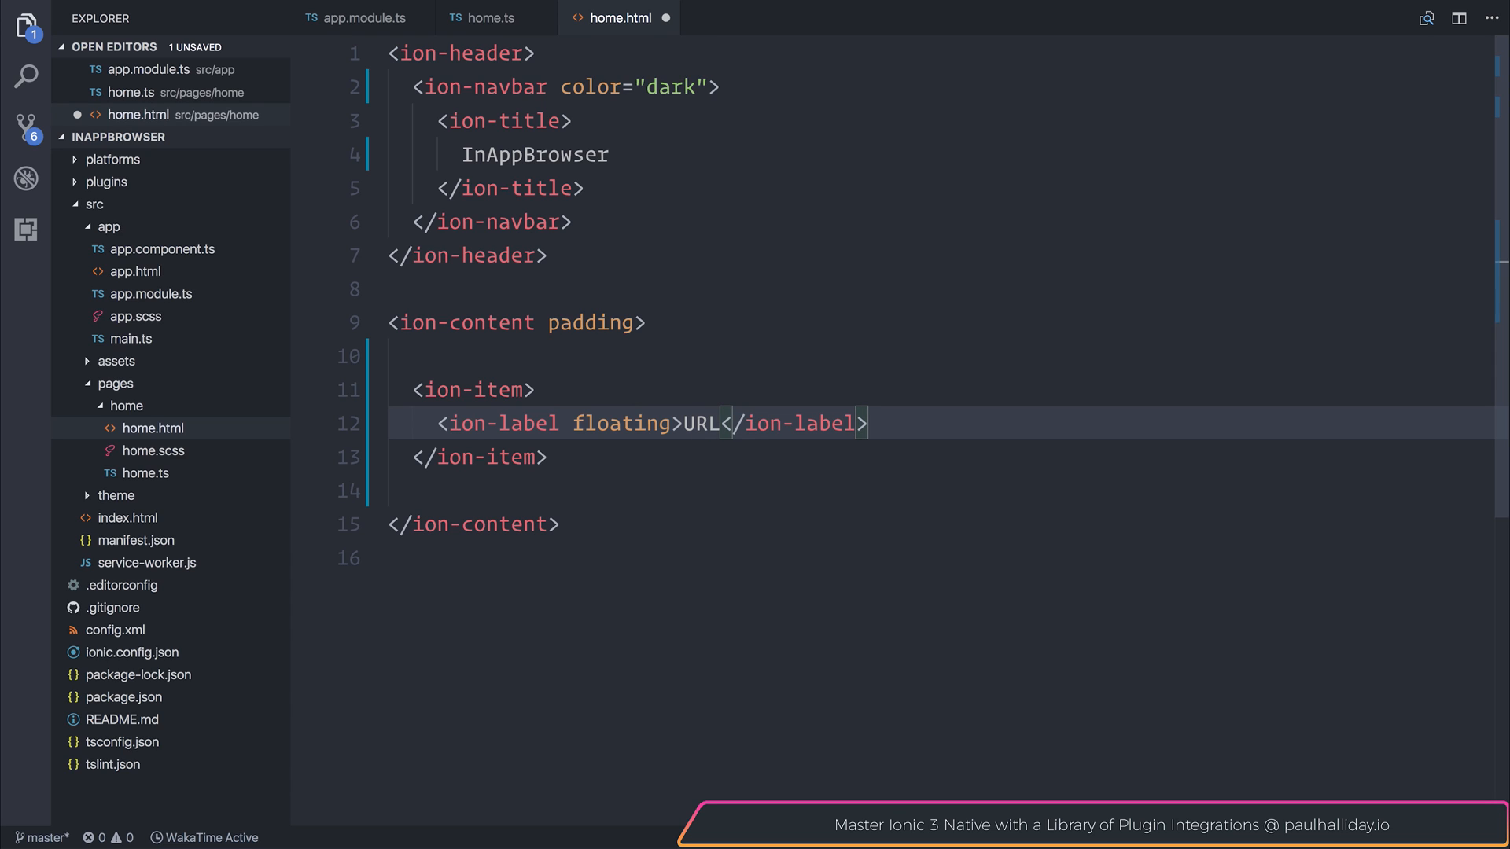
text(<ip)
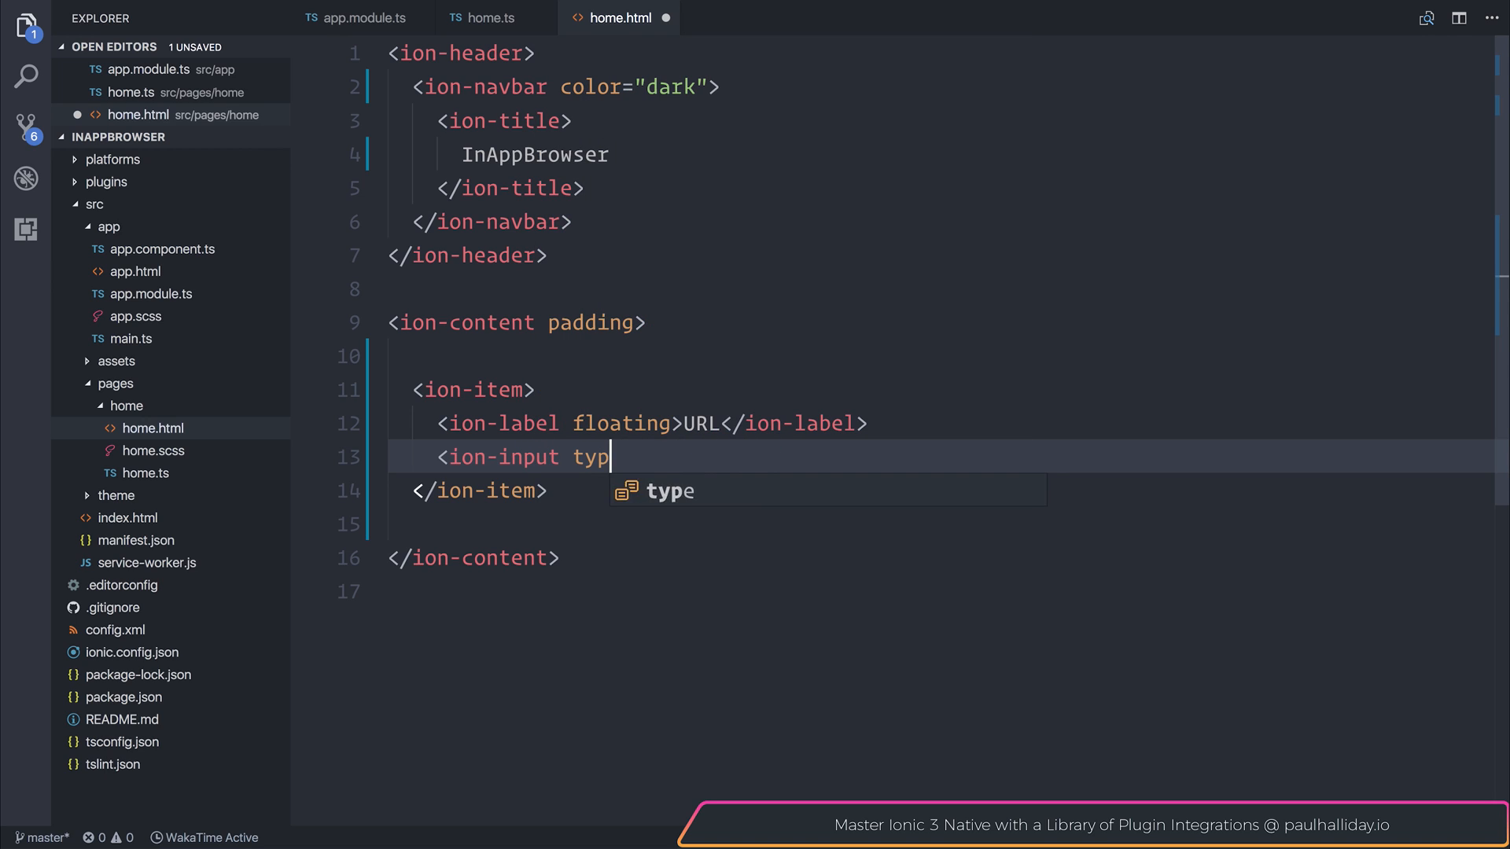
Give the ion-input type="url" and a [(ngModel)]="url" binding
text(e="url"></ion-input>)
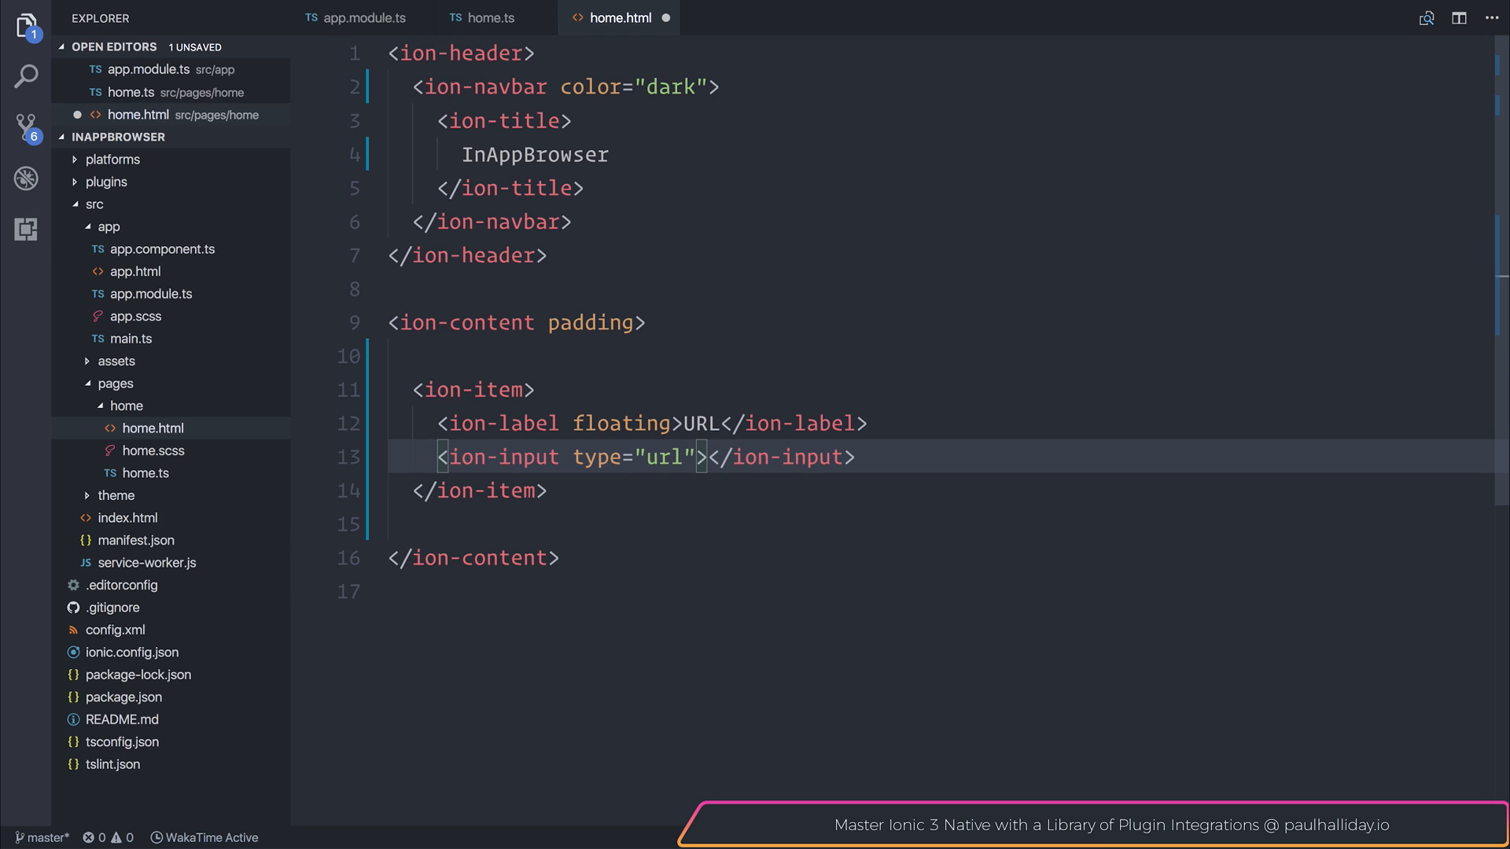
text([])
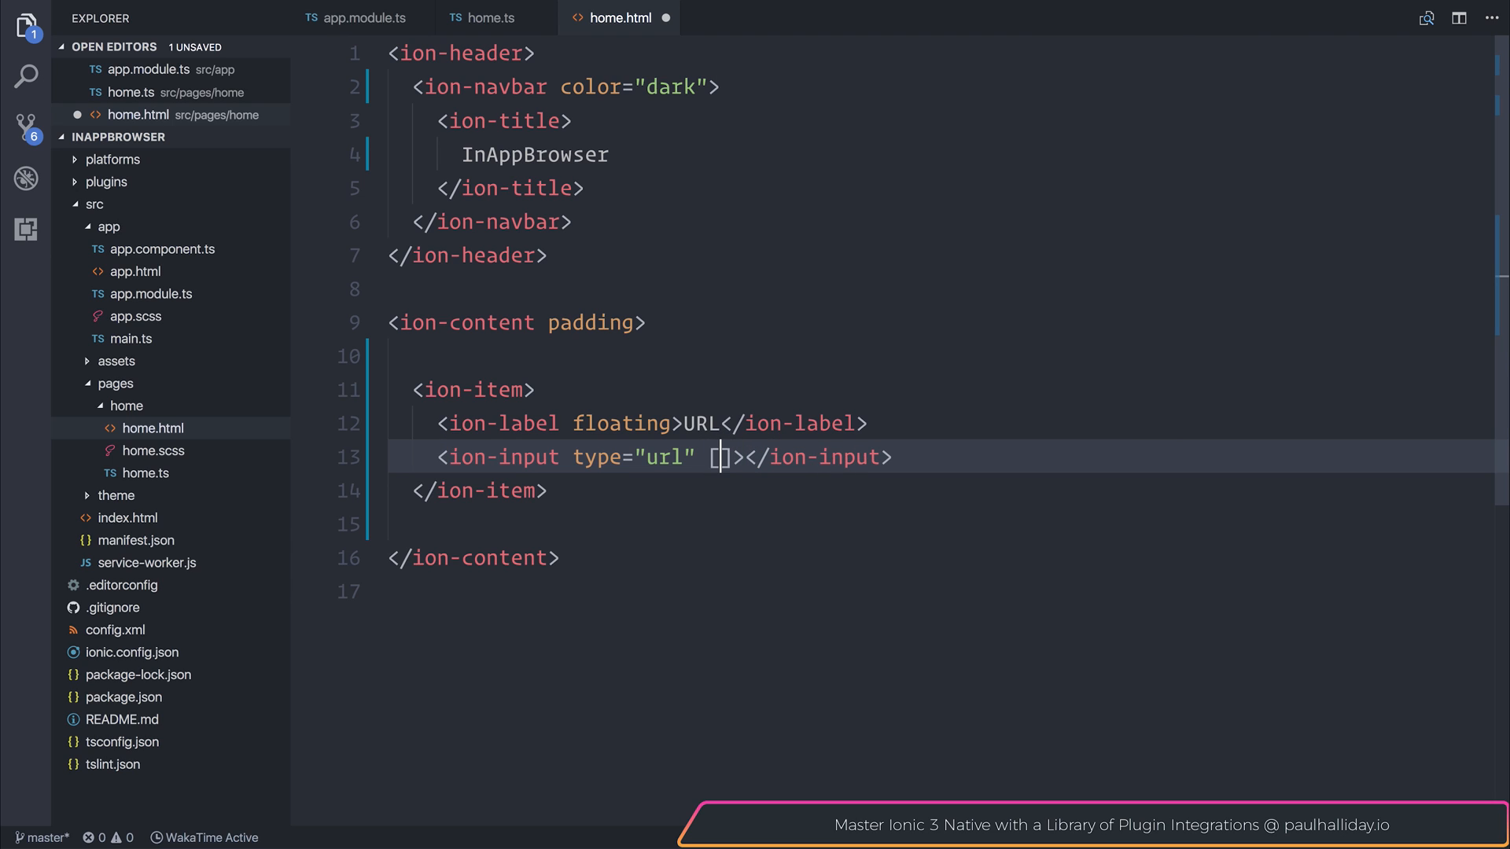
text((ngModel))
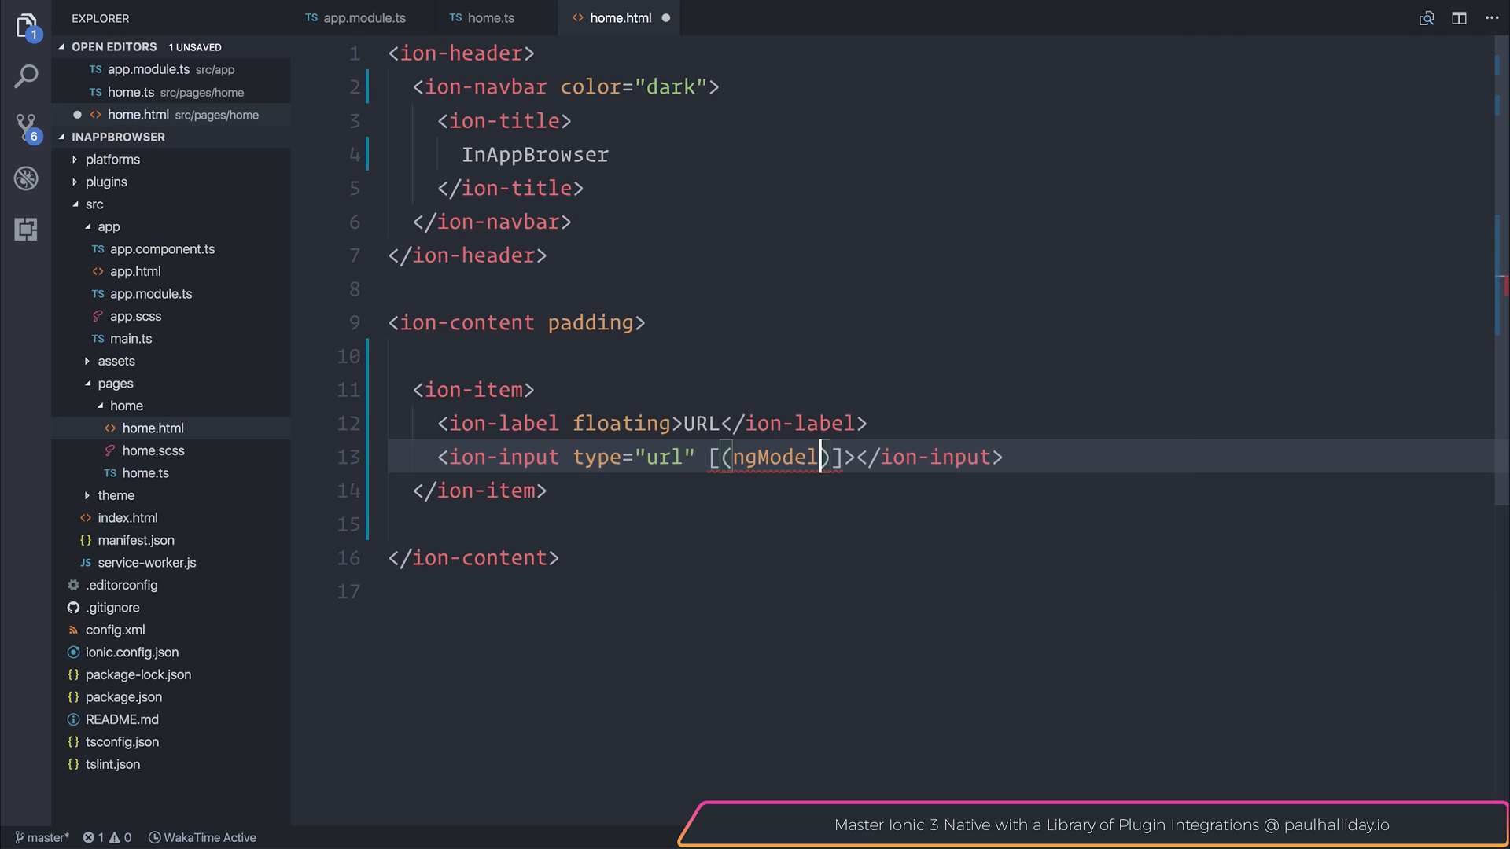
text(]="")
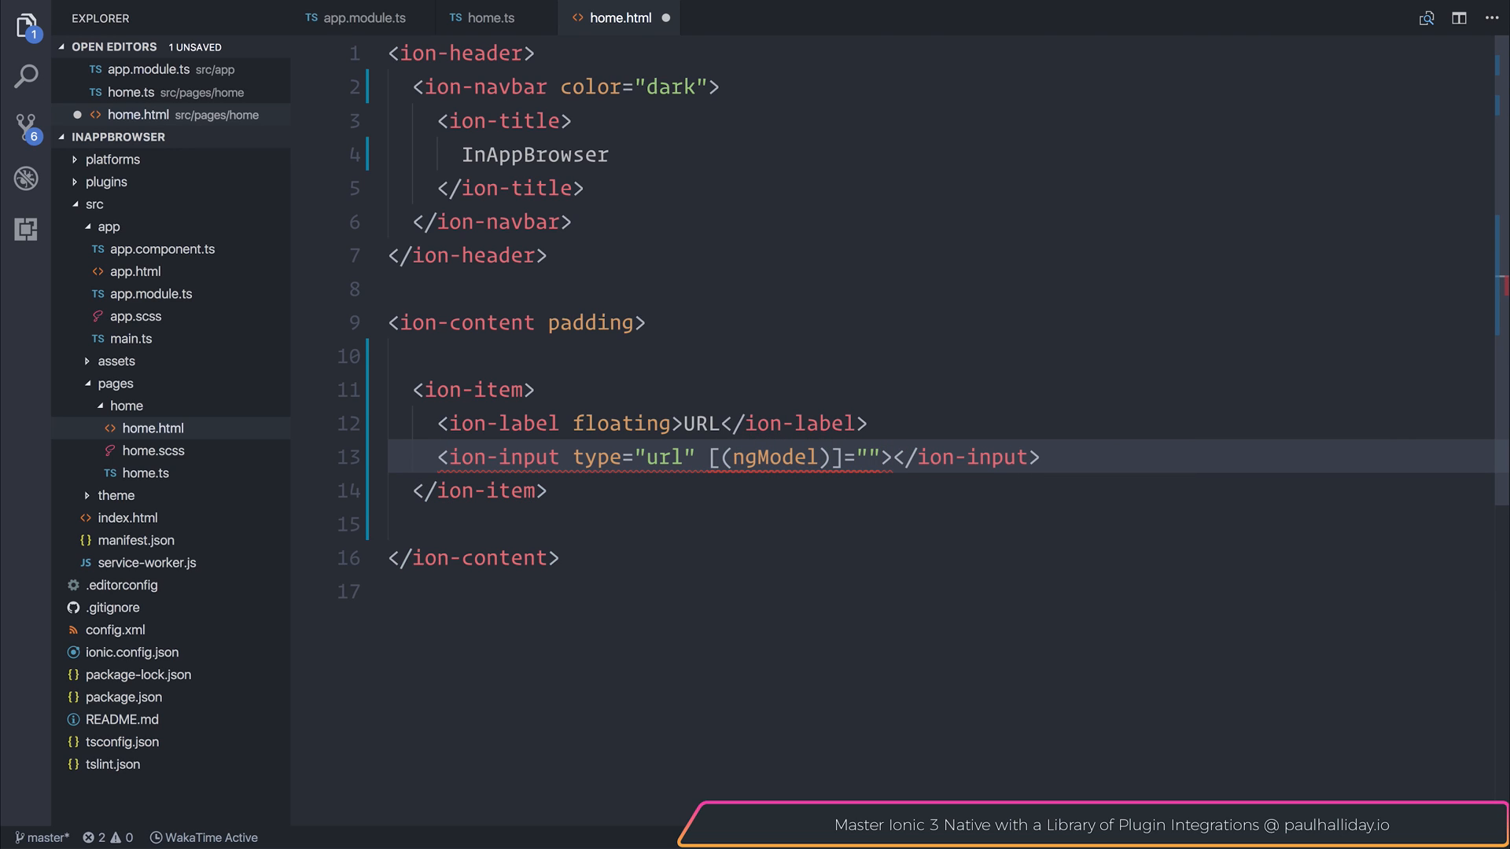
text(url)
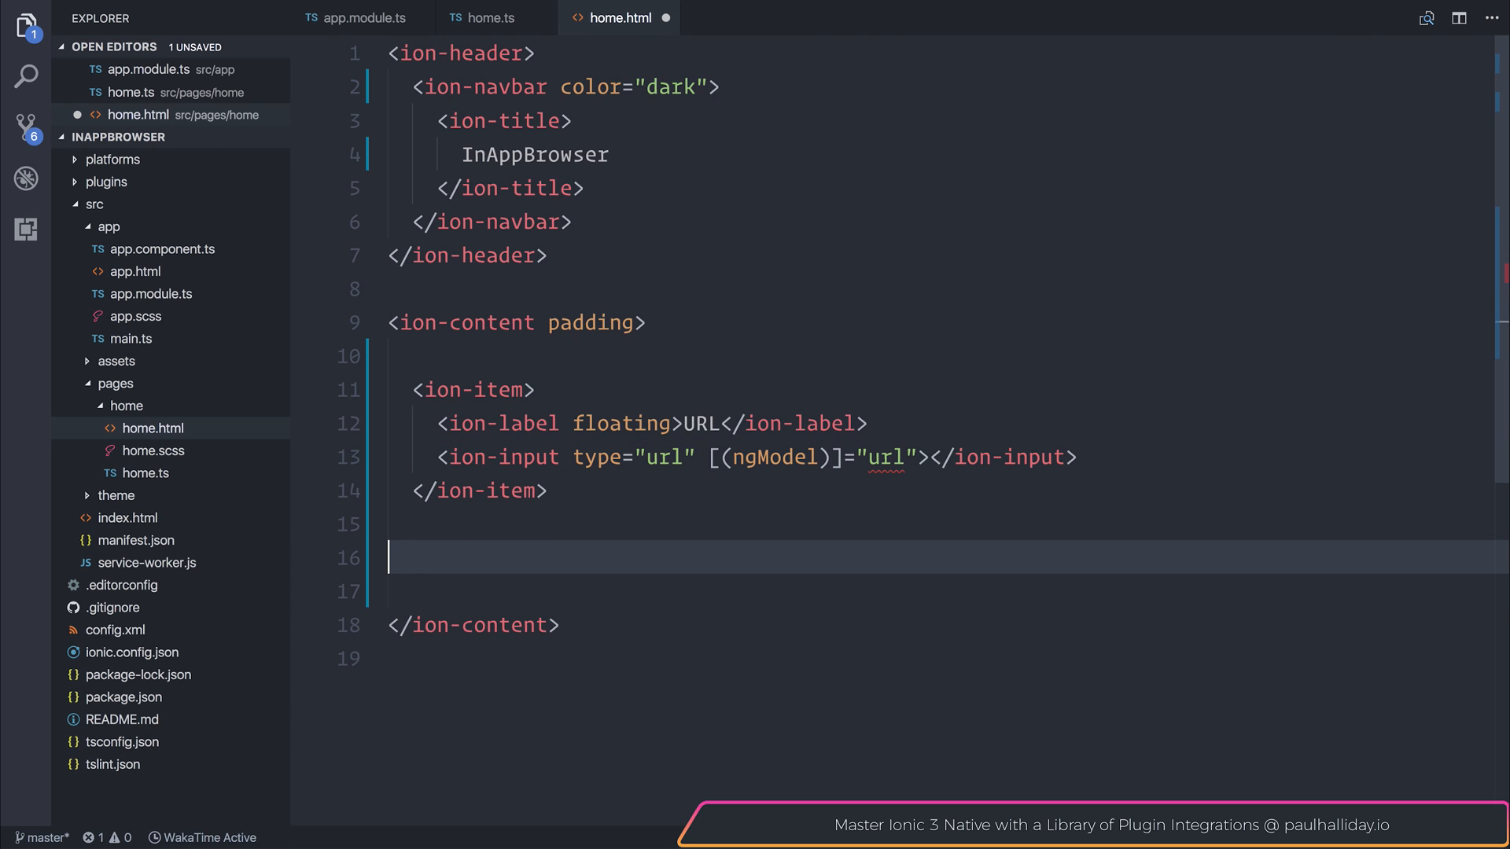
Add a button element with ion-button, block and clear attributes
text(button)
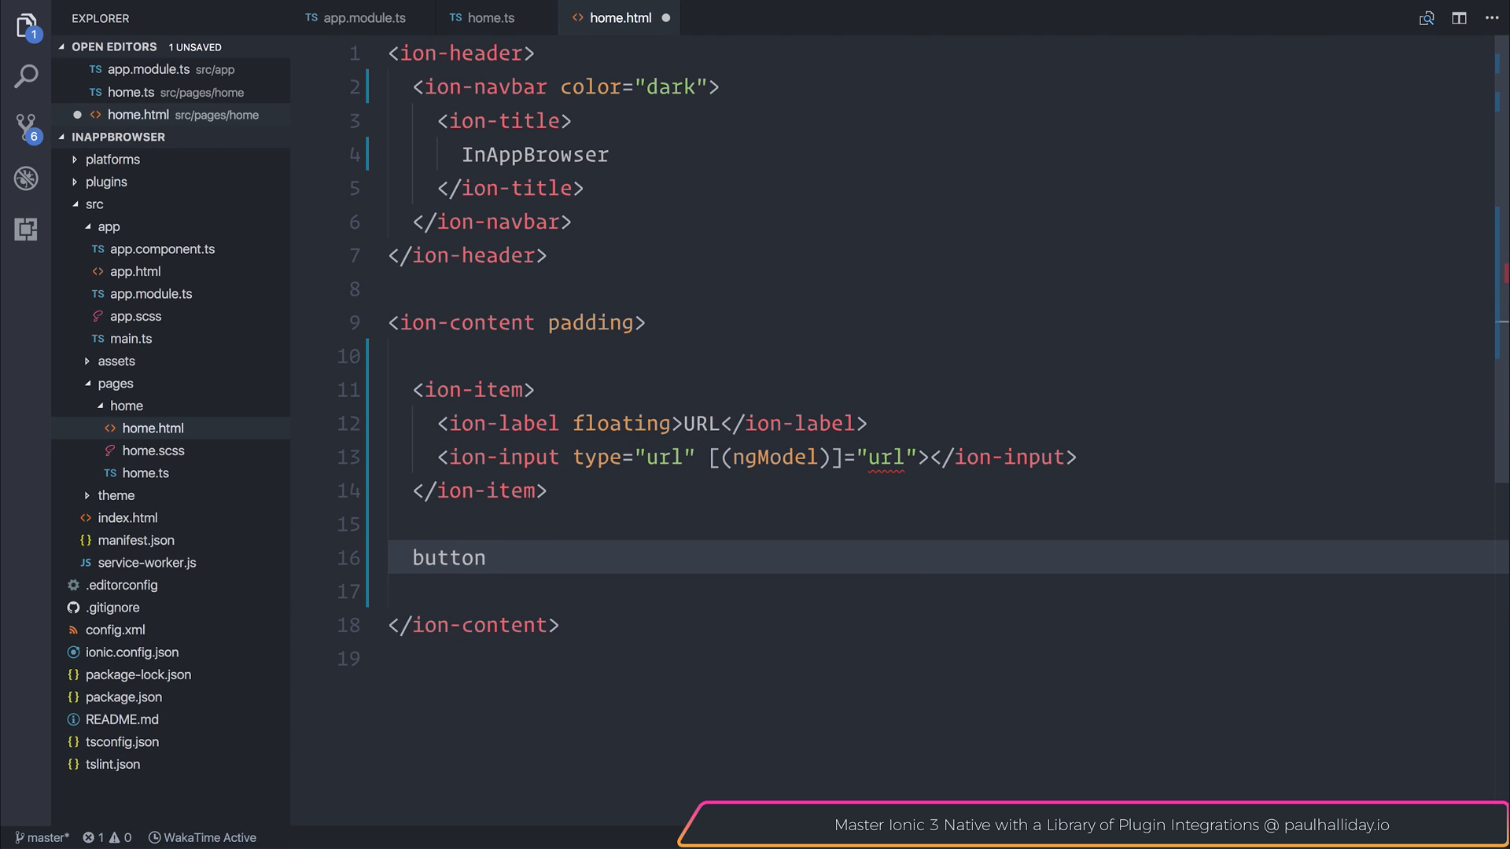
text(<button></button>)
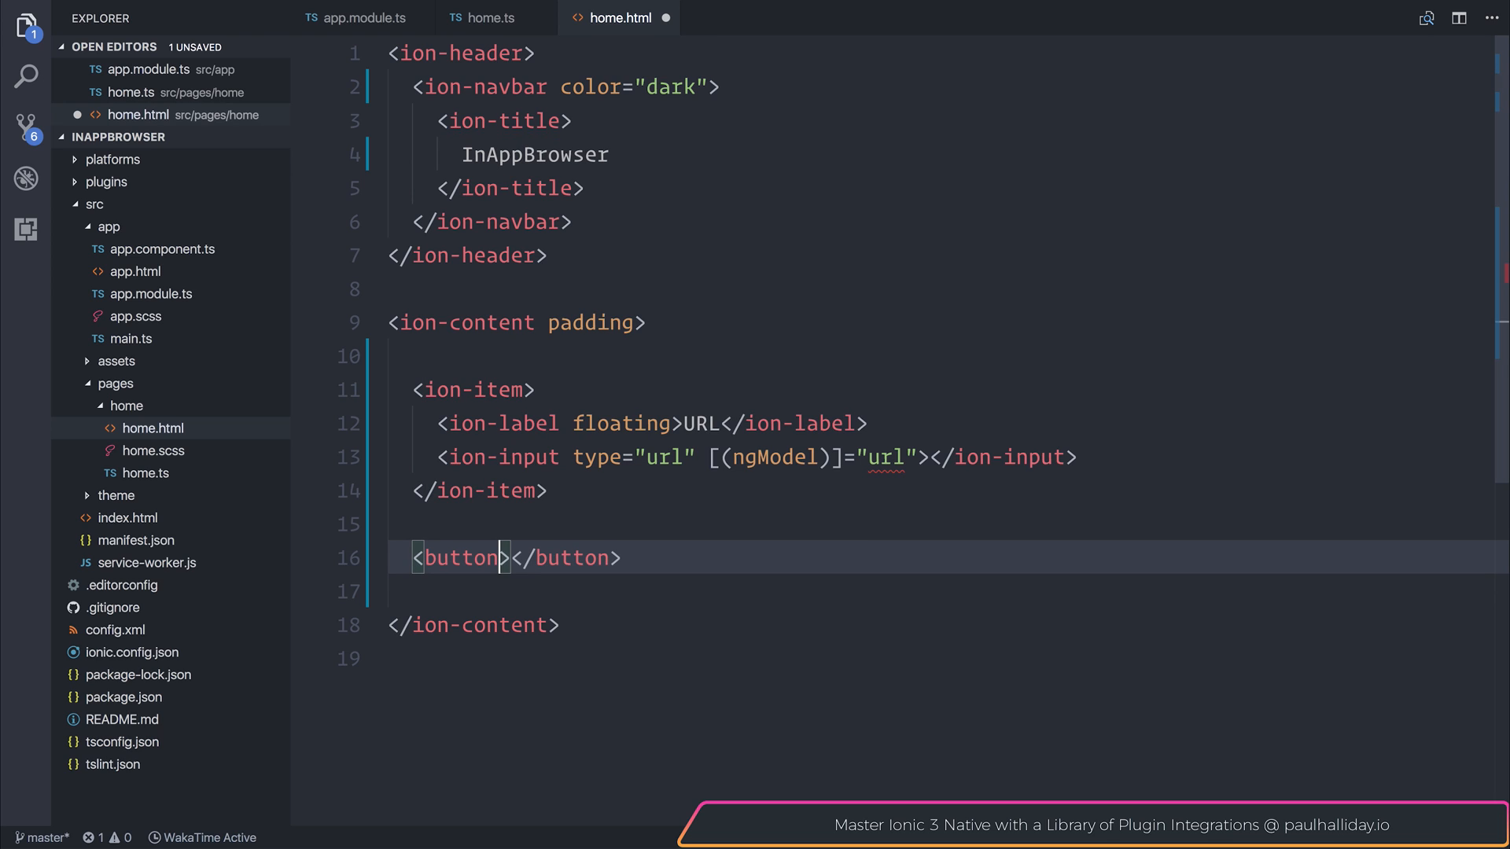
text(ion-button)
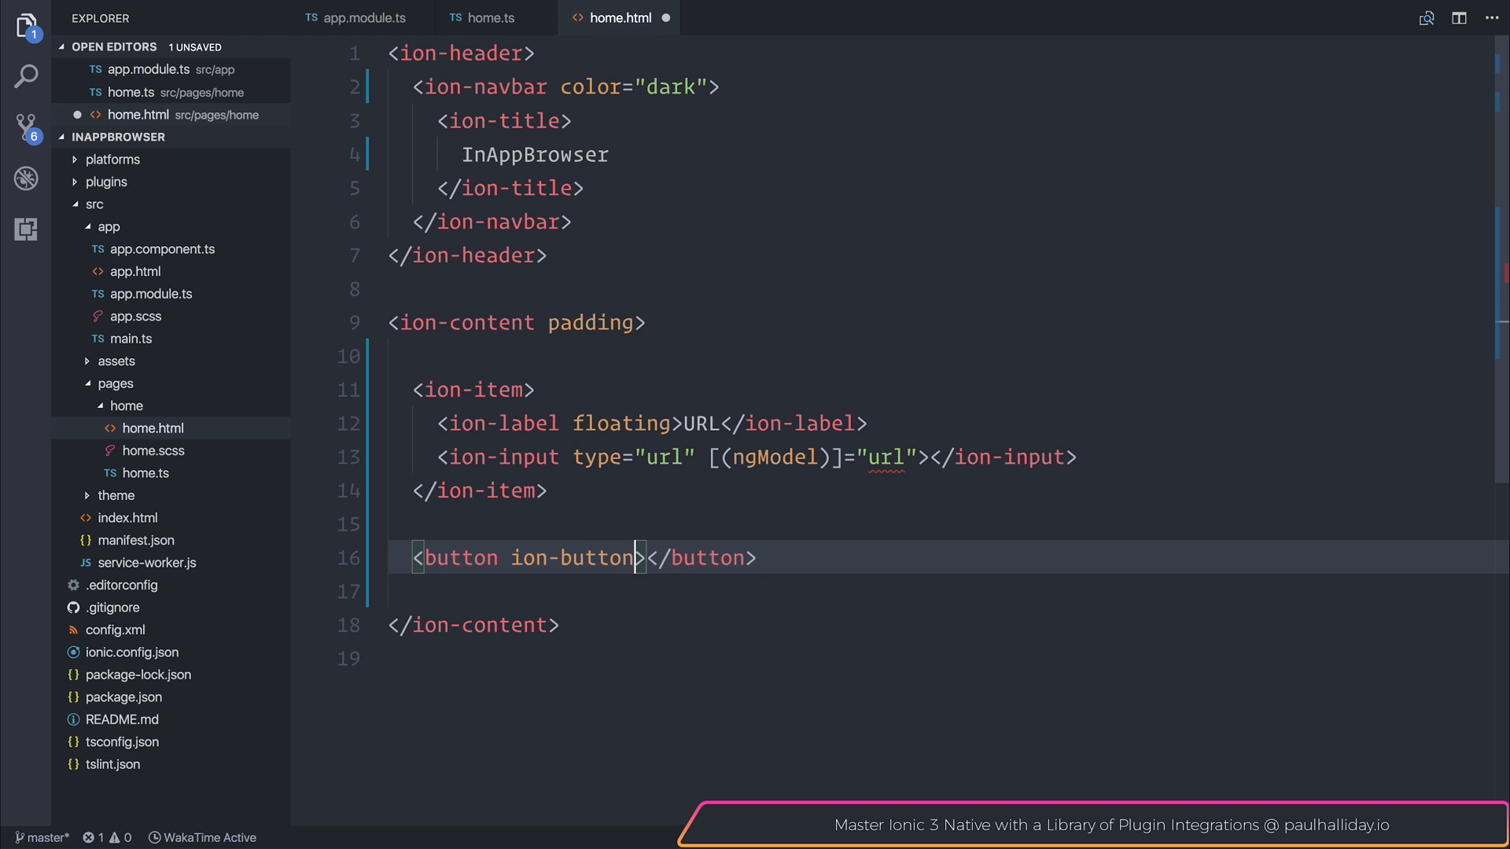
text(block cl)
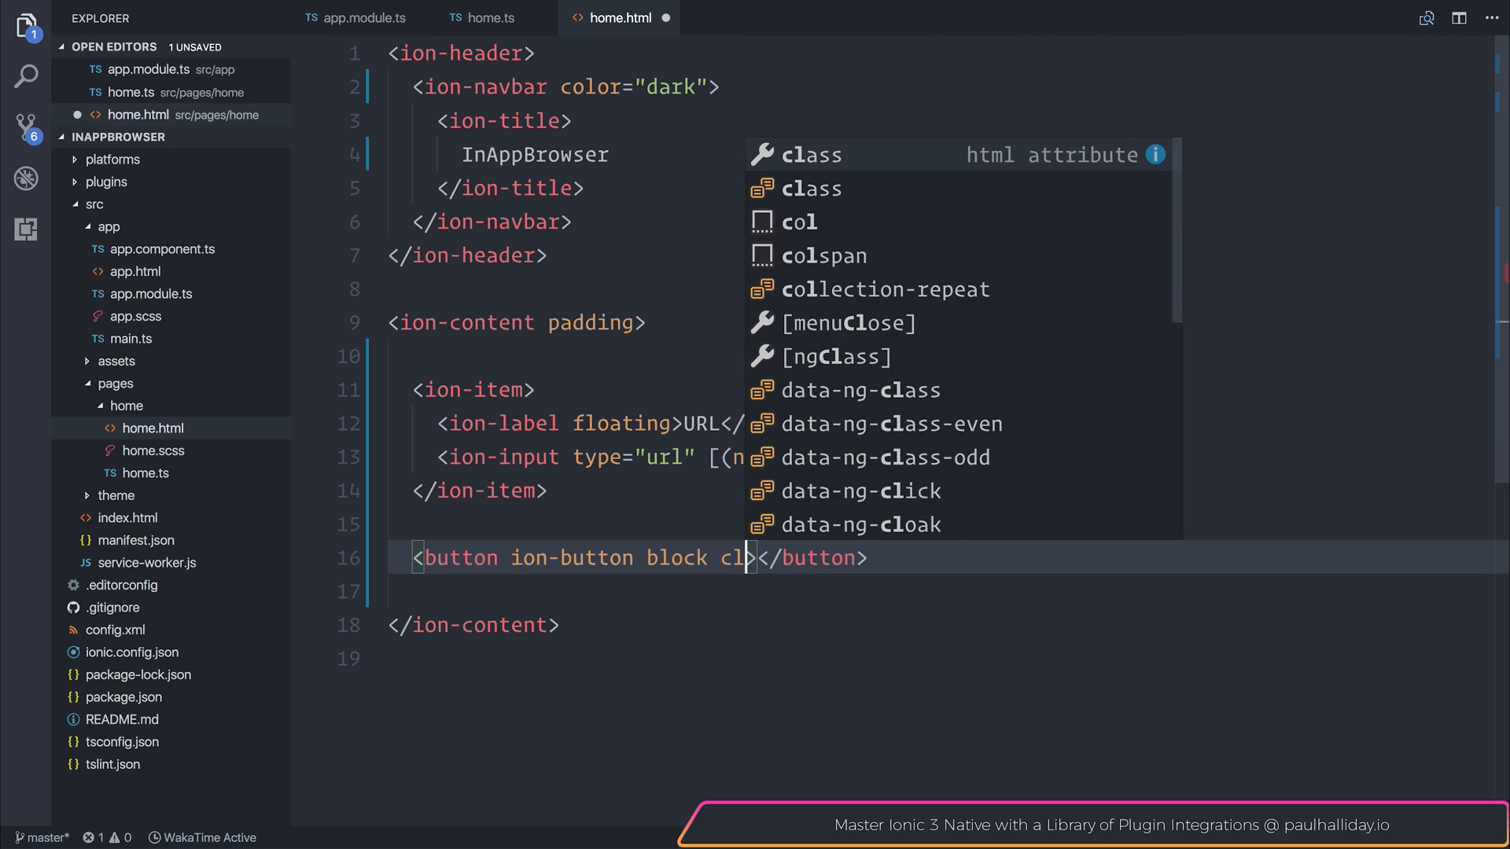
text(ear)
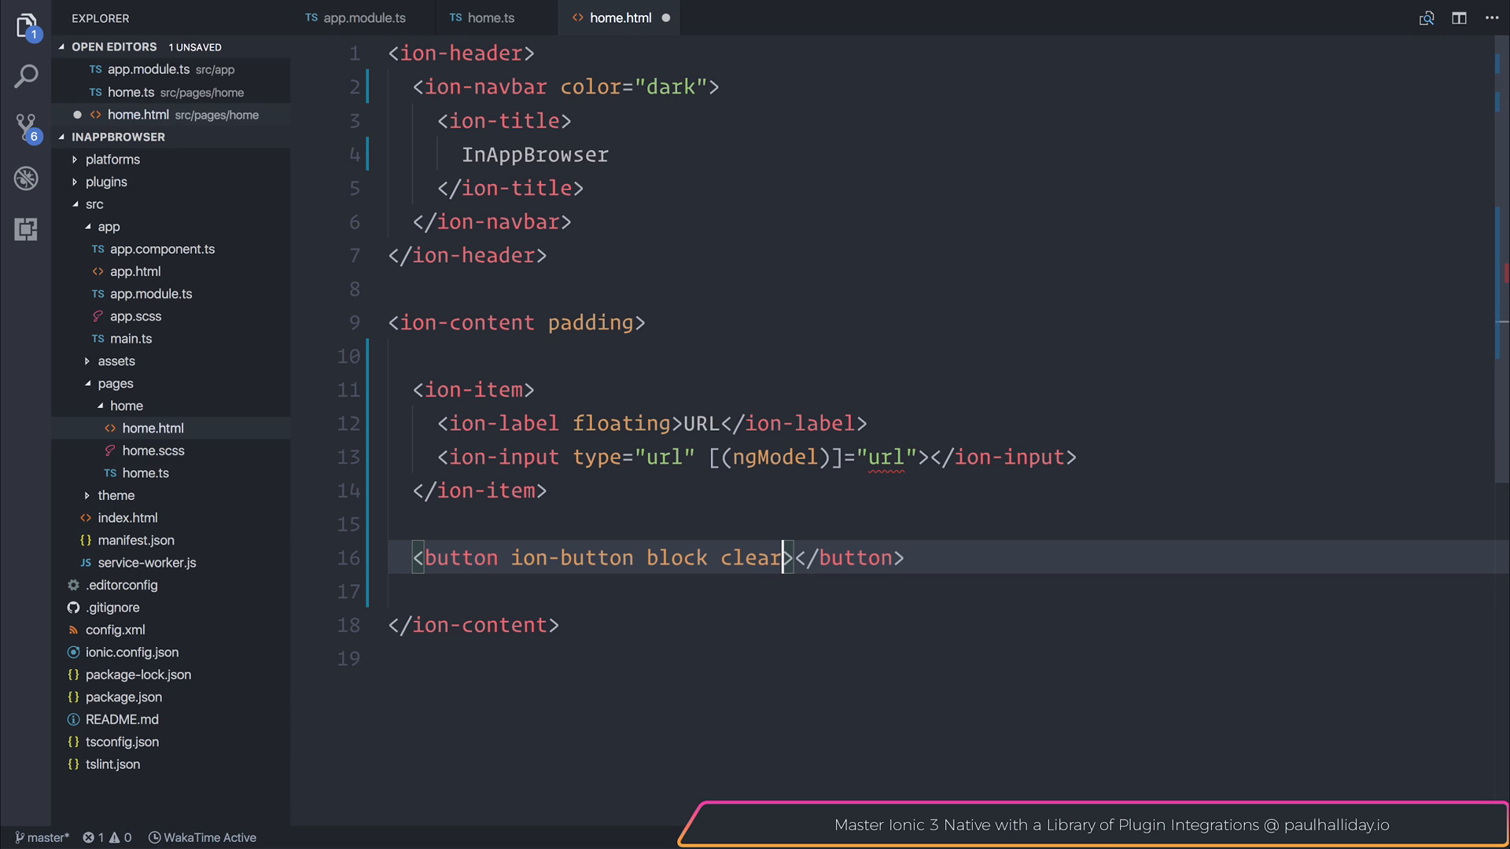
Bind the button's click to openWebpage(url), label it Open Webpage, and save home.html
text(()
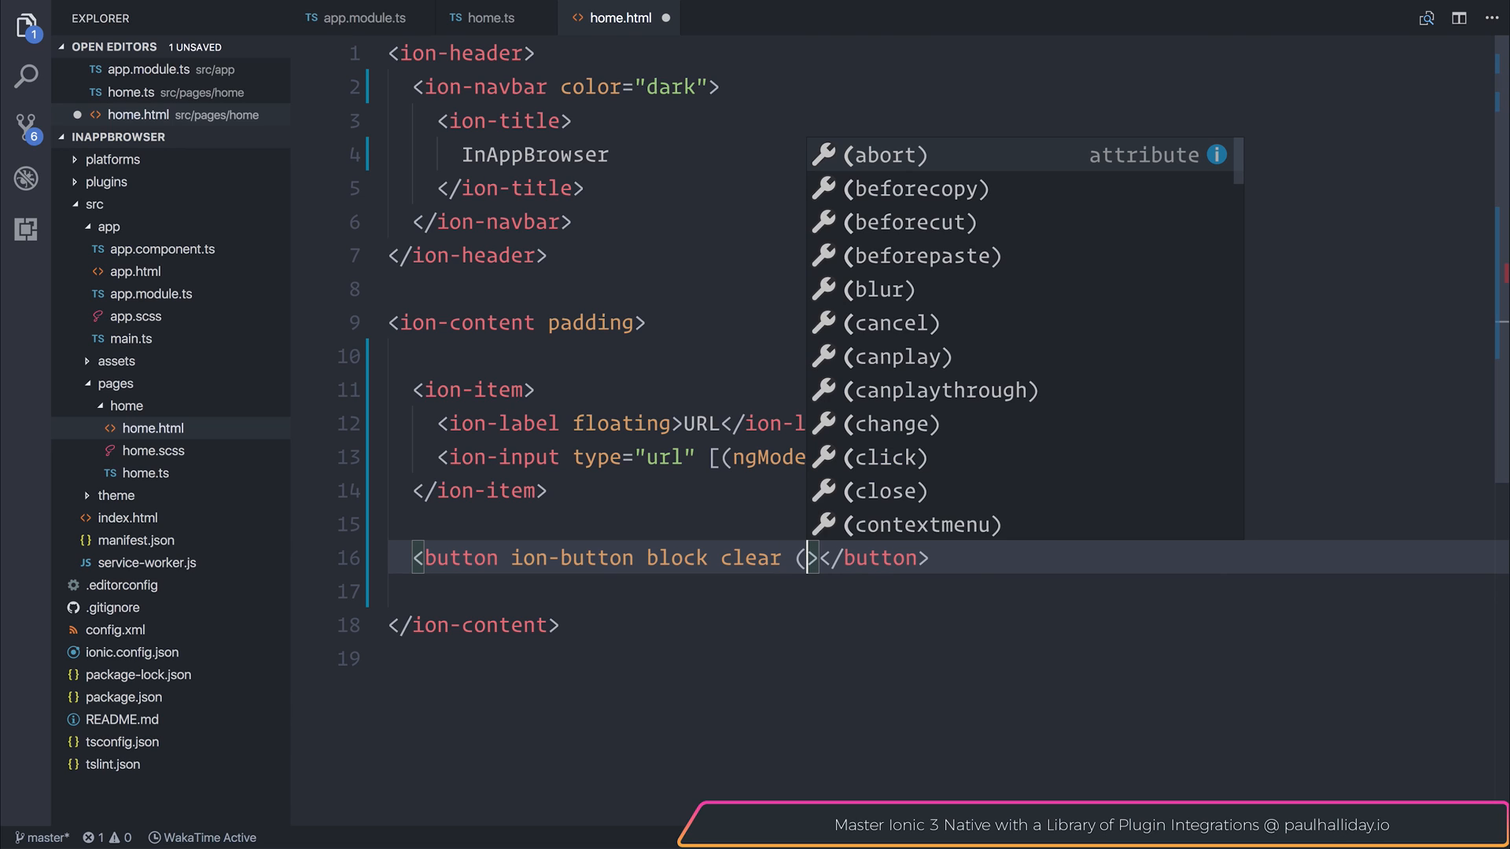
text(click)-)
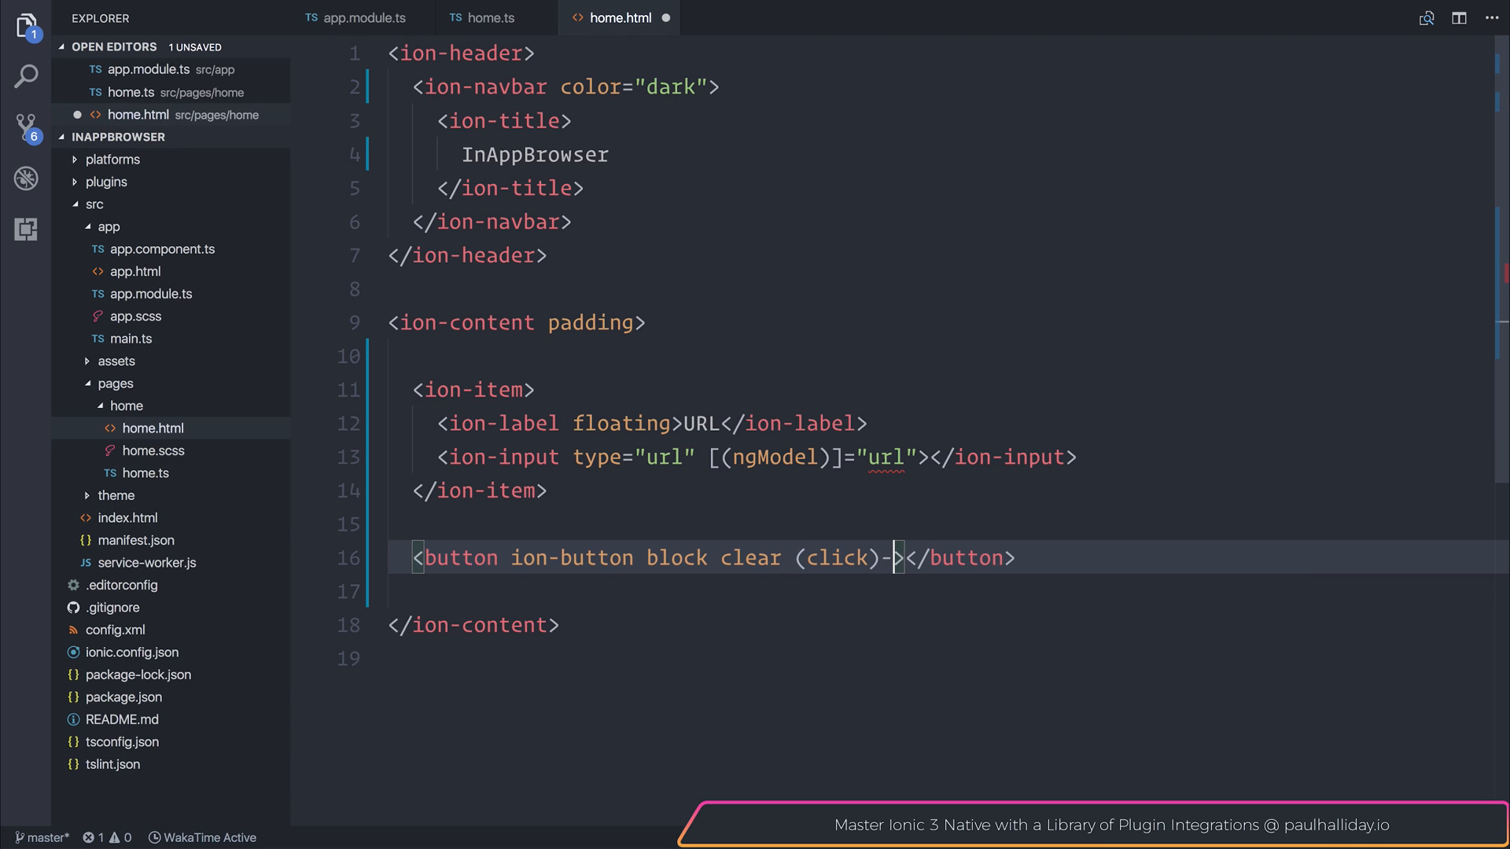
text(="ope")
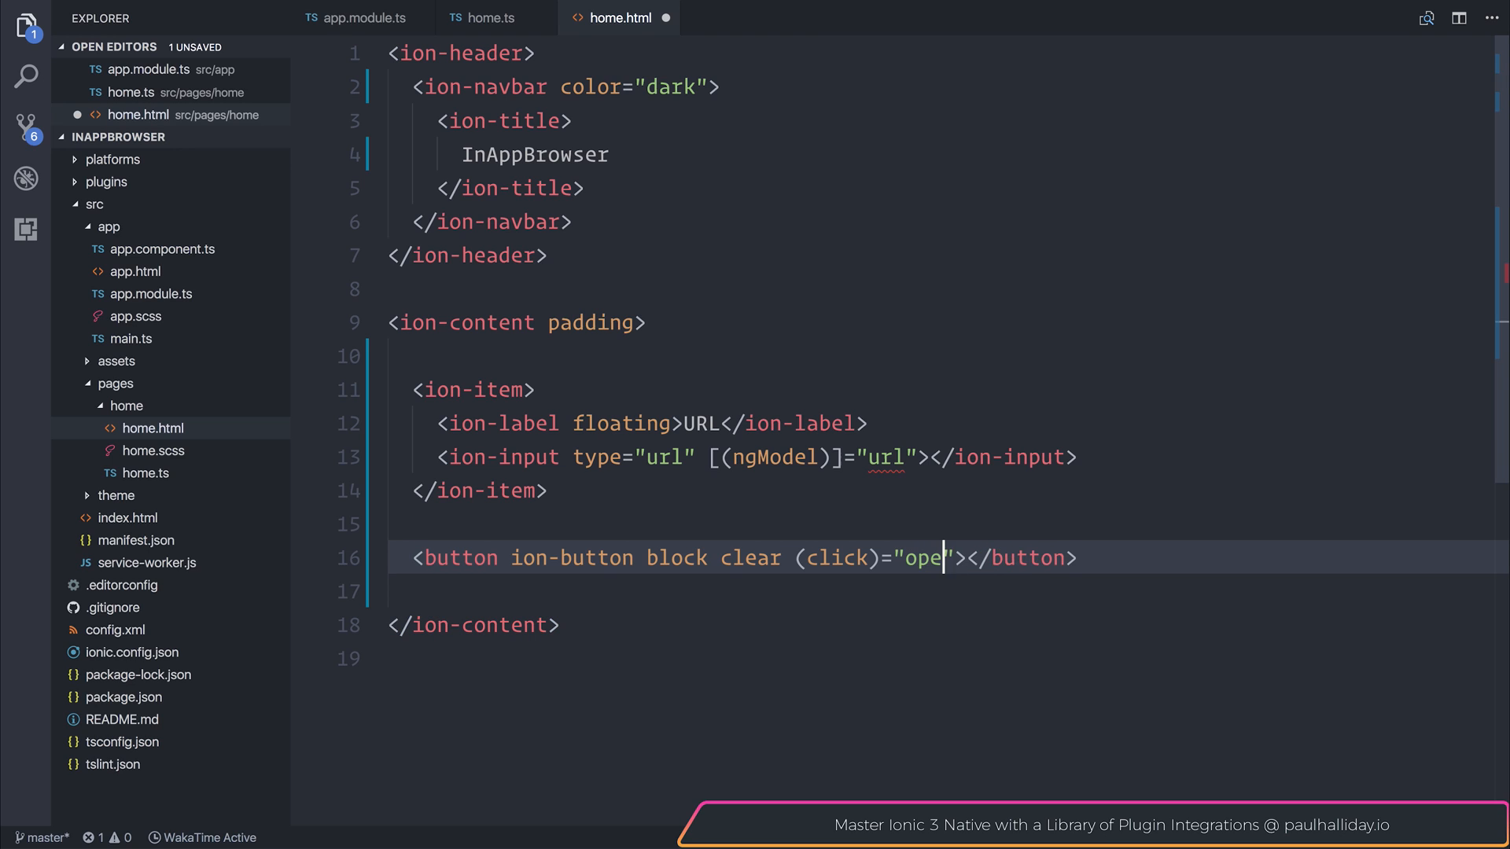
text(nWebpage)
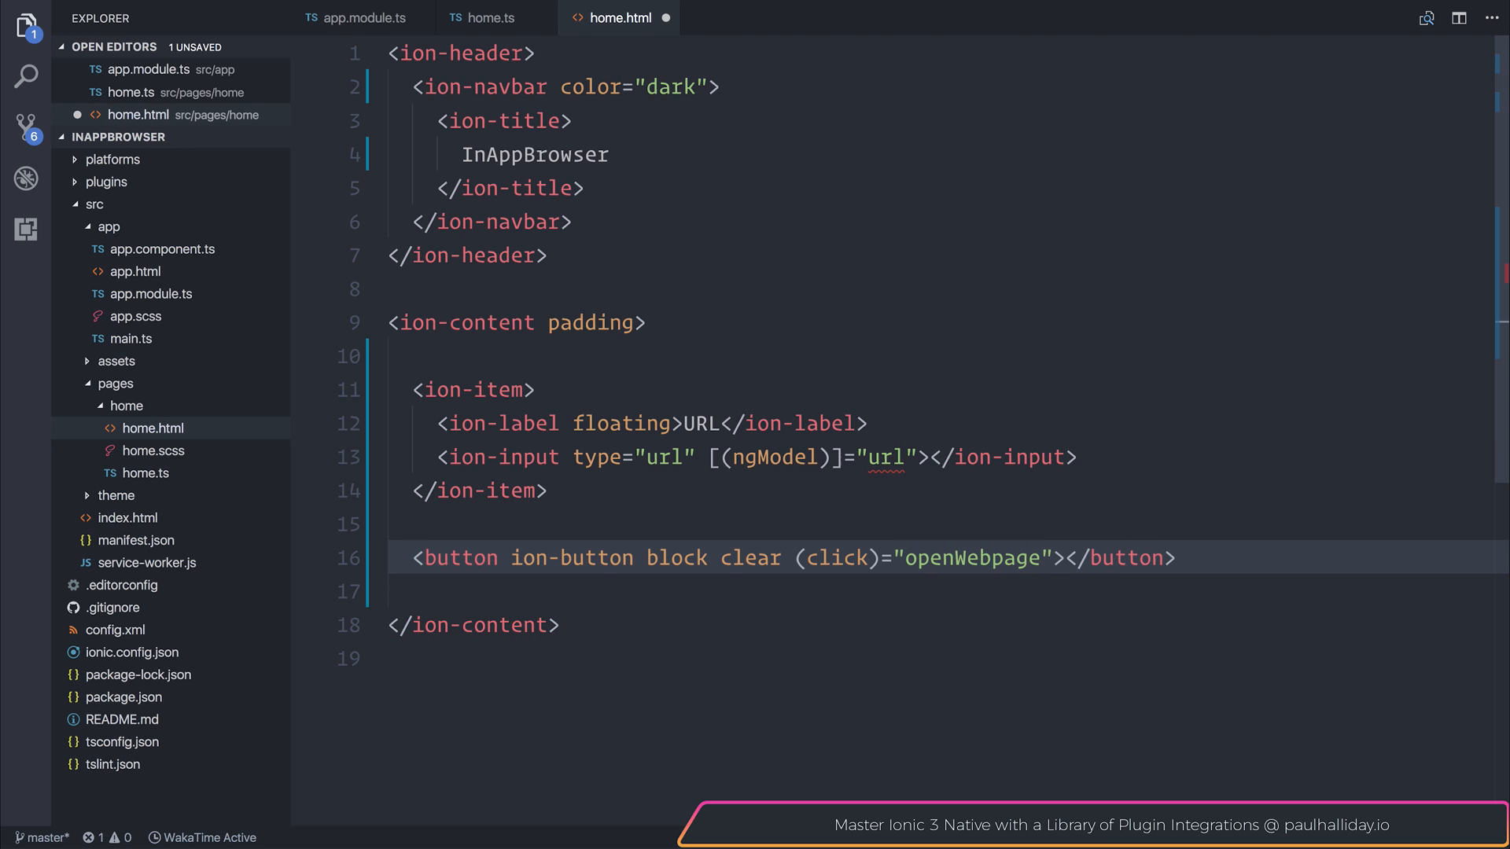
text((url))
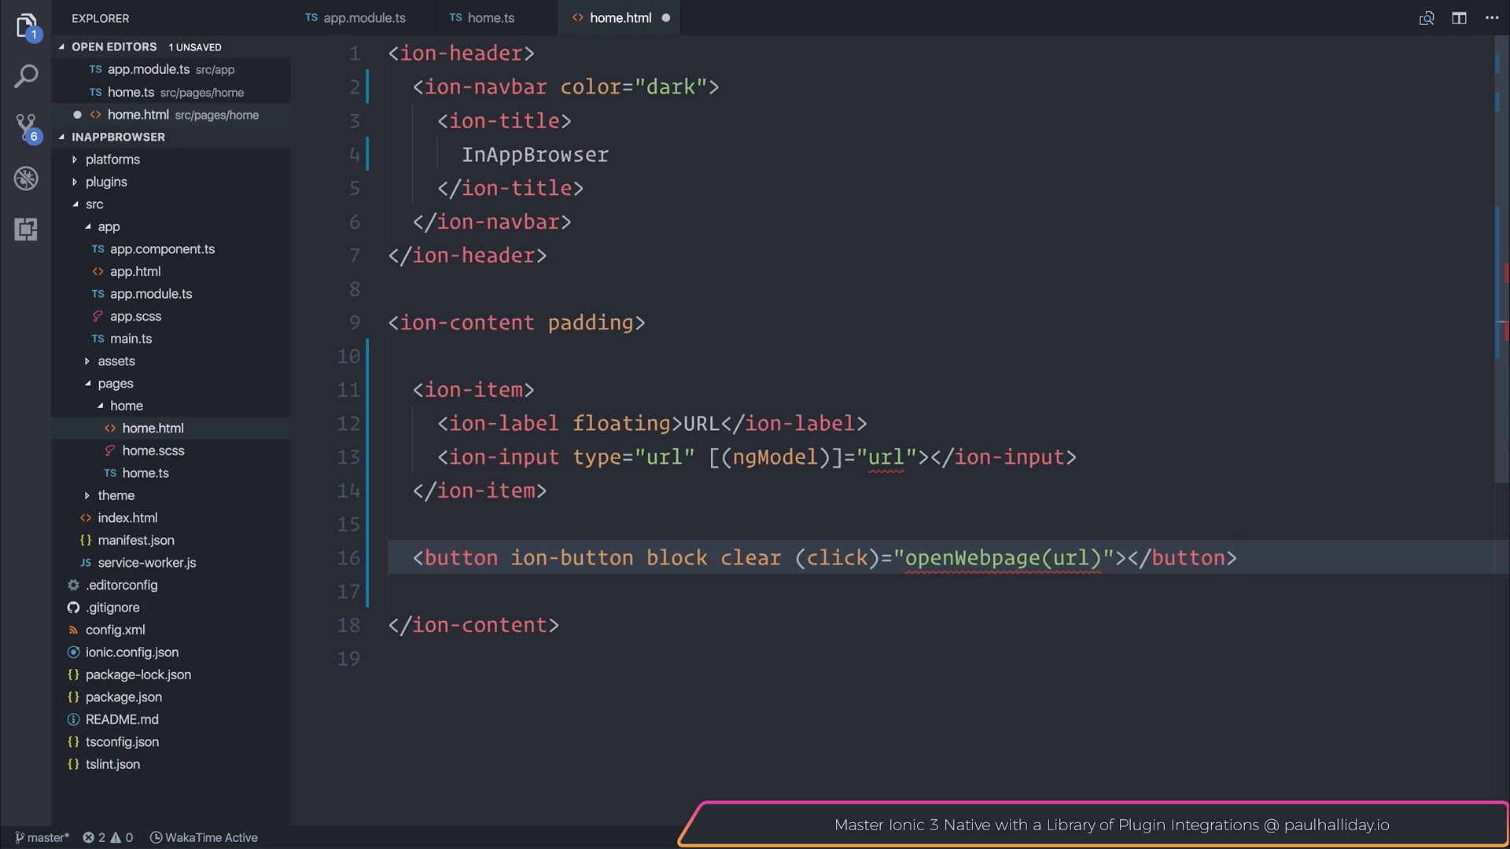
text(O)
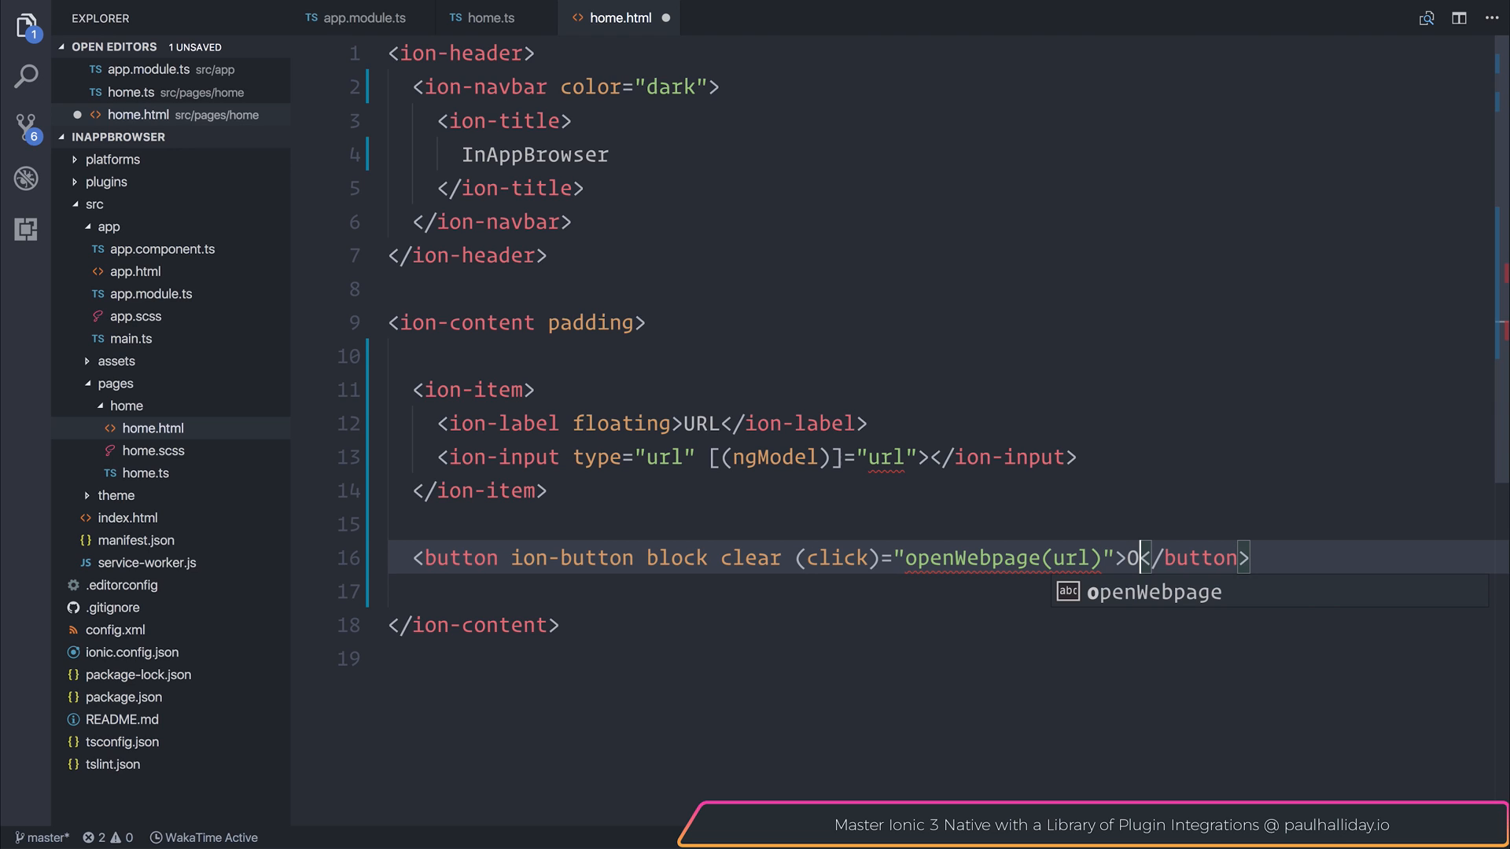
text(pen Webpage)
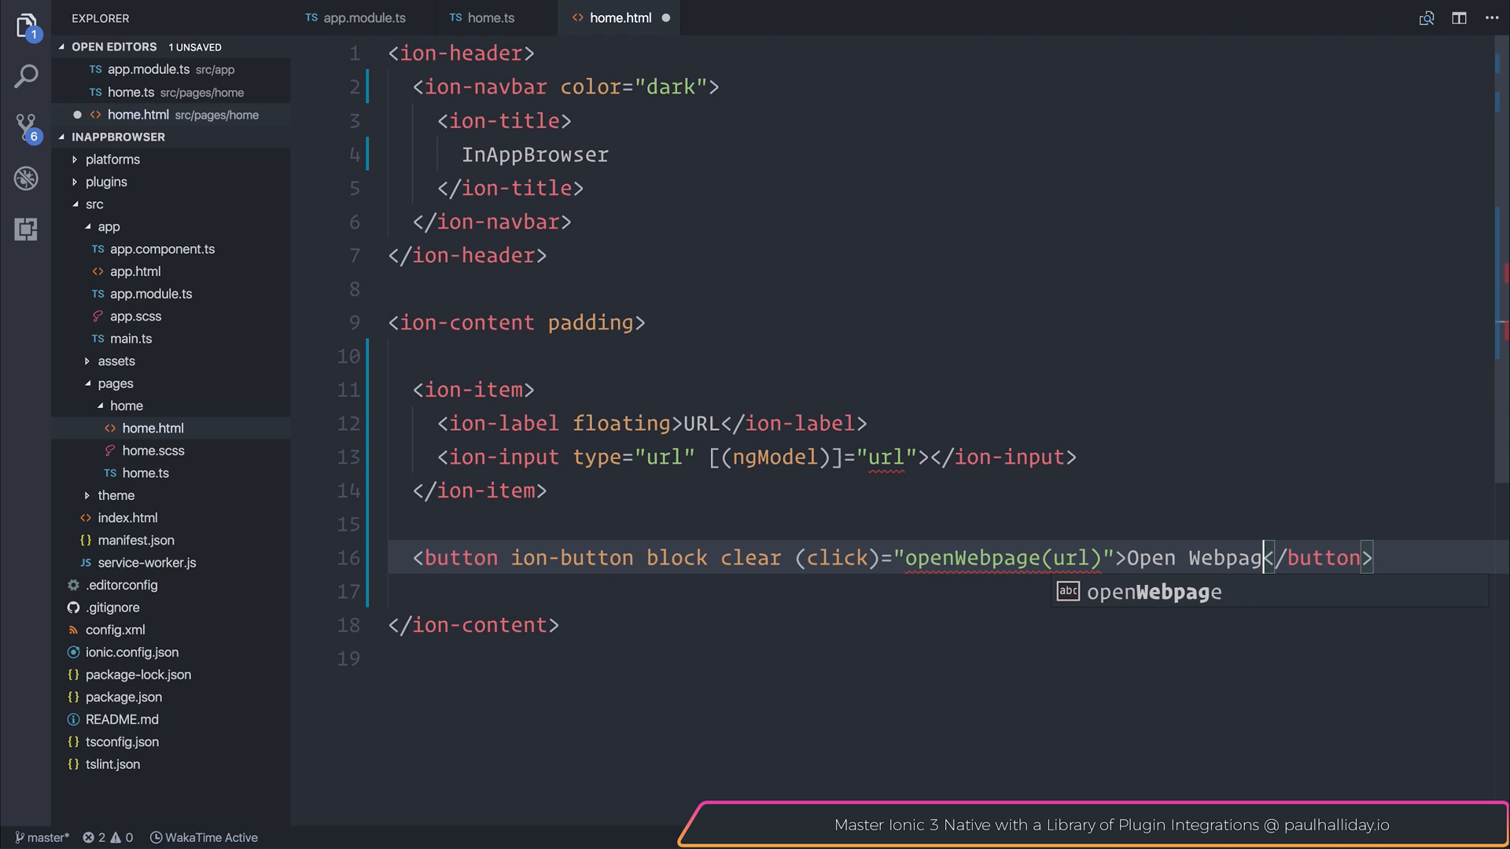
key(Ctrl+s)
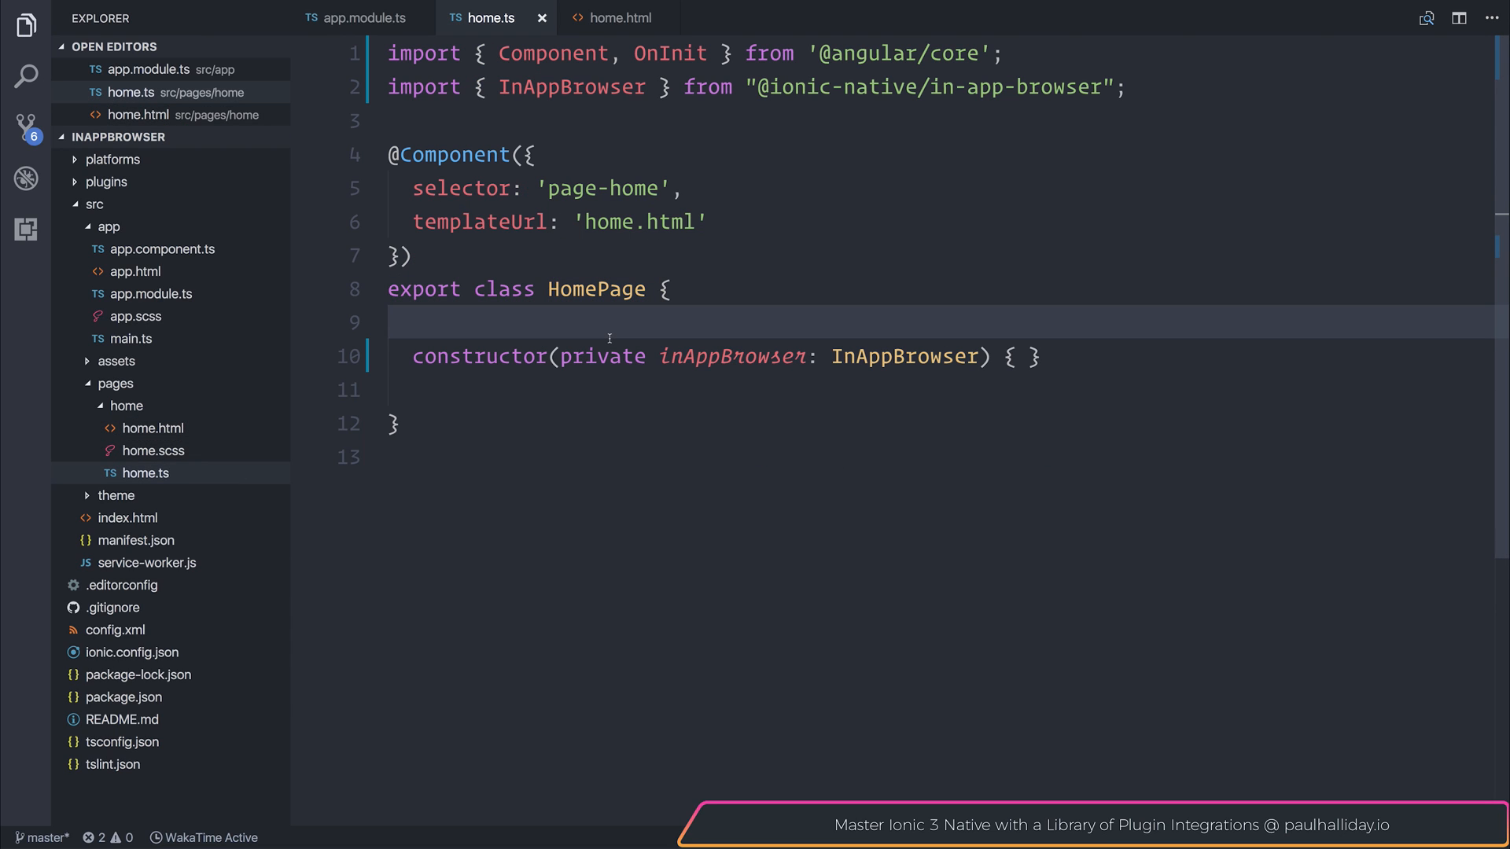
In home.ts, add a url: string property and an openWebpage(url: string) method calling this.inAppBrowser.create()
text(url: string;)
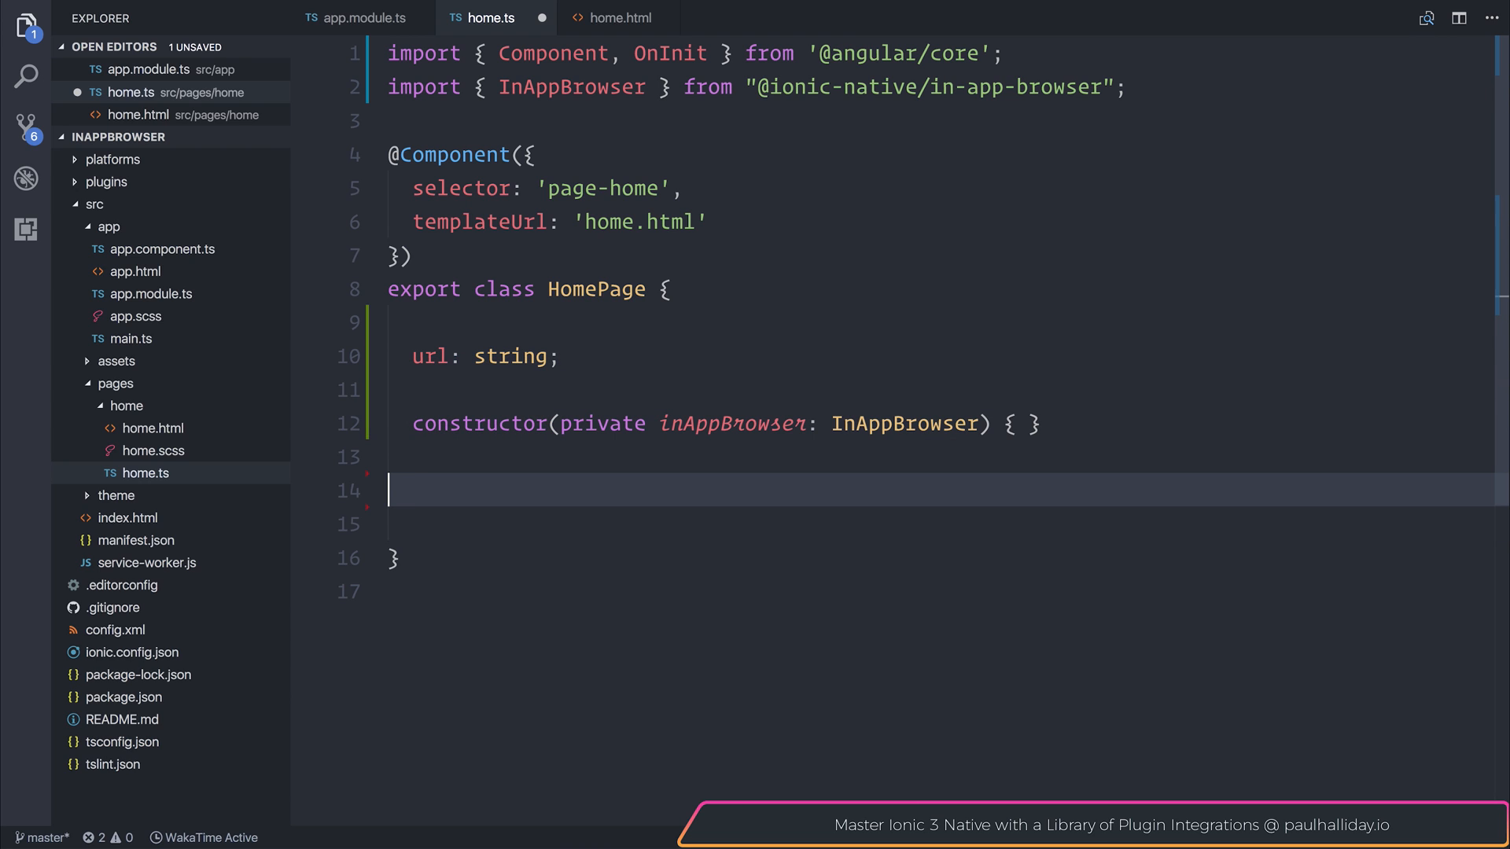
text(openWebpage)
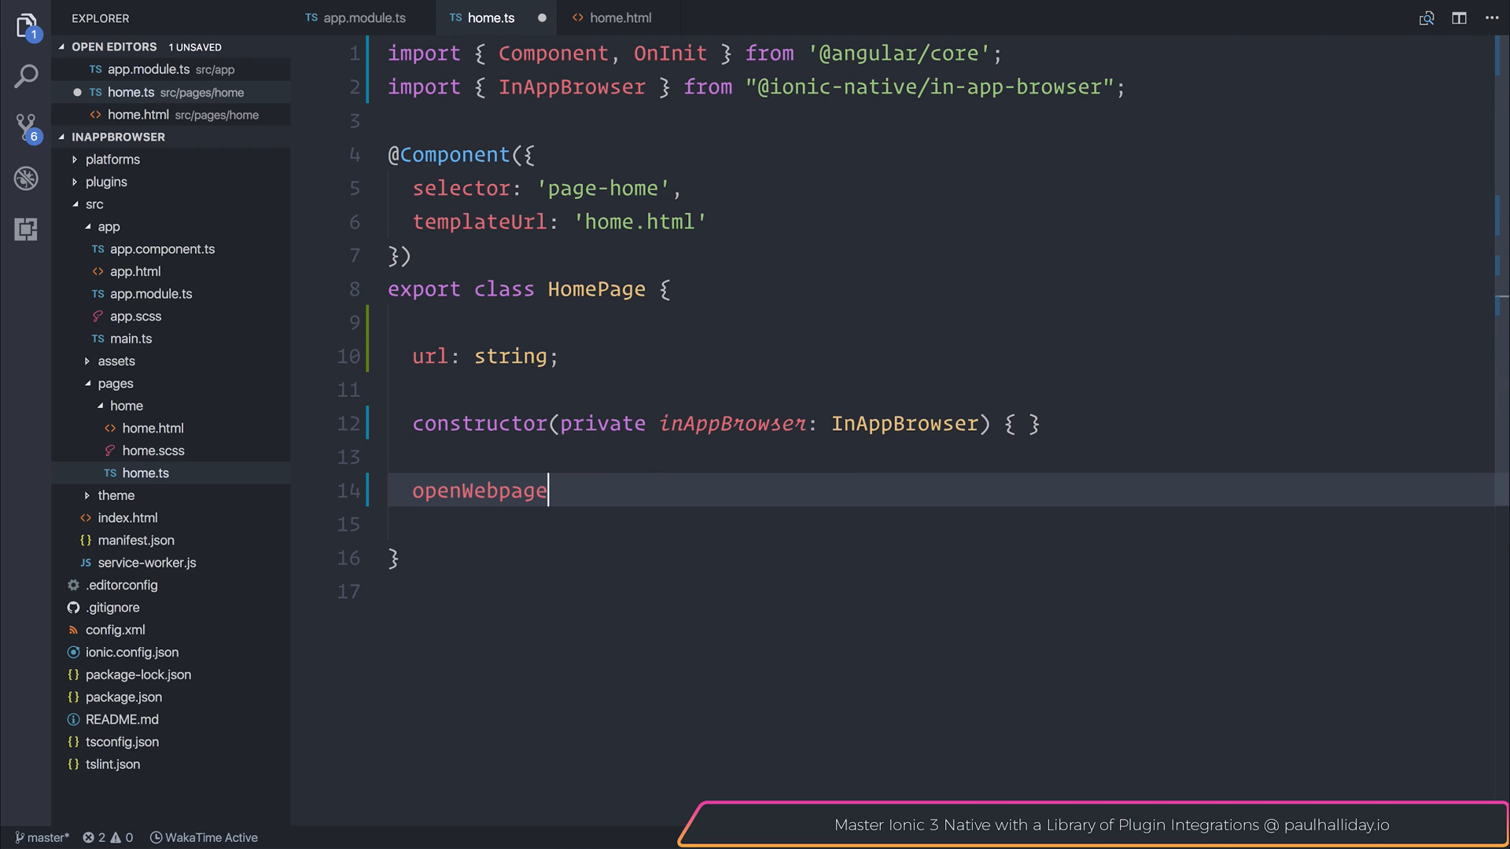
text((url: string) {)
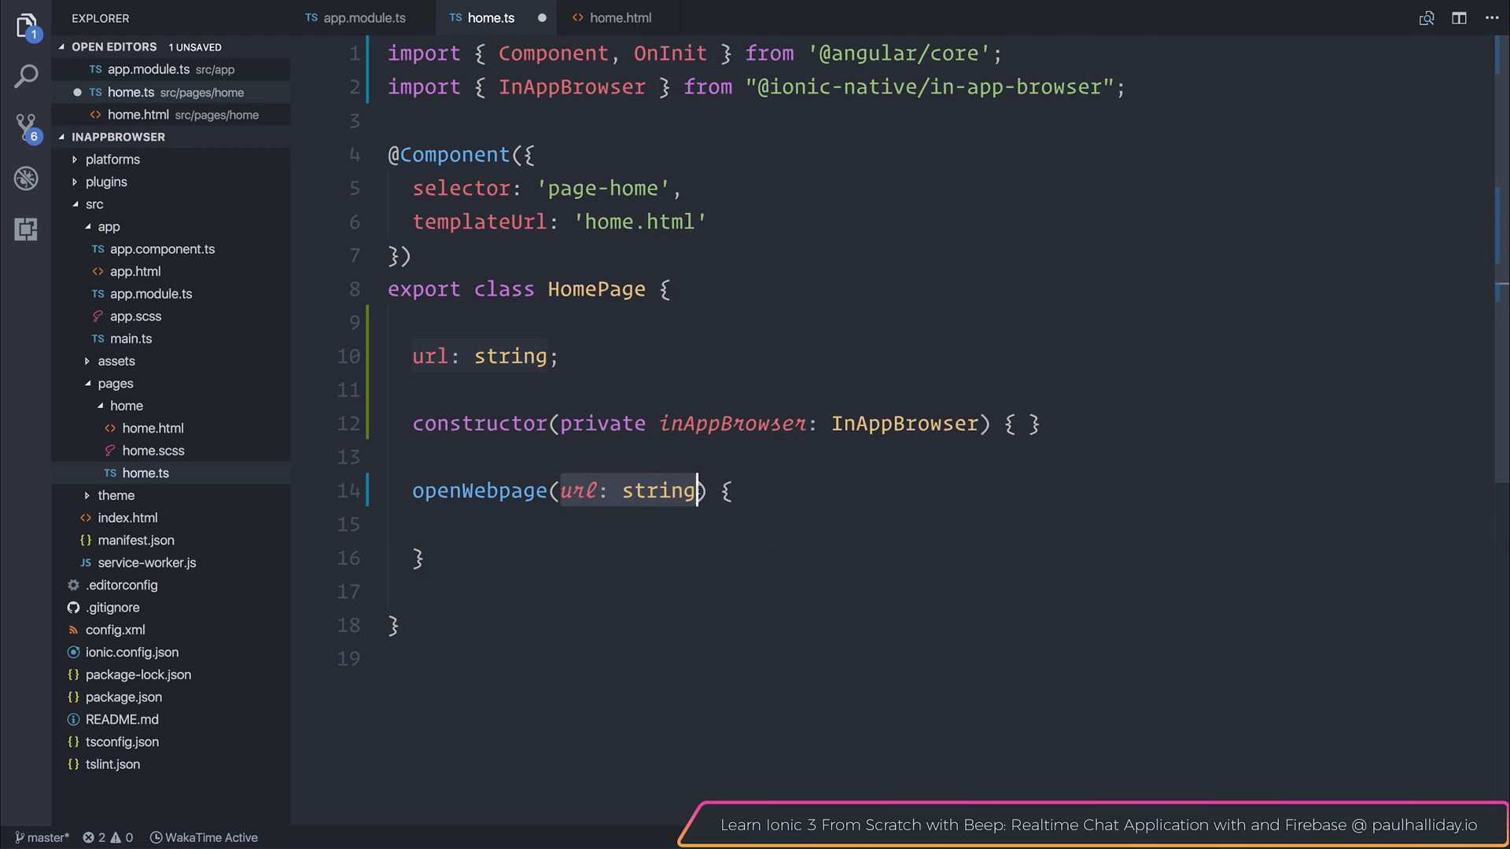
mouse_move(684, 527)
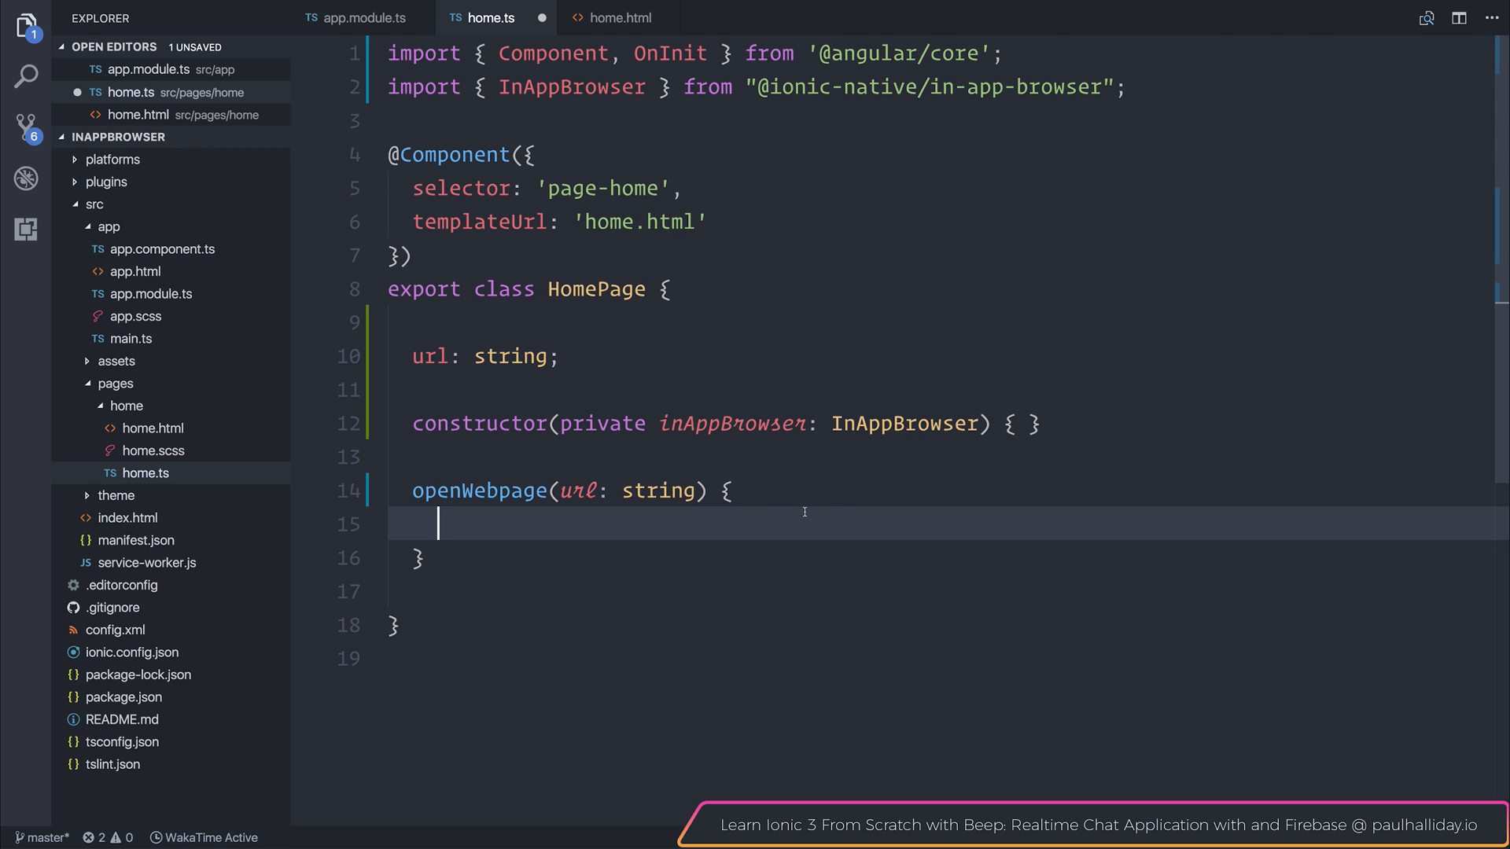
text(this.inAppBrowser.create)
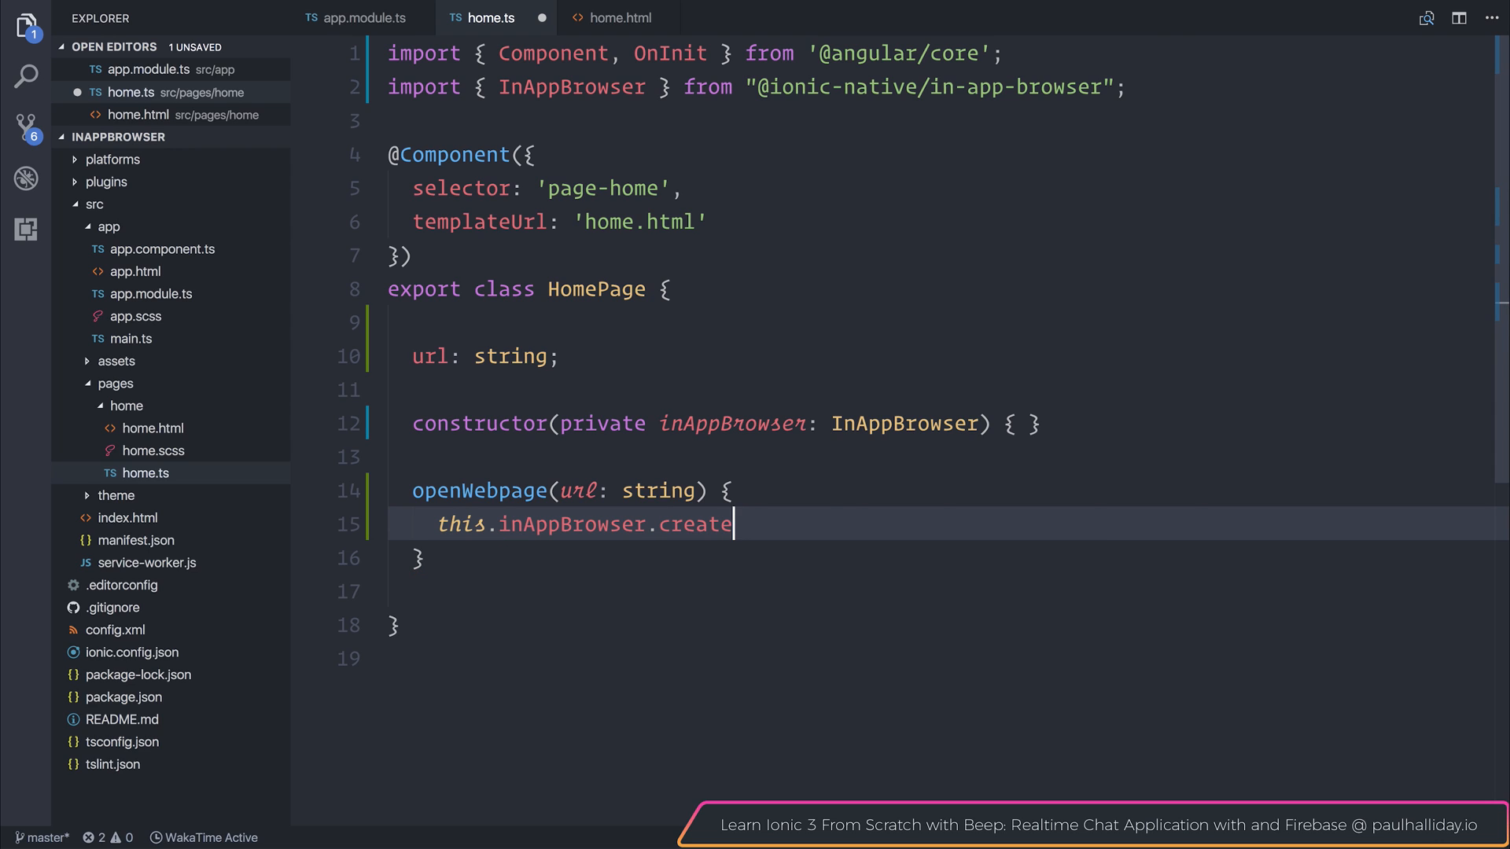
text(())
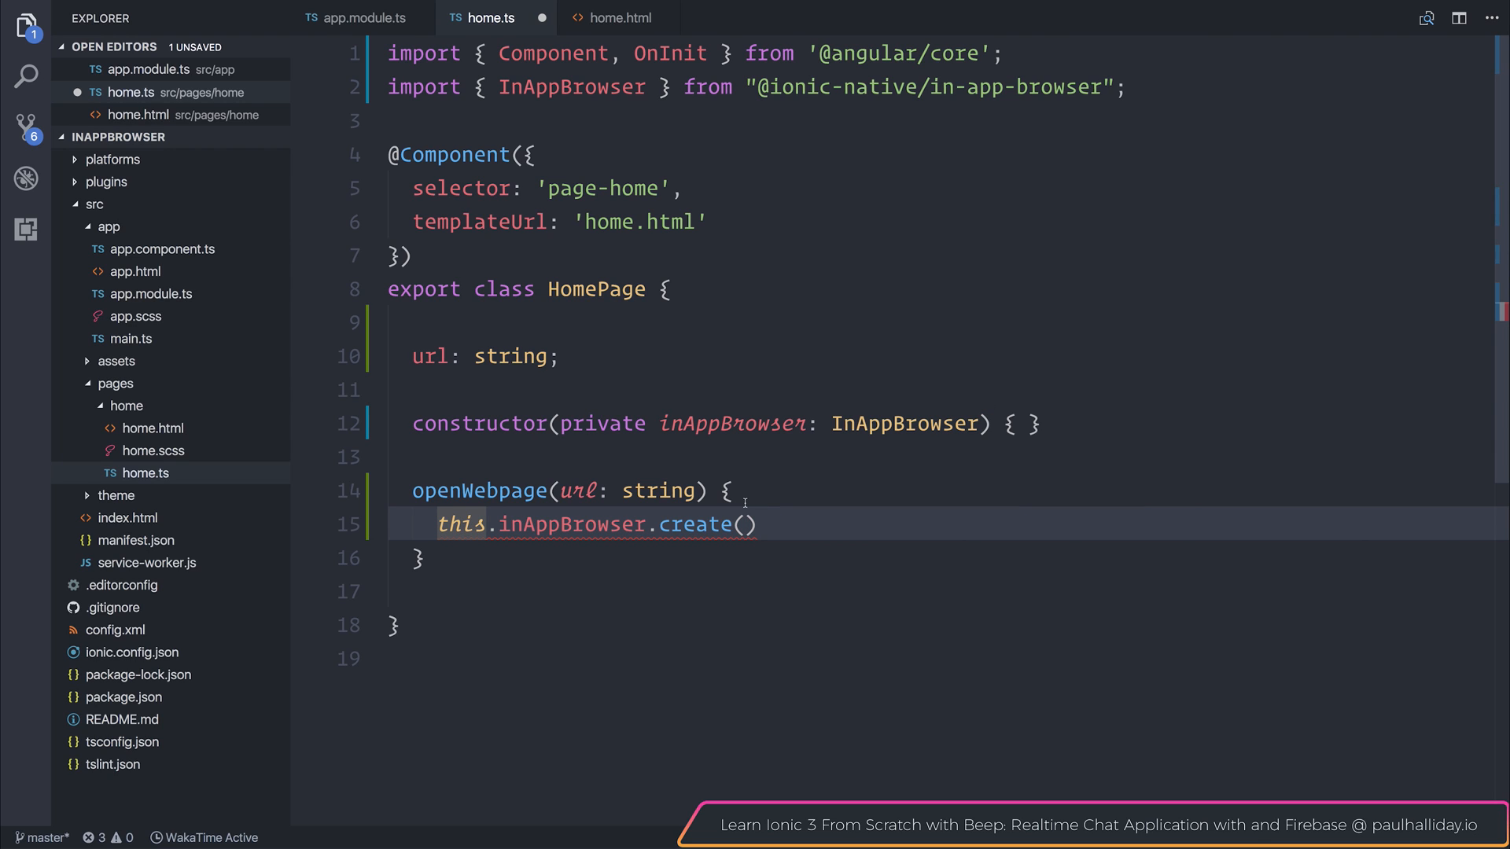
Write const browser = this.inAppBrowser.create(url, '_self', ...) after trying _blank and _system targets
text(const browser =)
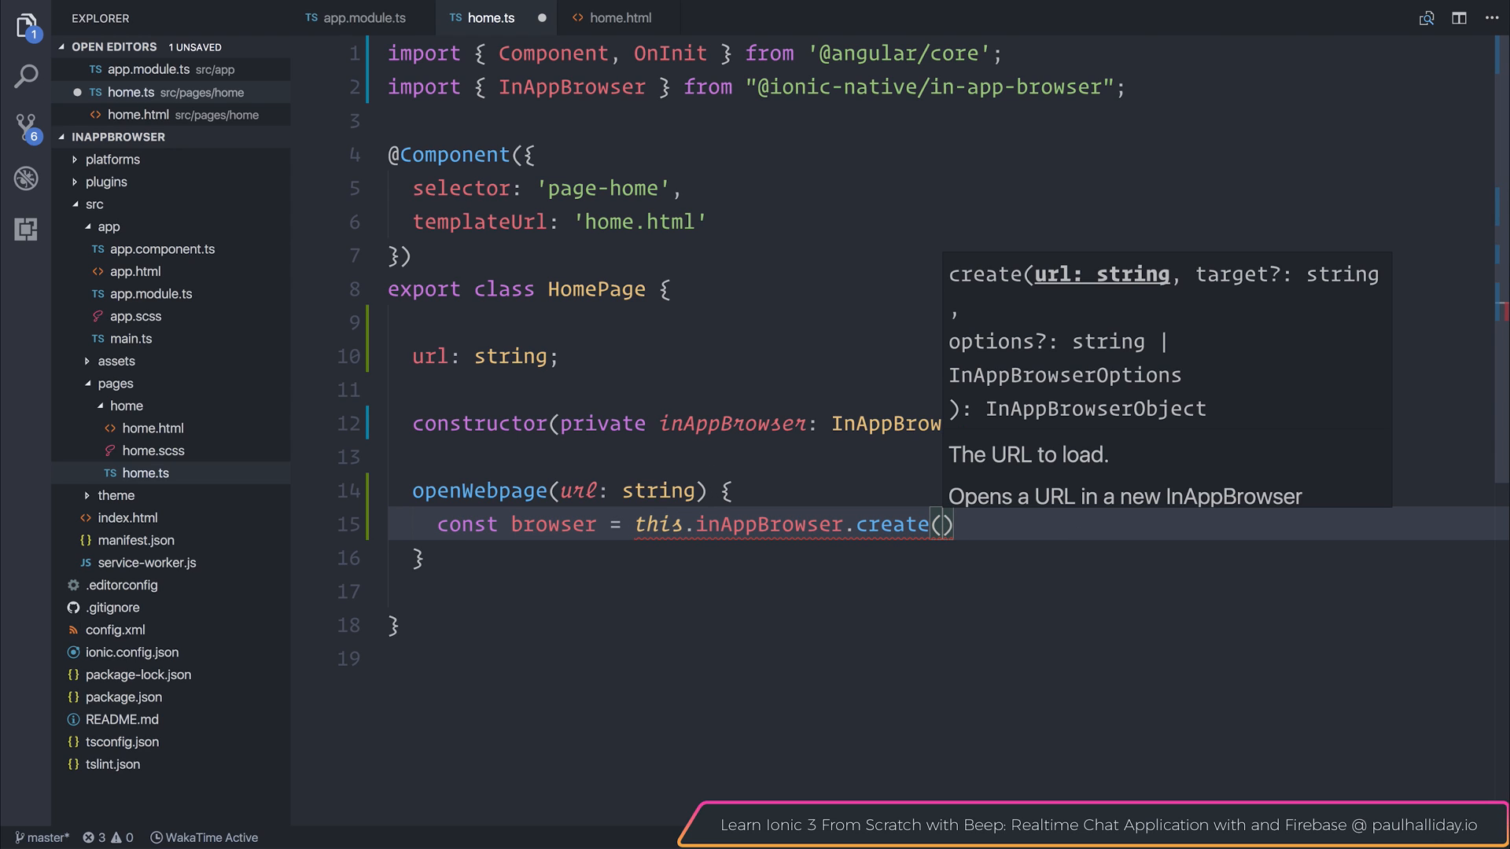
text(url)
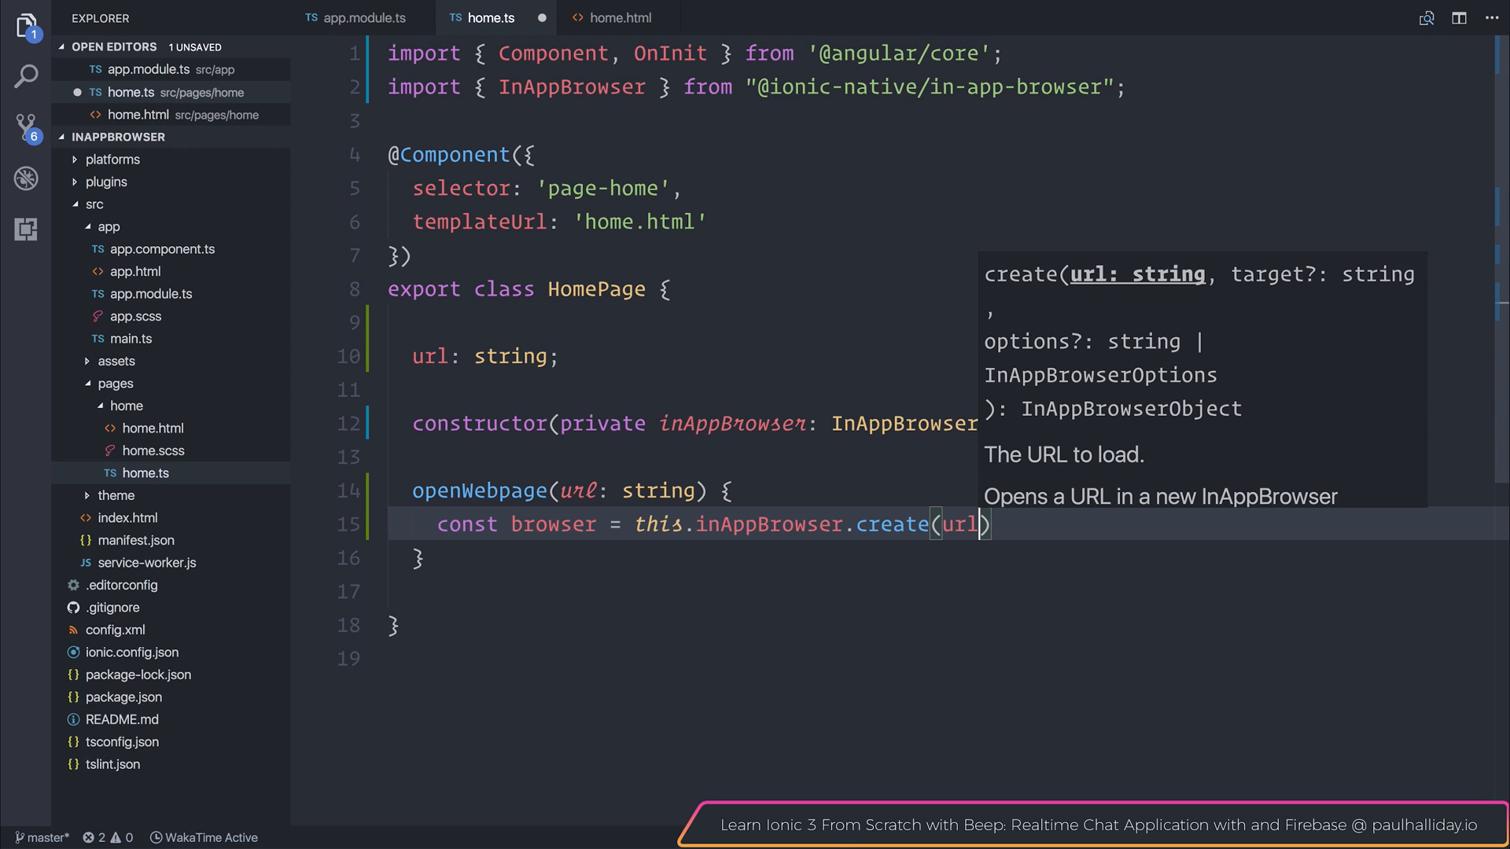
text(, ')
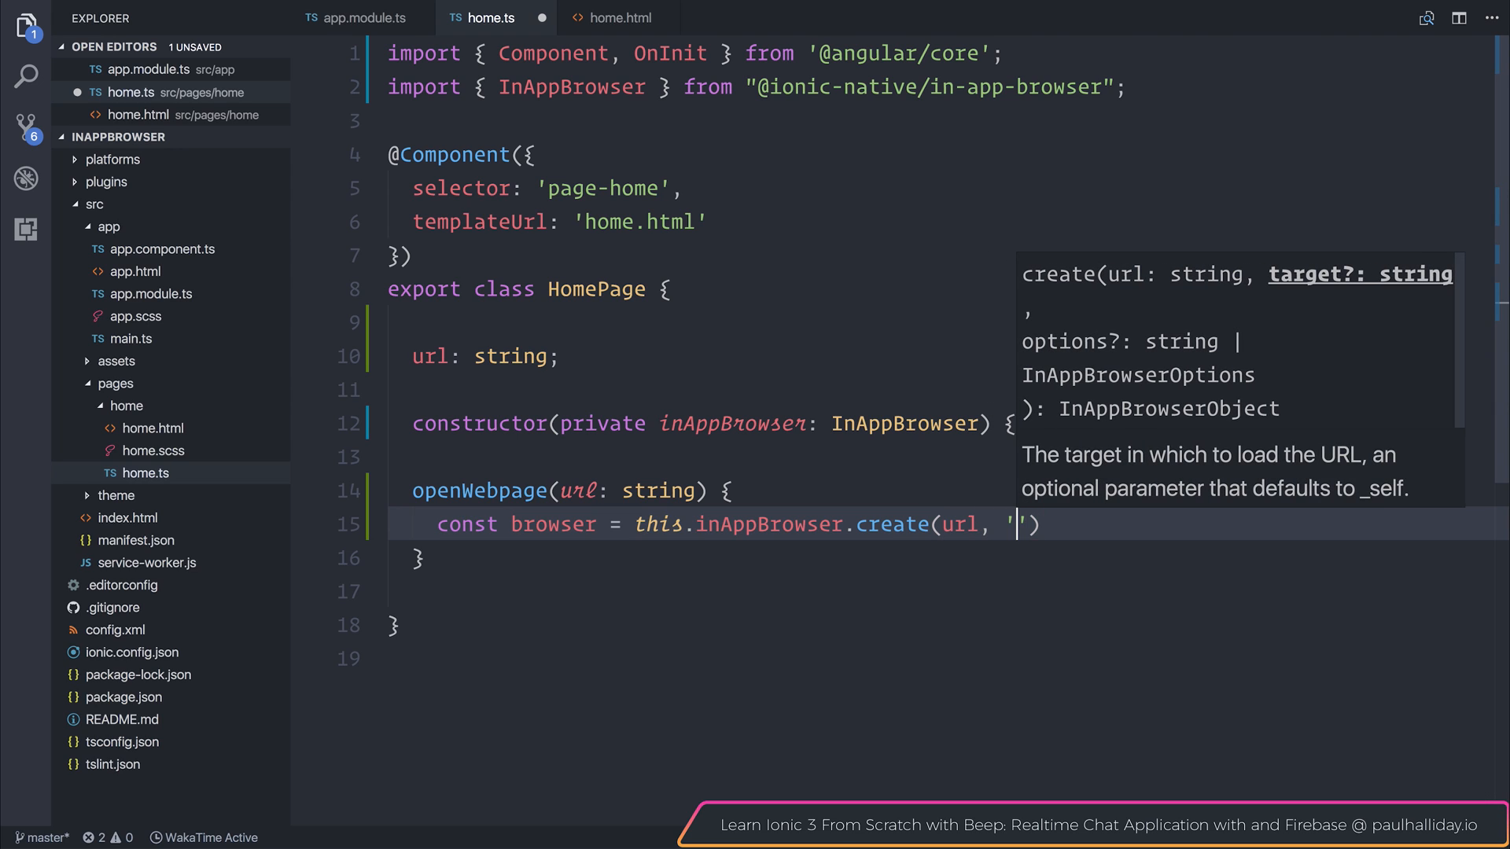
text(_self)
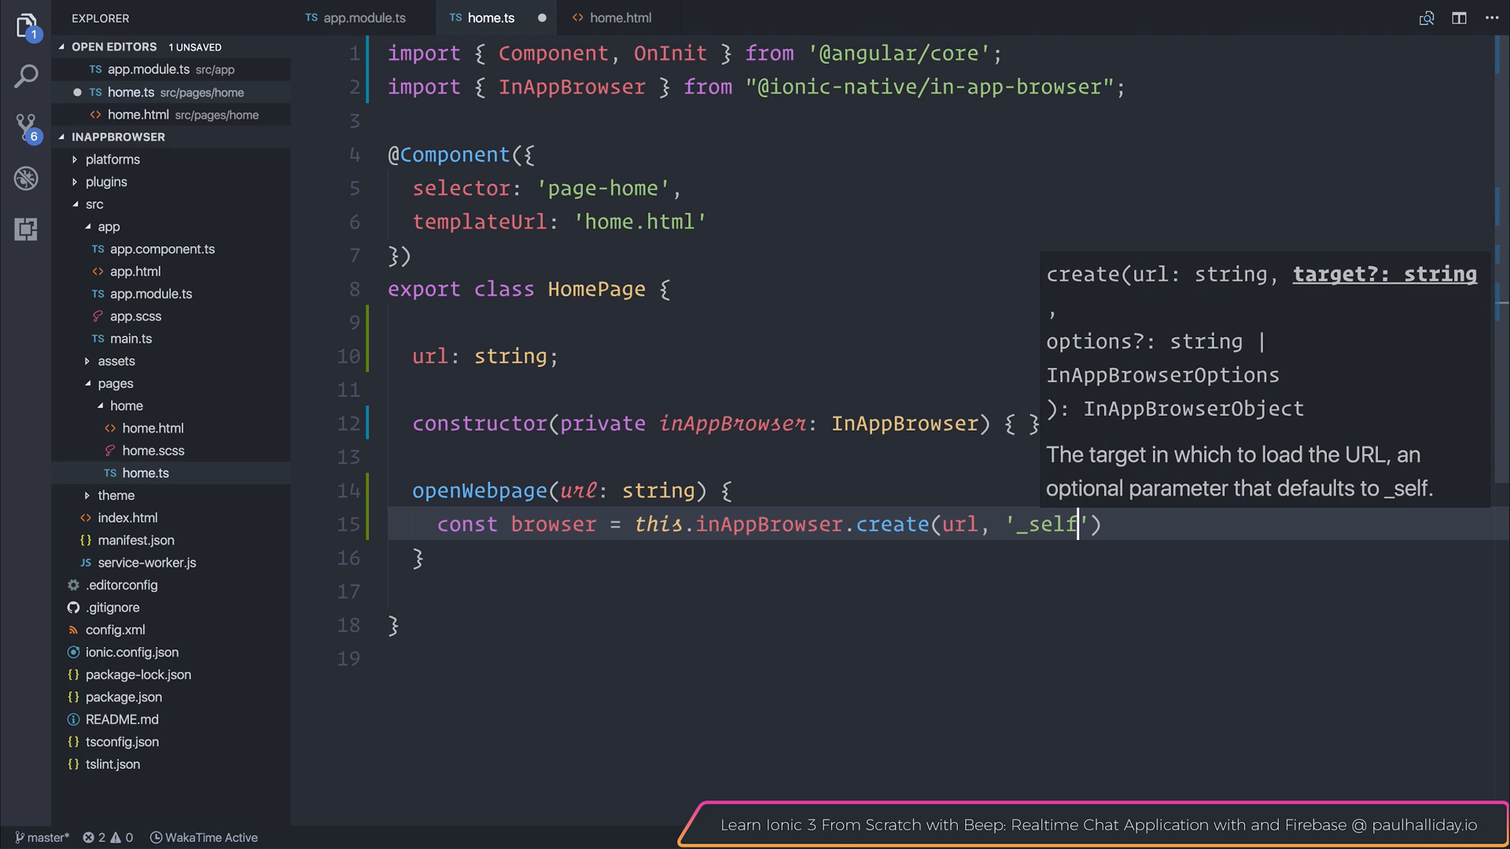
key(Backspace)
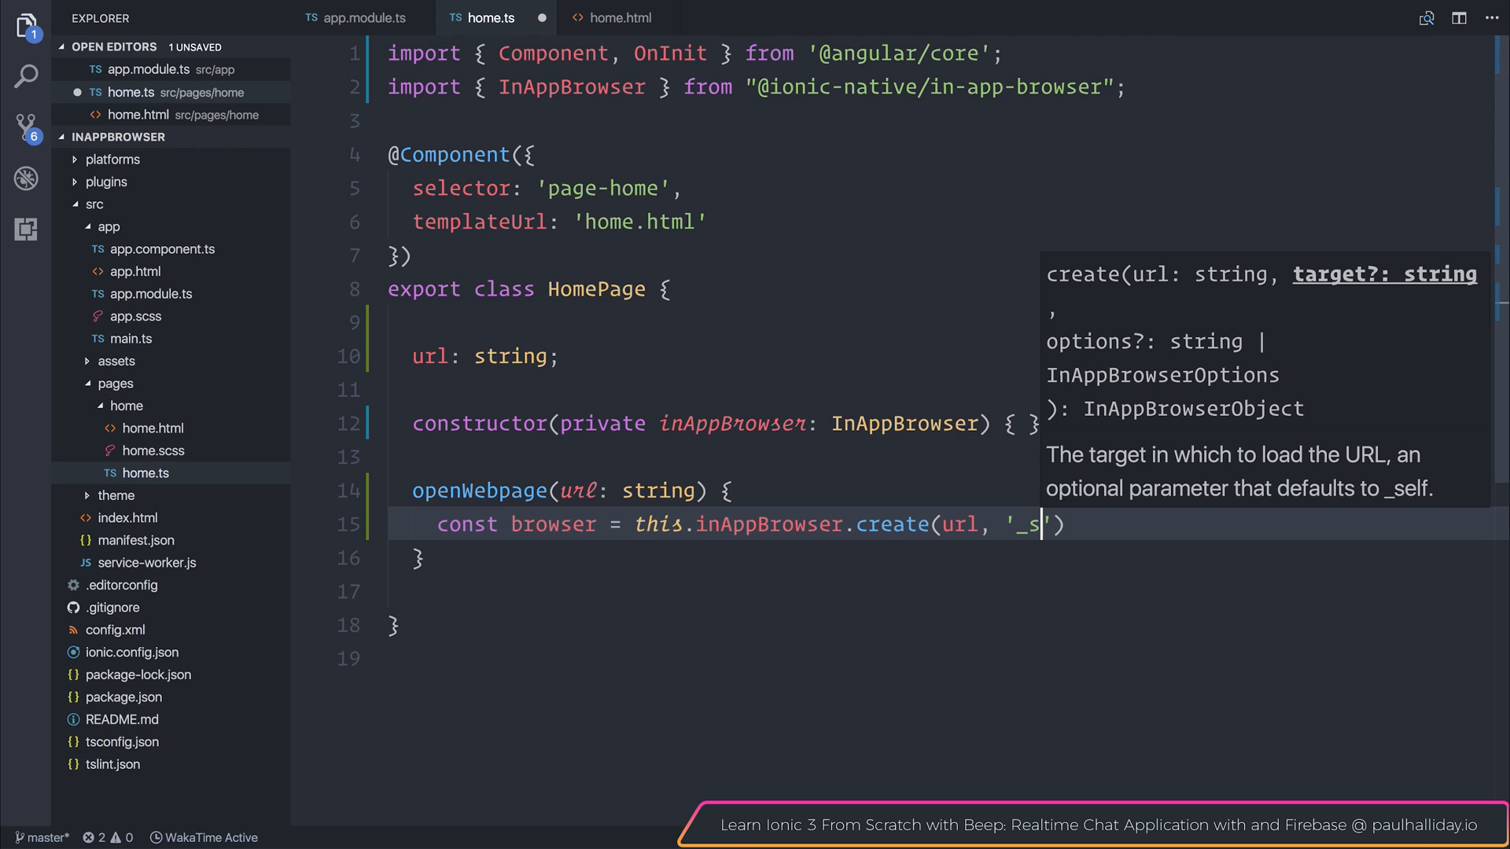
text(lank)
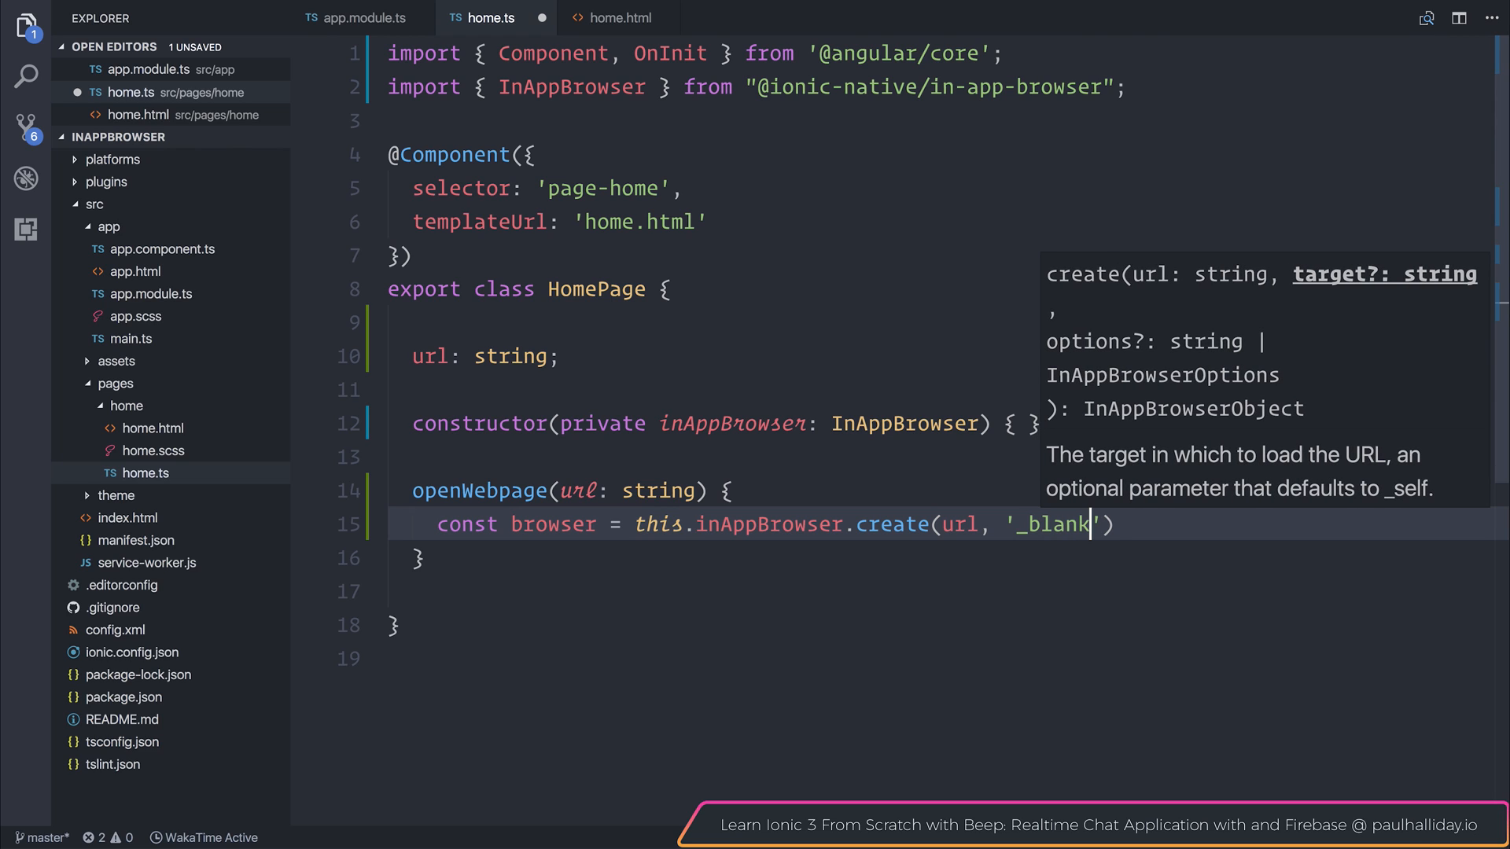
text(_system)
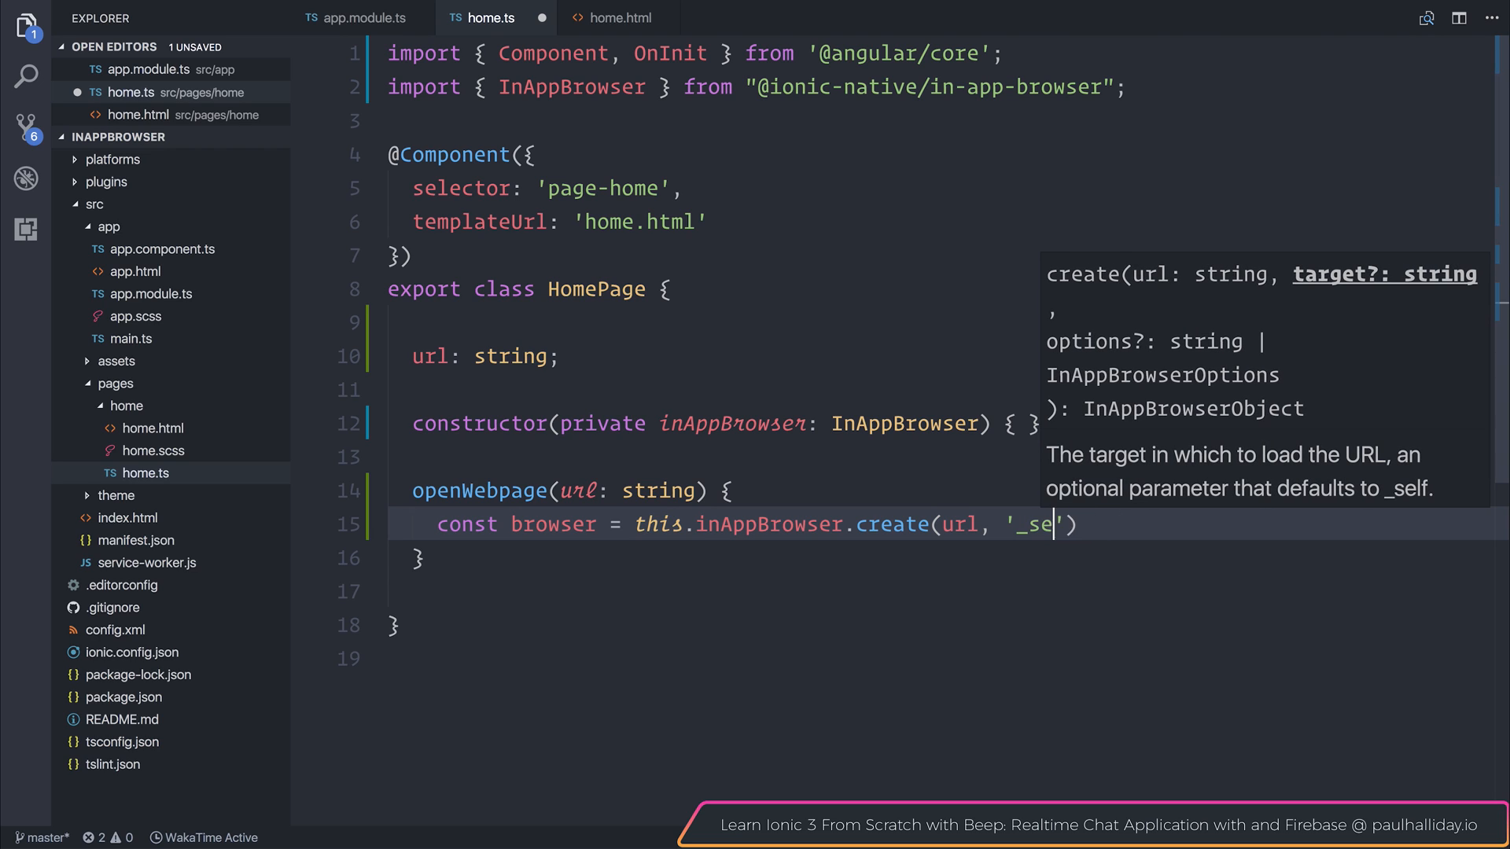
text(lf)
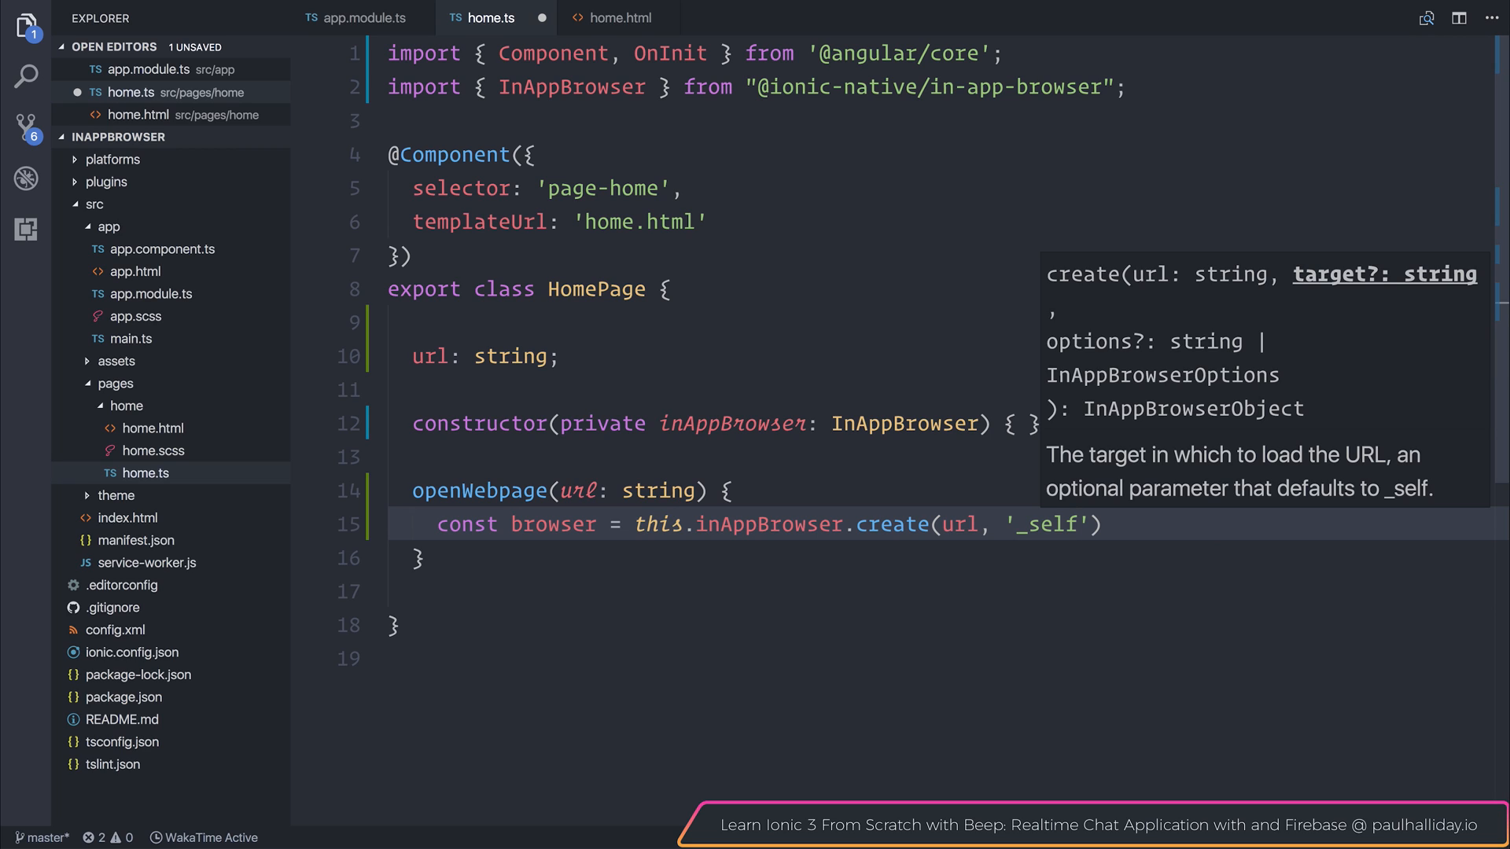
text(,)
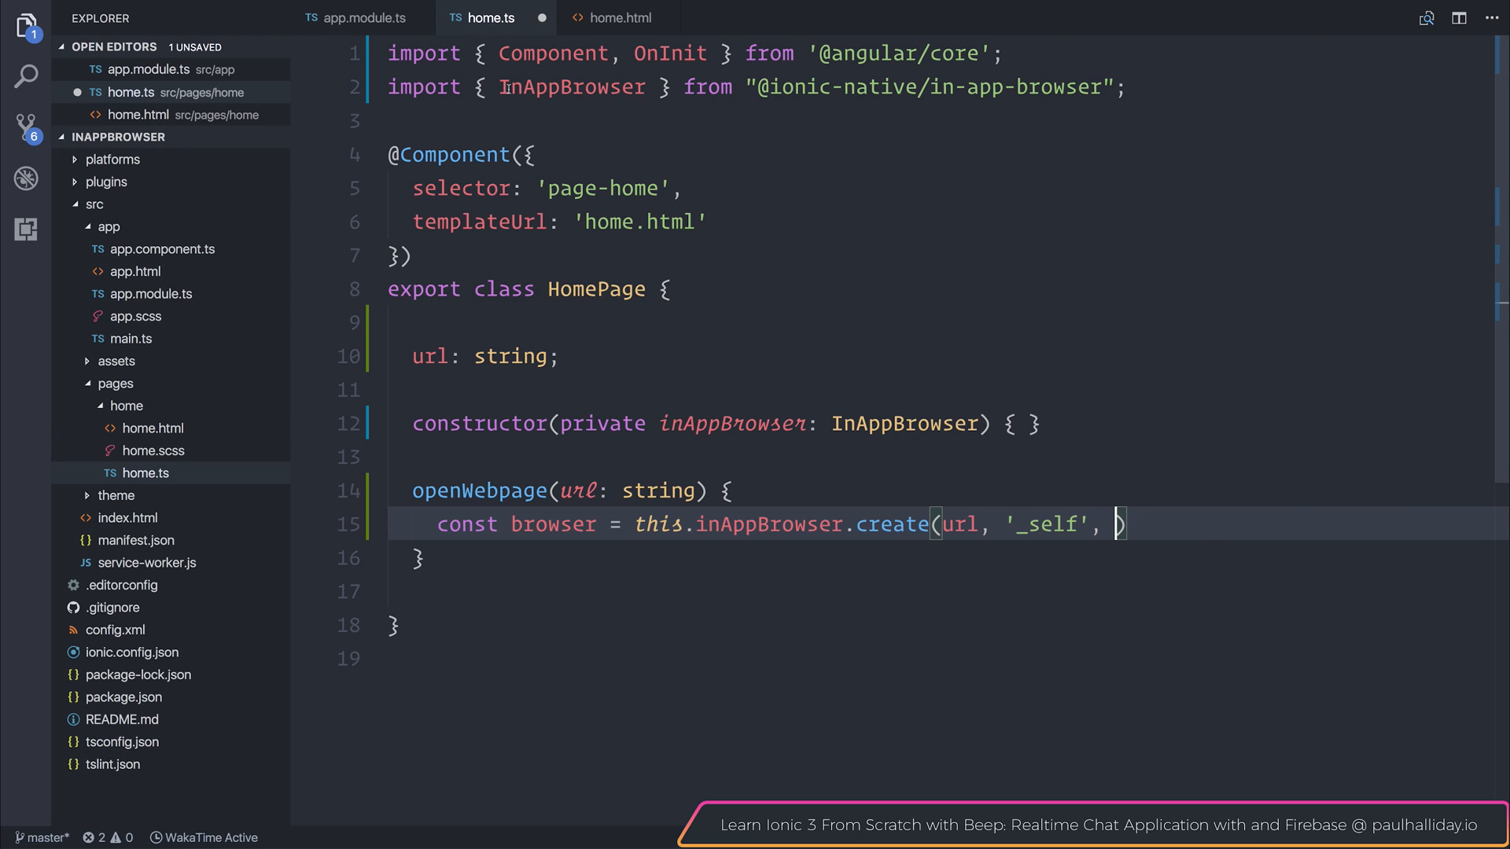
Import InAppBrowserOptions and begin a const options line above the create() call
text(, InAo)
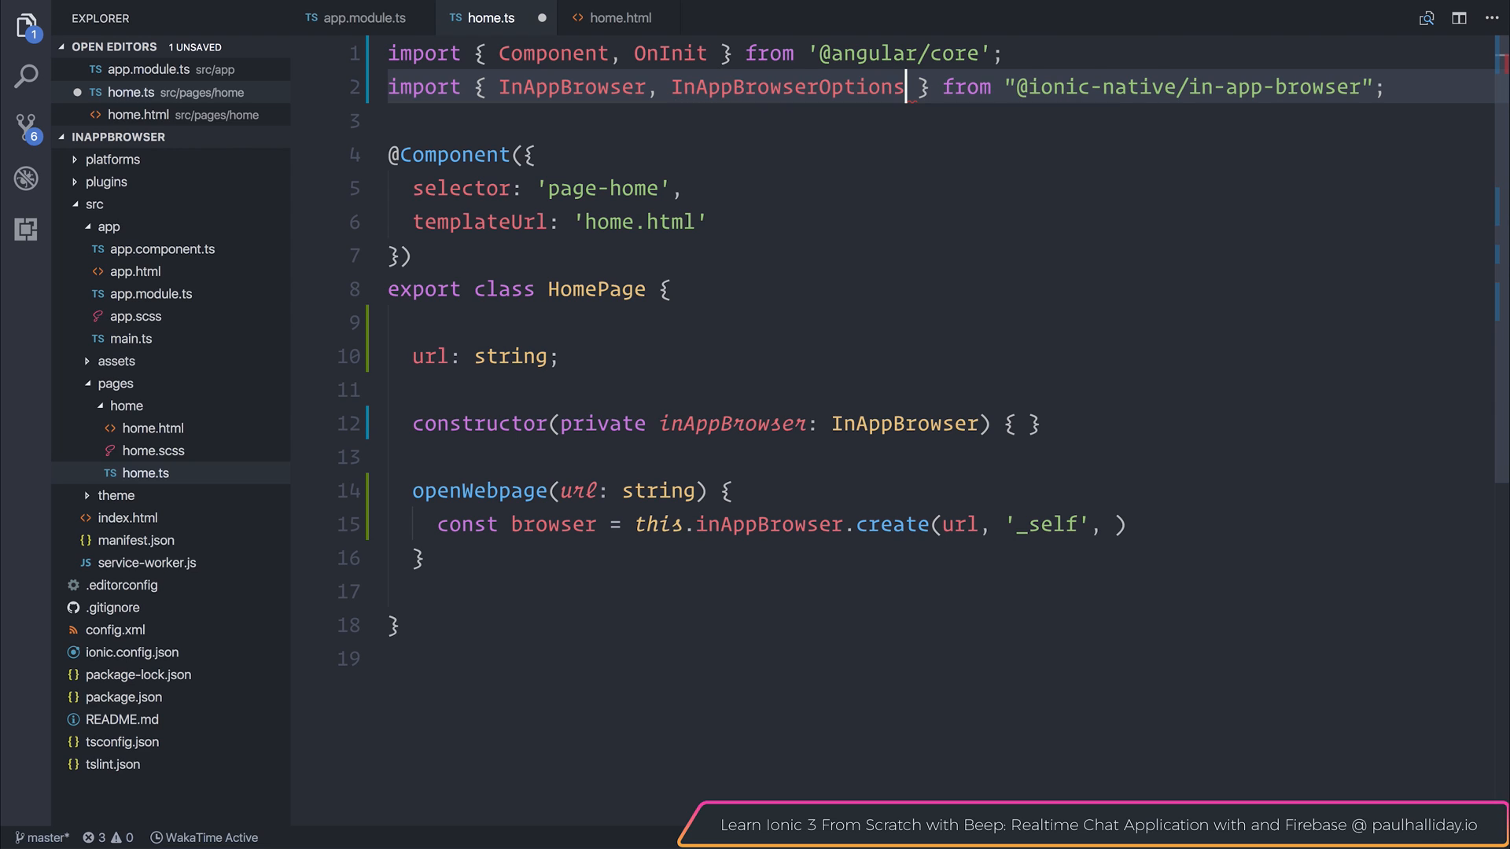
click(1051, 87)
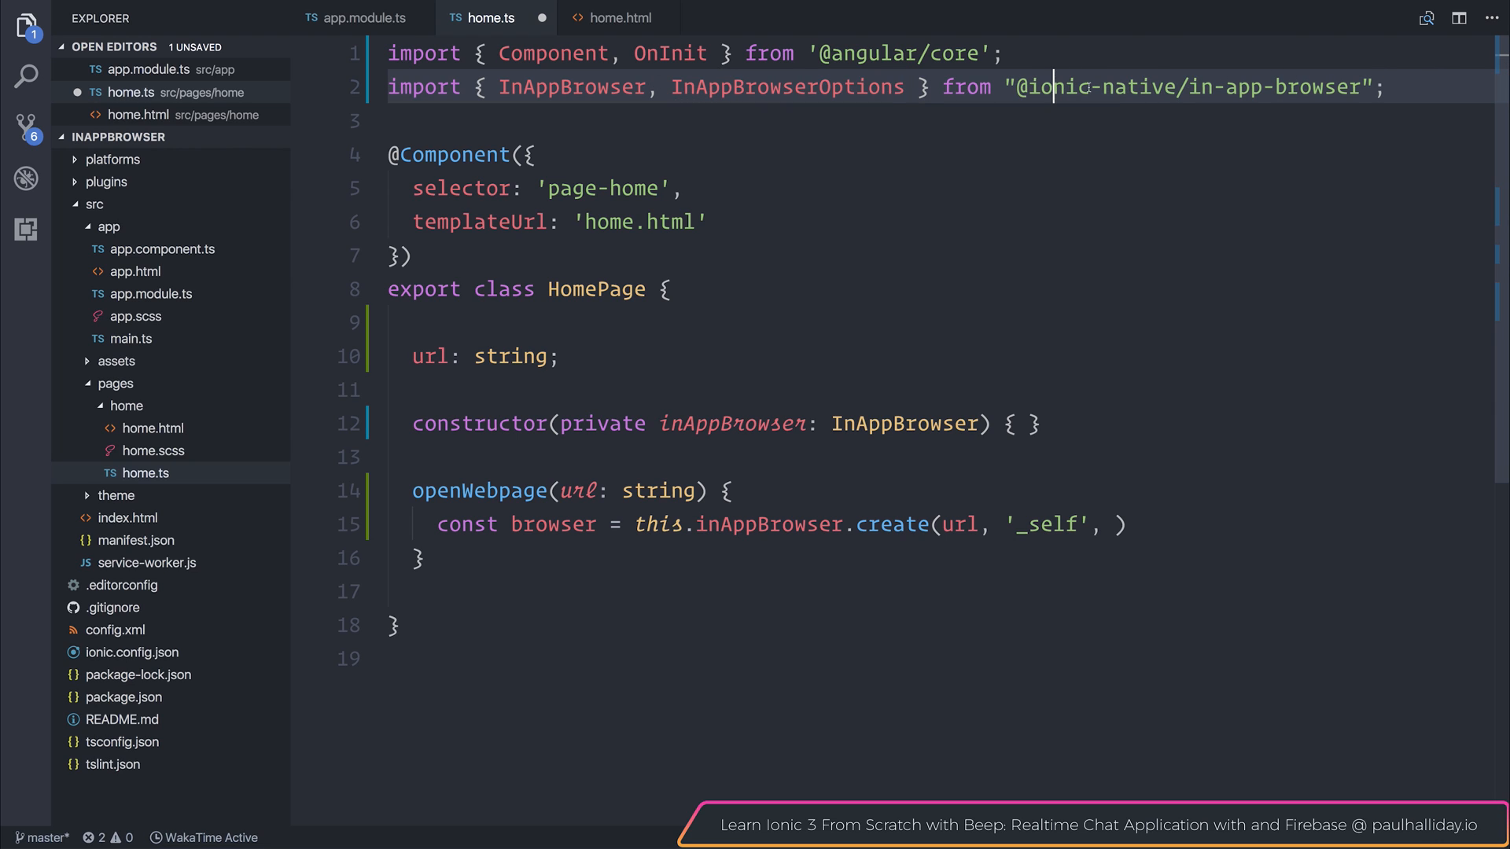
key(Enter)
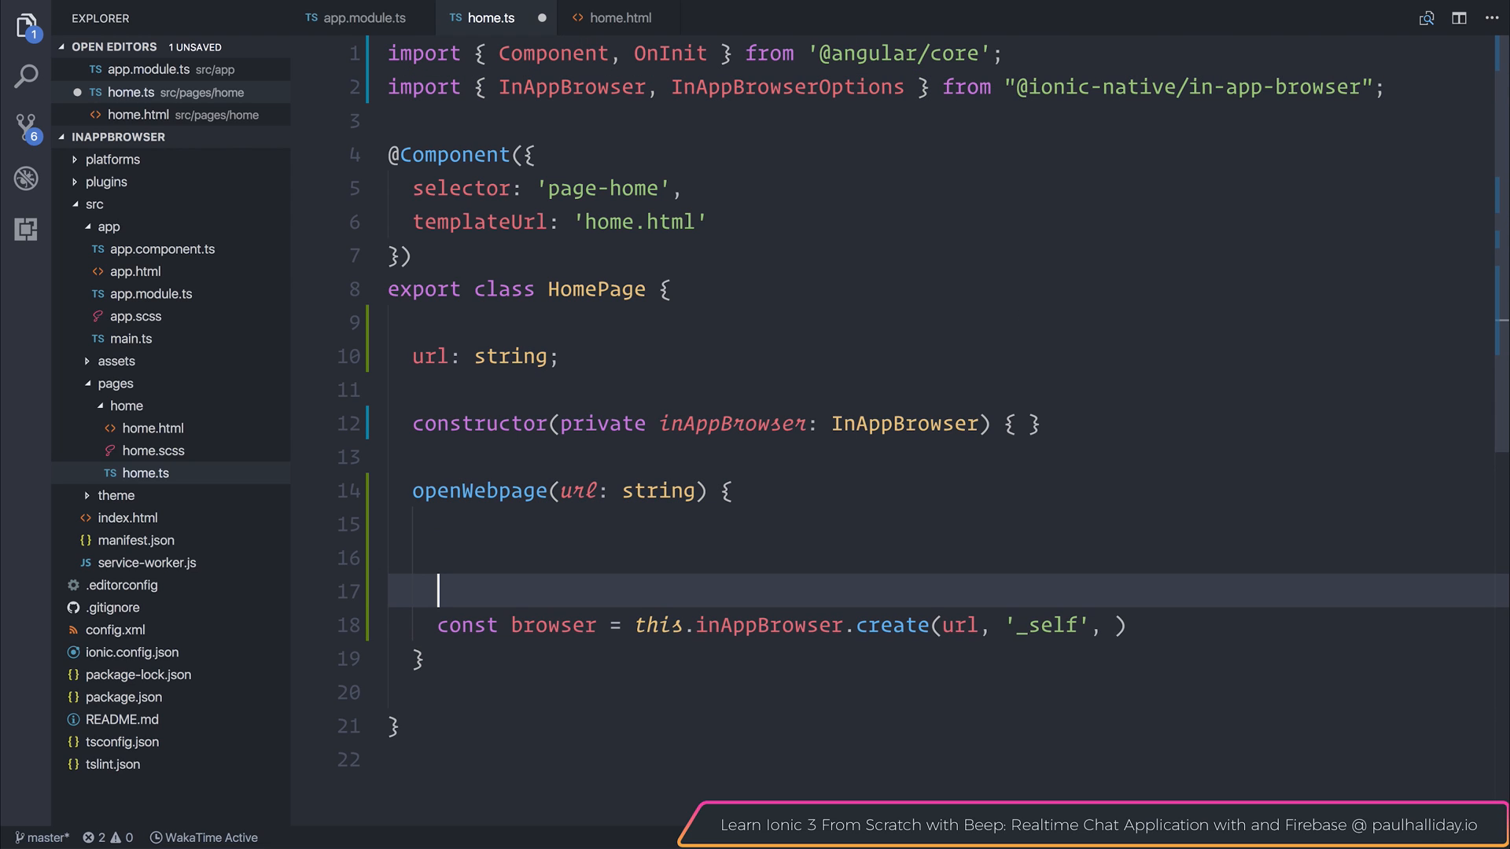
text(const op)
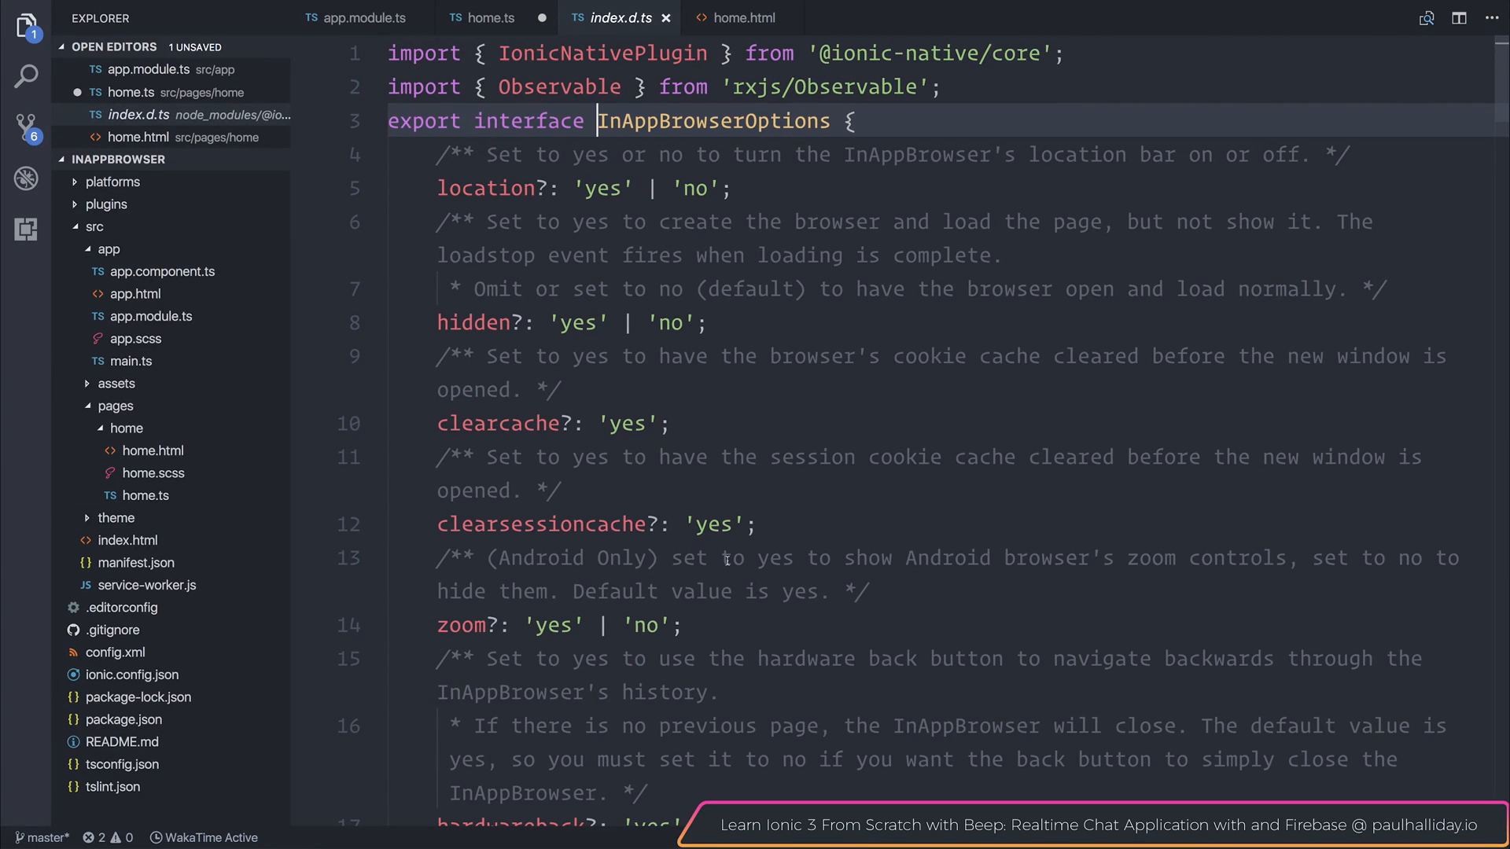
Scroll through the InAppBrowserOptions definitions in index.d.ts, then return to home.ts
scroll(down, 3)
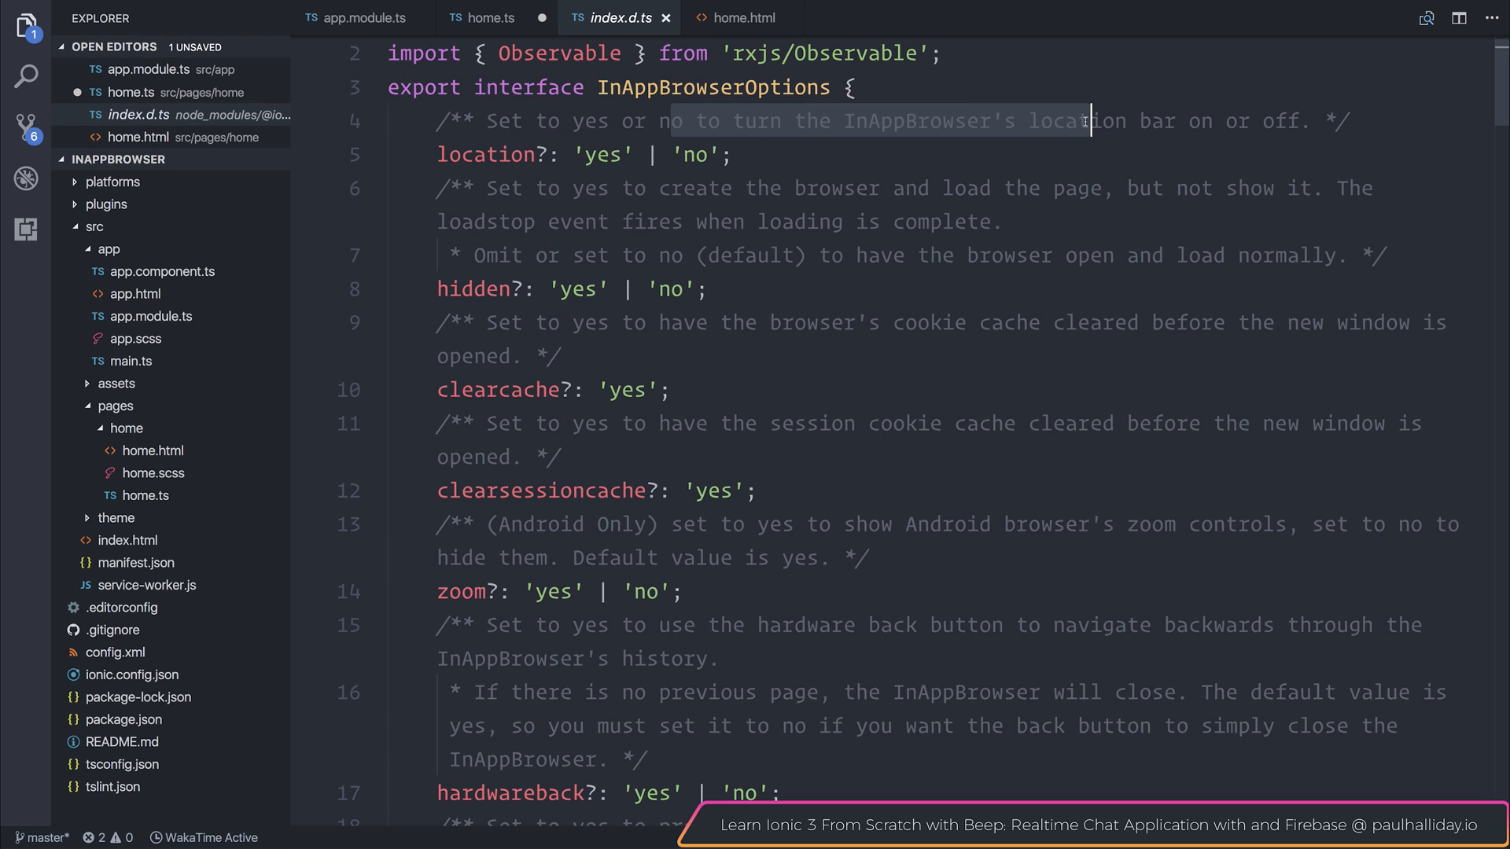
scroll(down, 3)
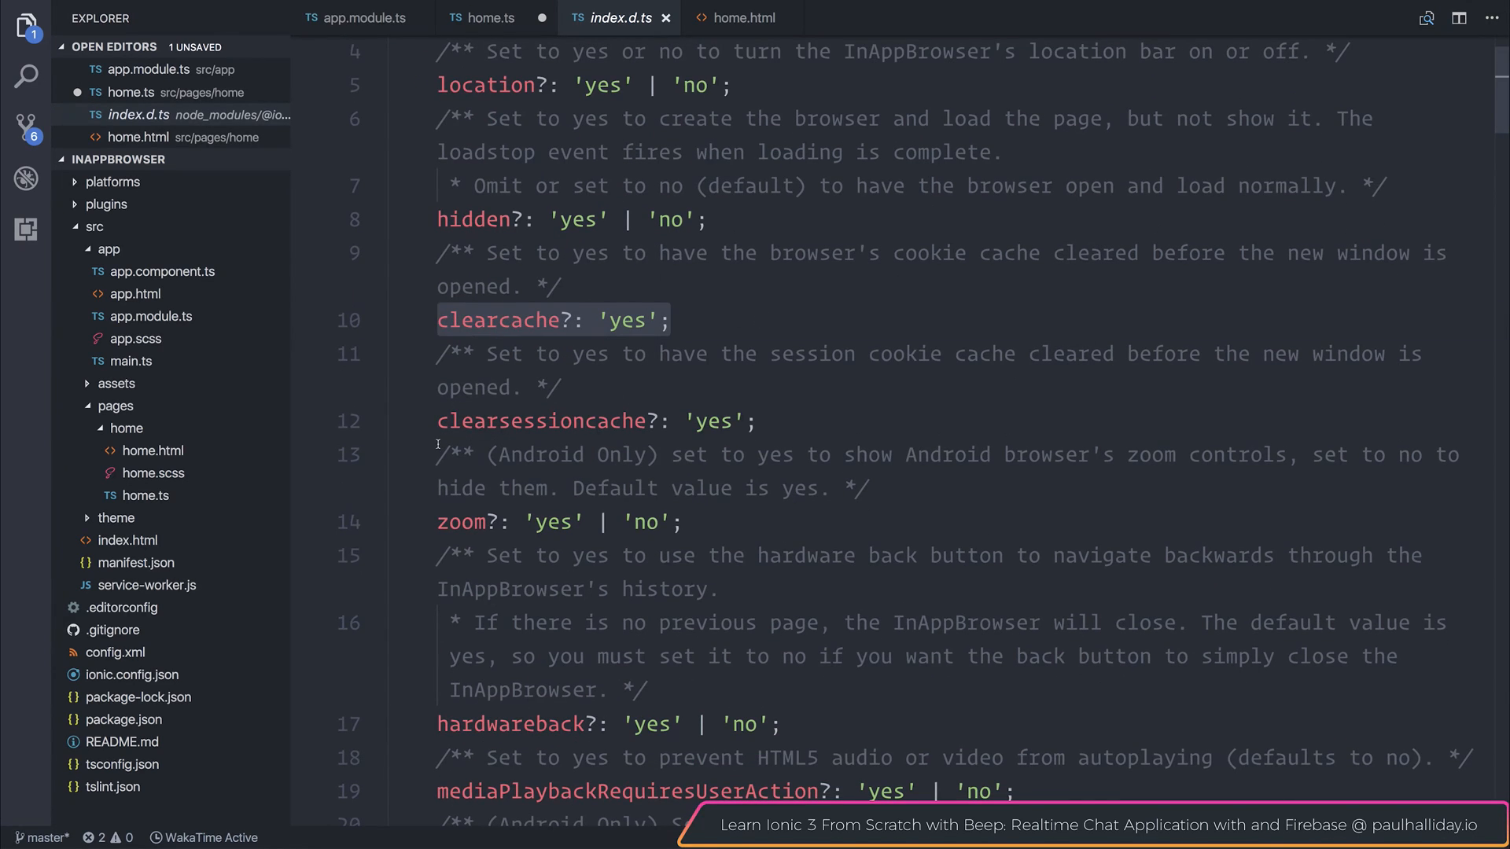
scroll(down, 3)
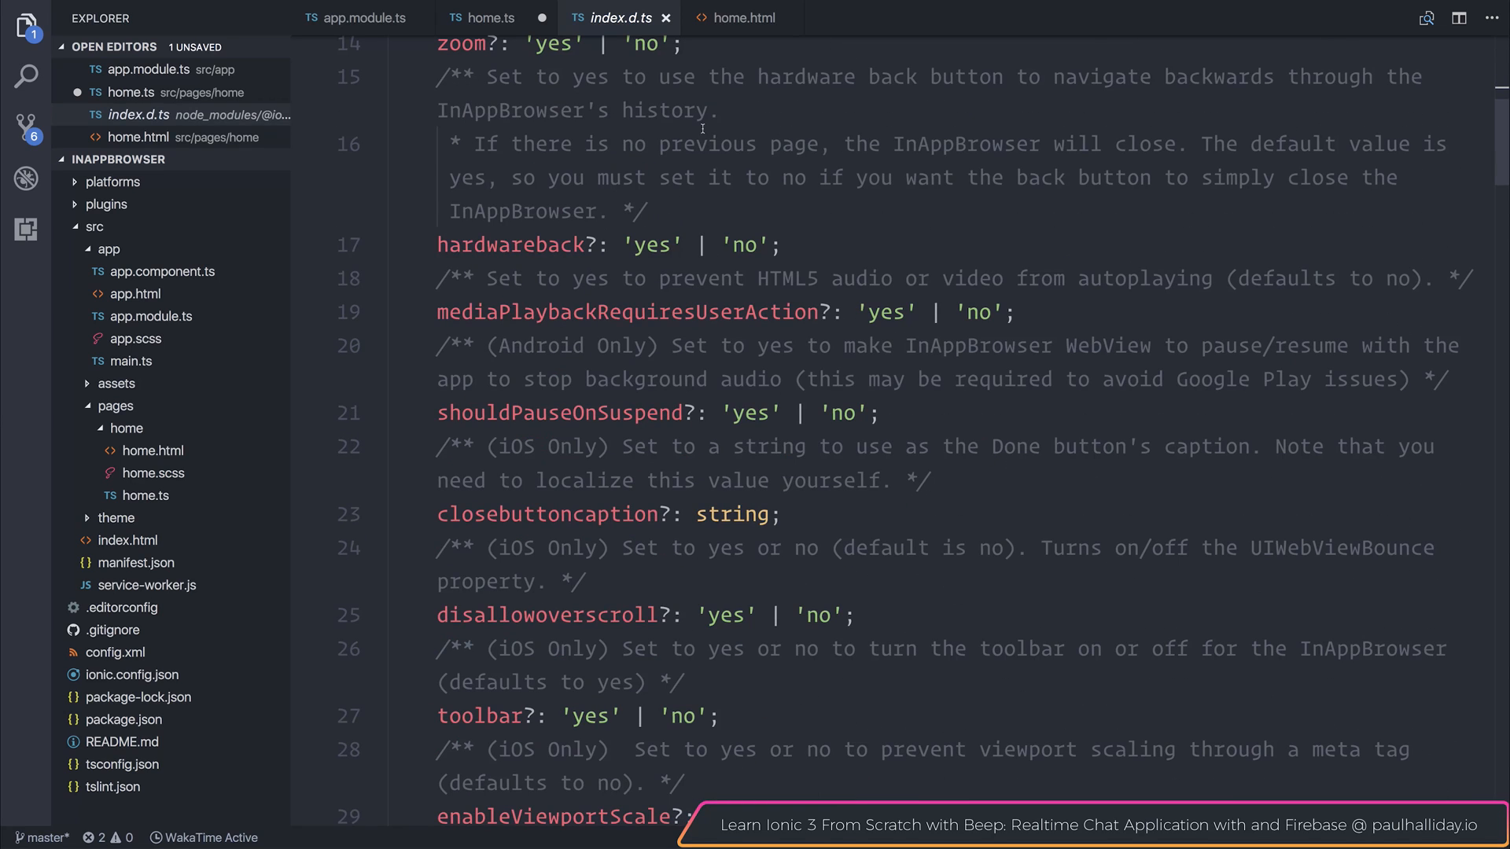
scroll(down, 3)
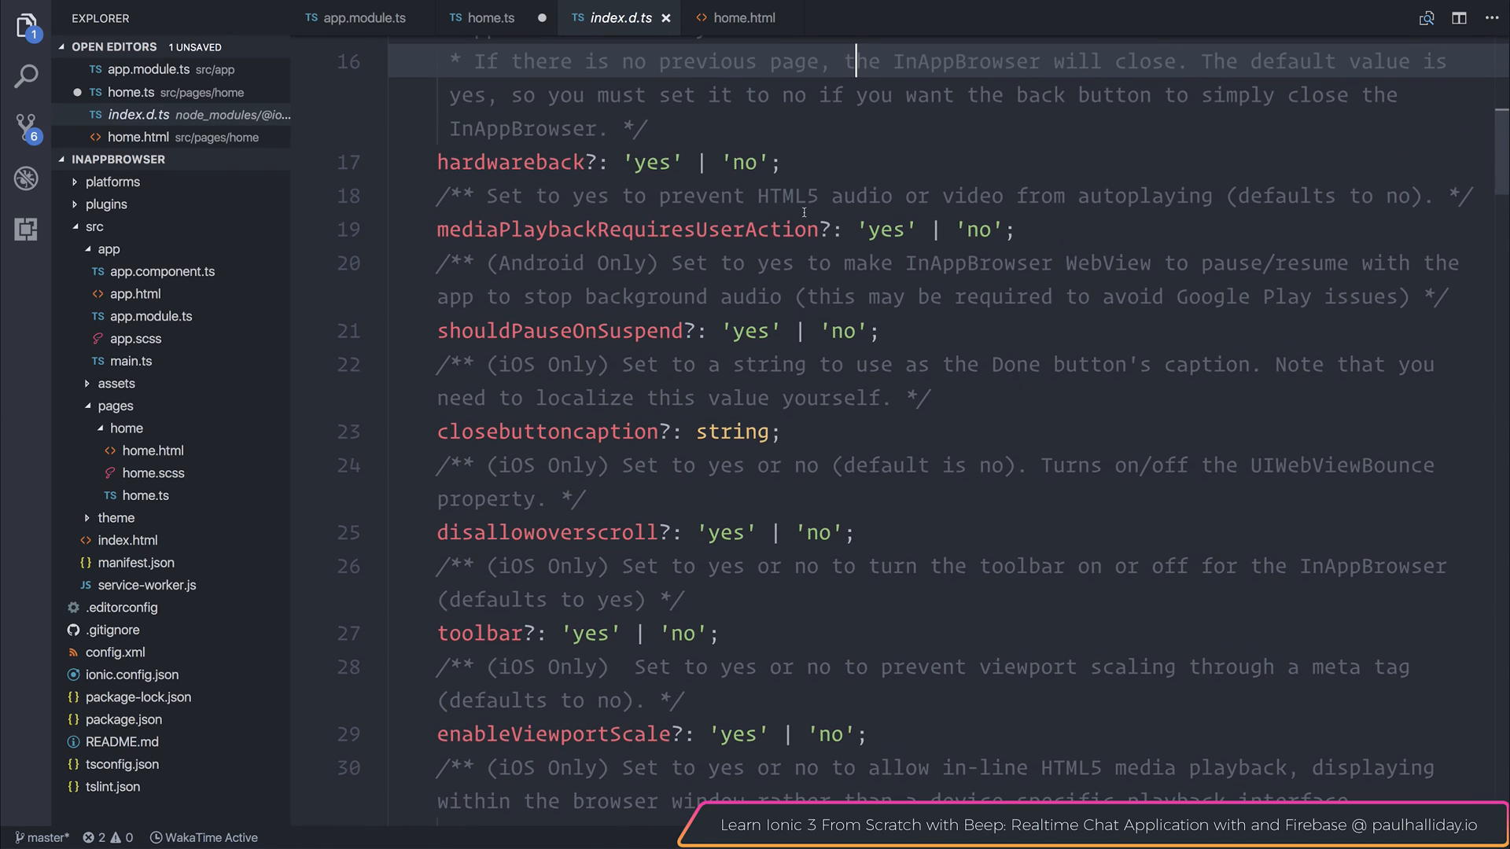
click(492, 17)
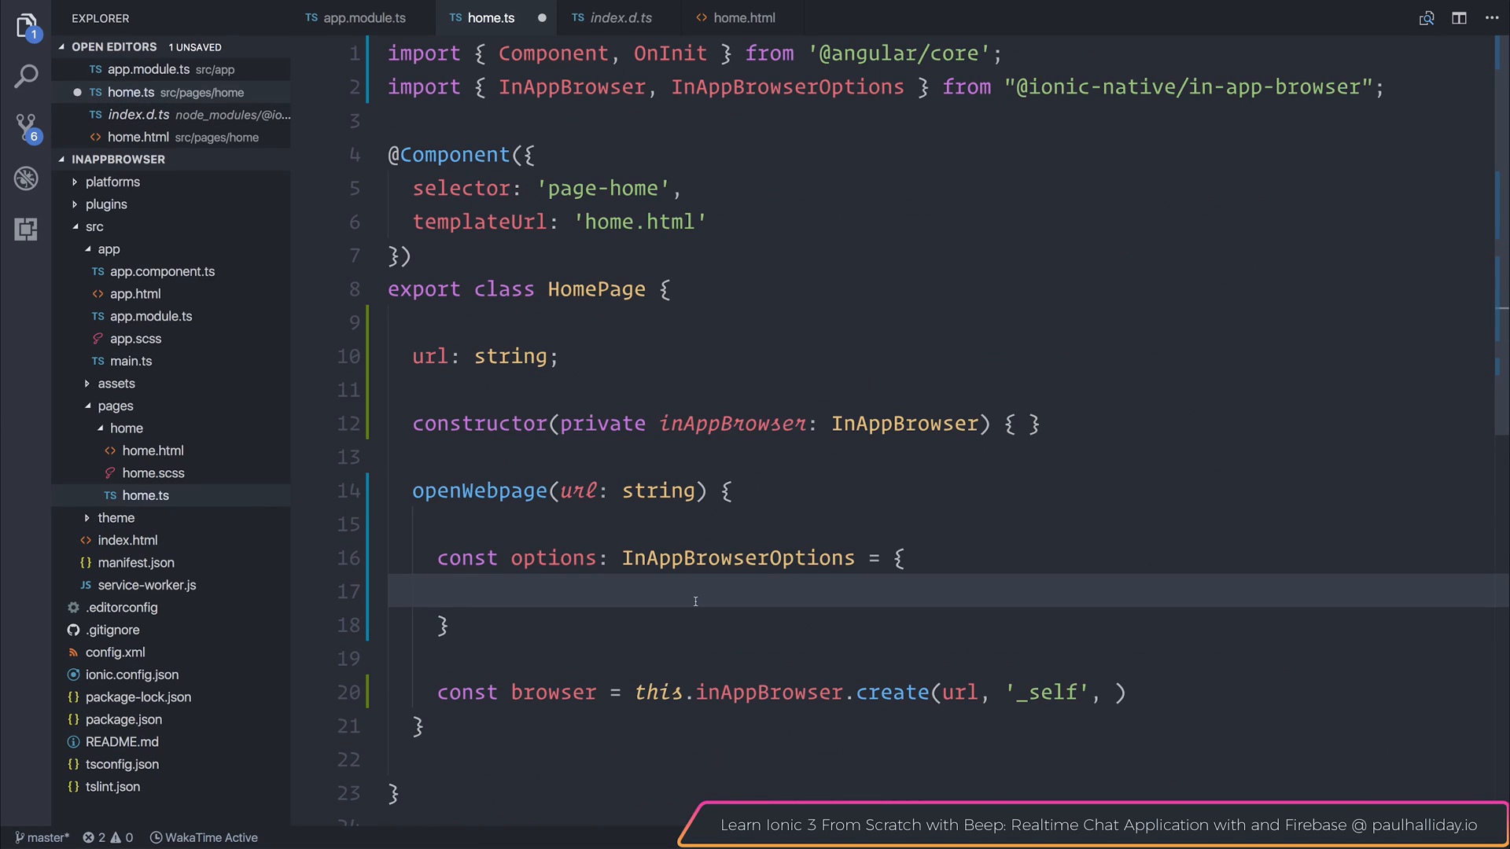
Set zoom: 'no' in the options object, pass options to create(), and add comments
text(zoom:)
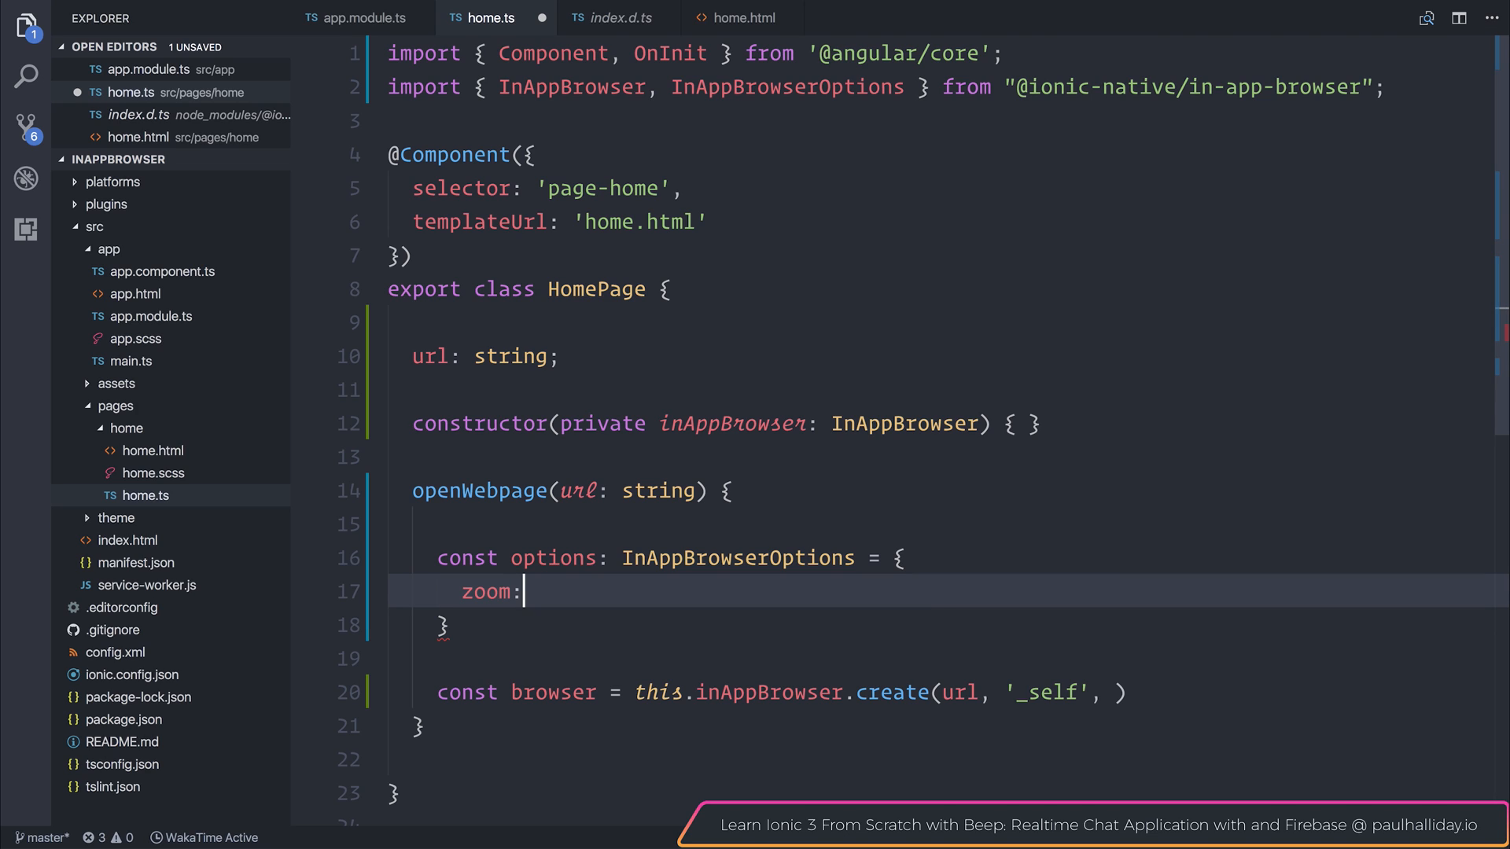
text('no')
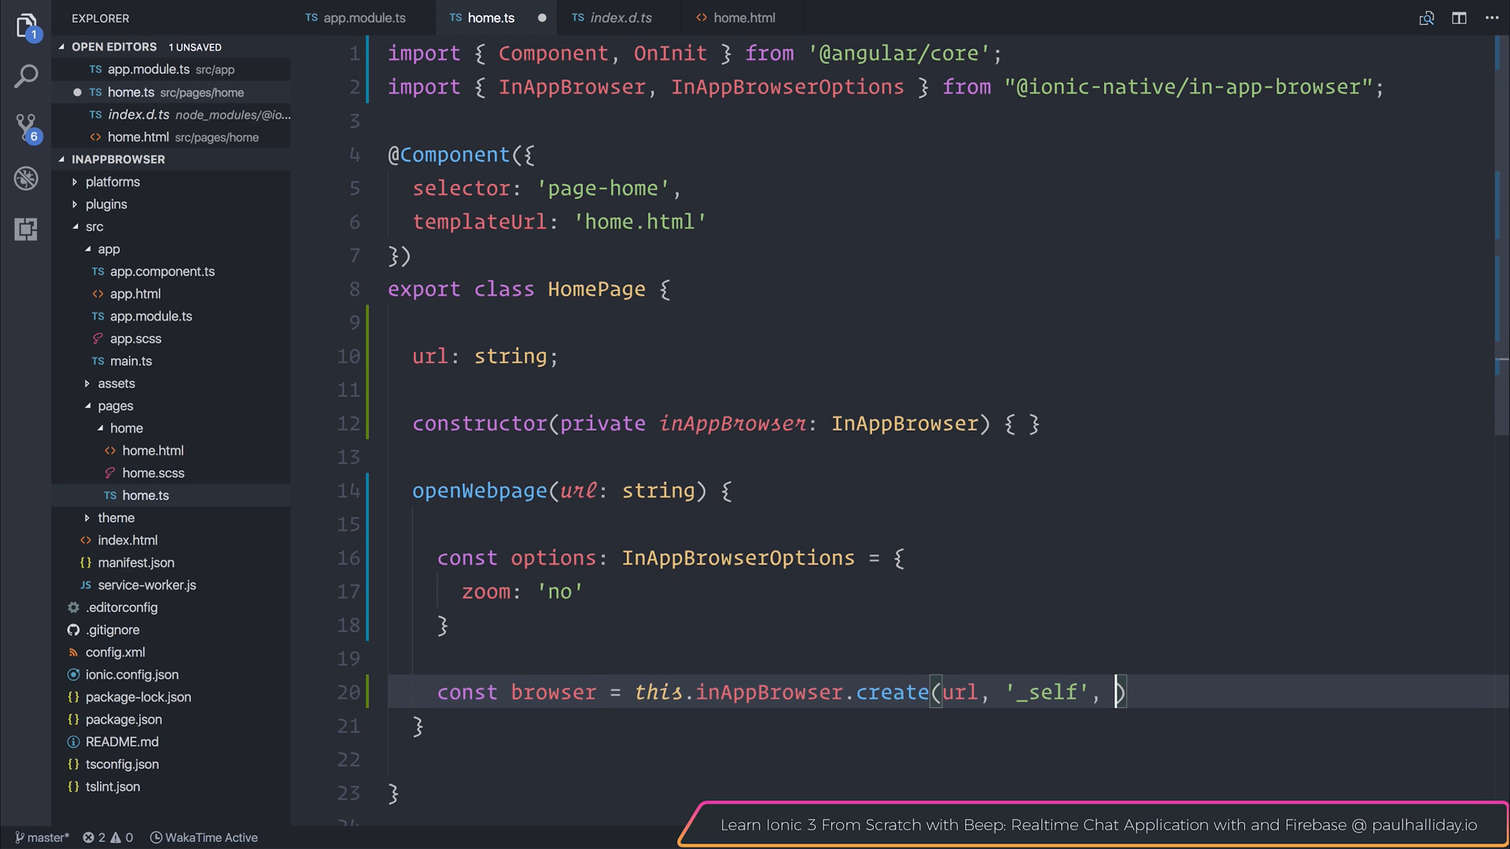
text(options)
text(//)
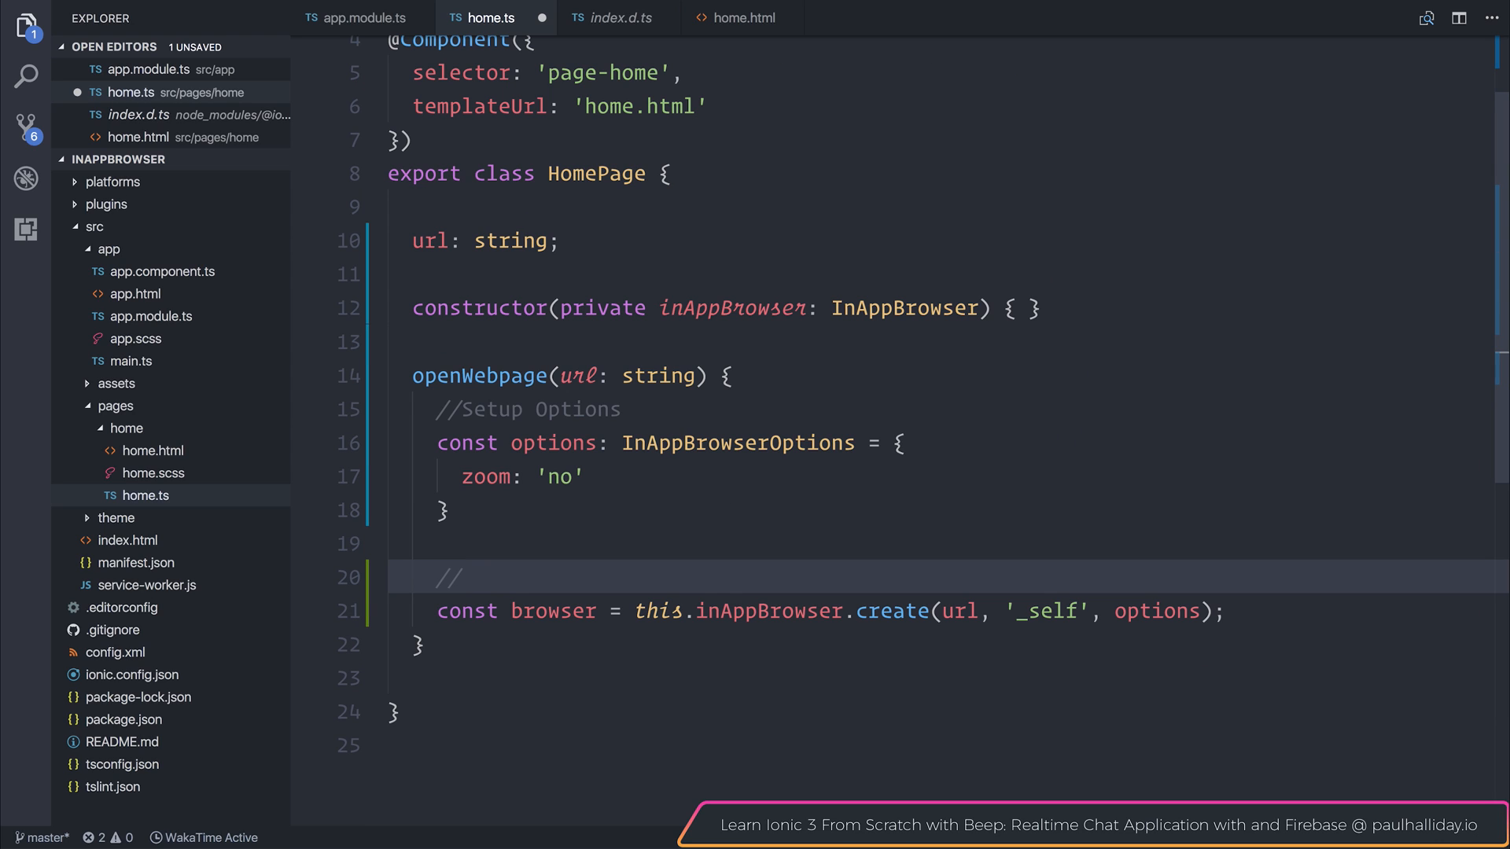
text(Op)
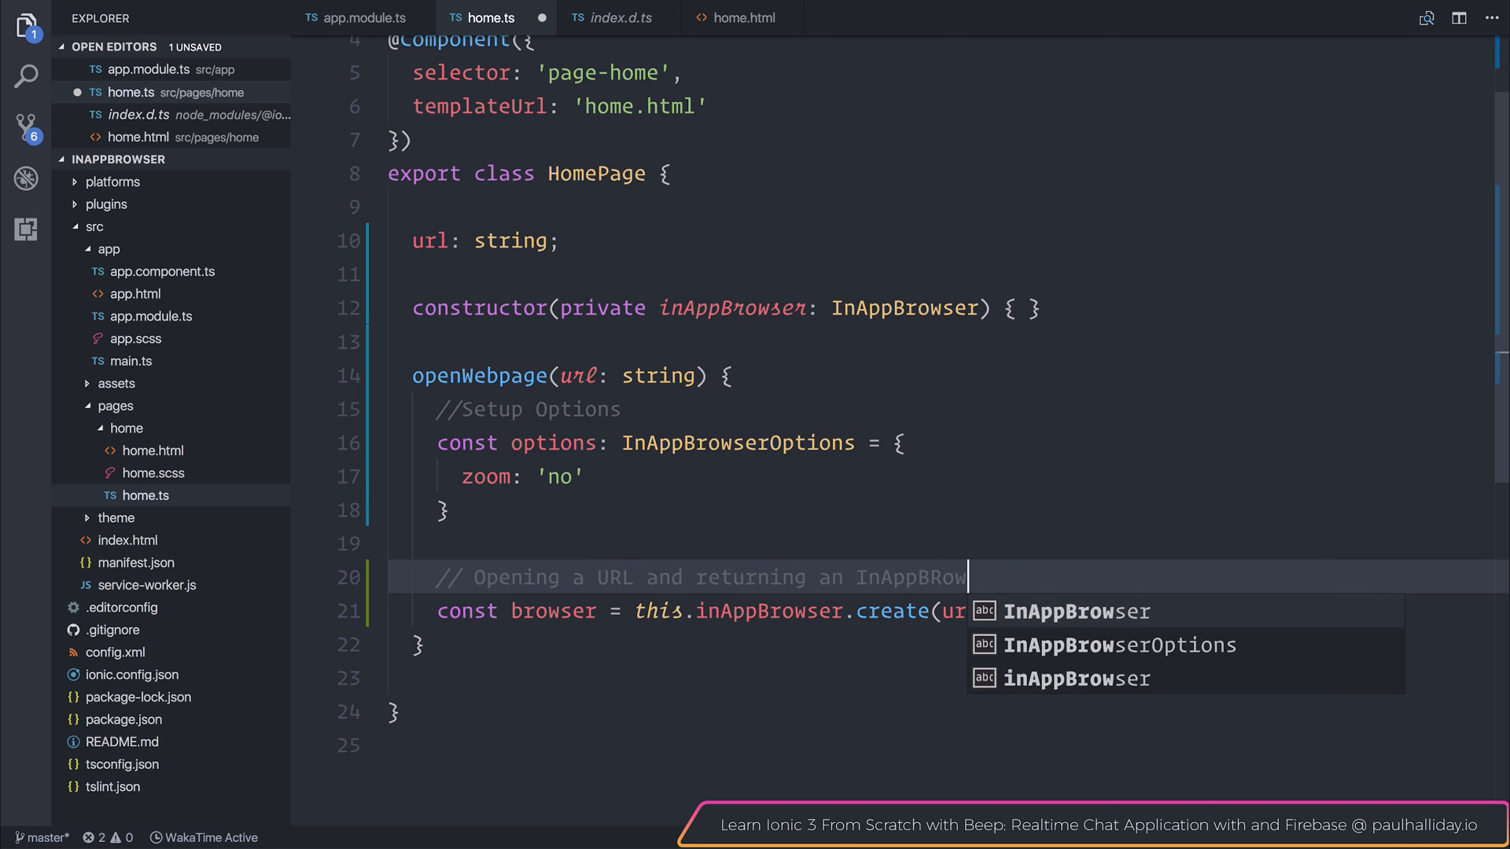
text(rowserObject)
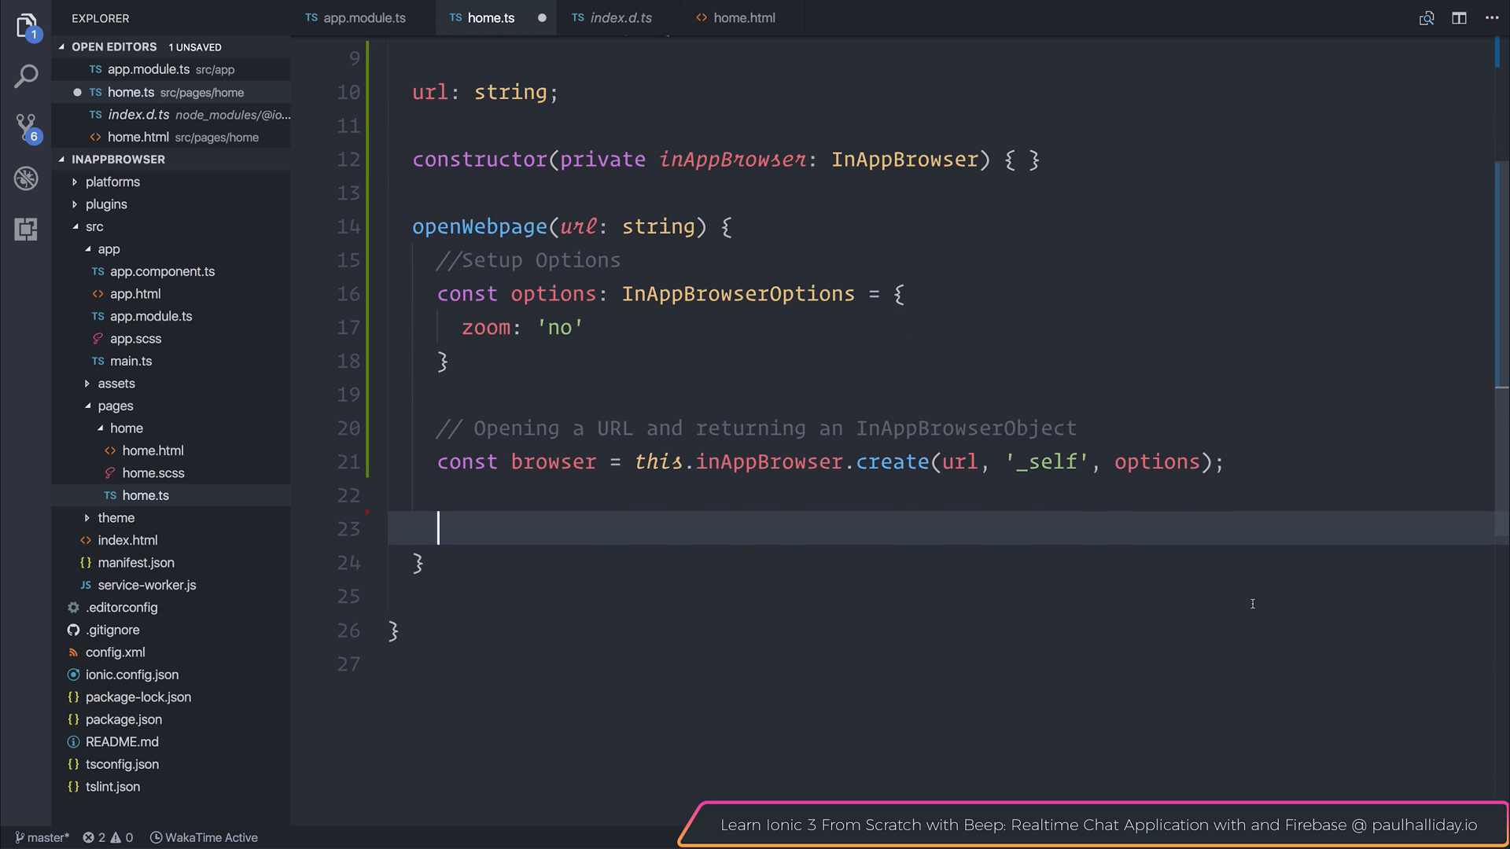
Add a browser.on('') event listener call, picking on from IntelliSense suggestions
text(browser)
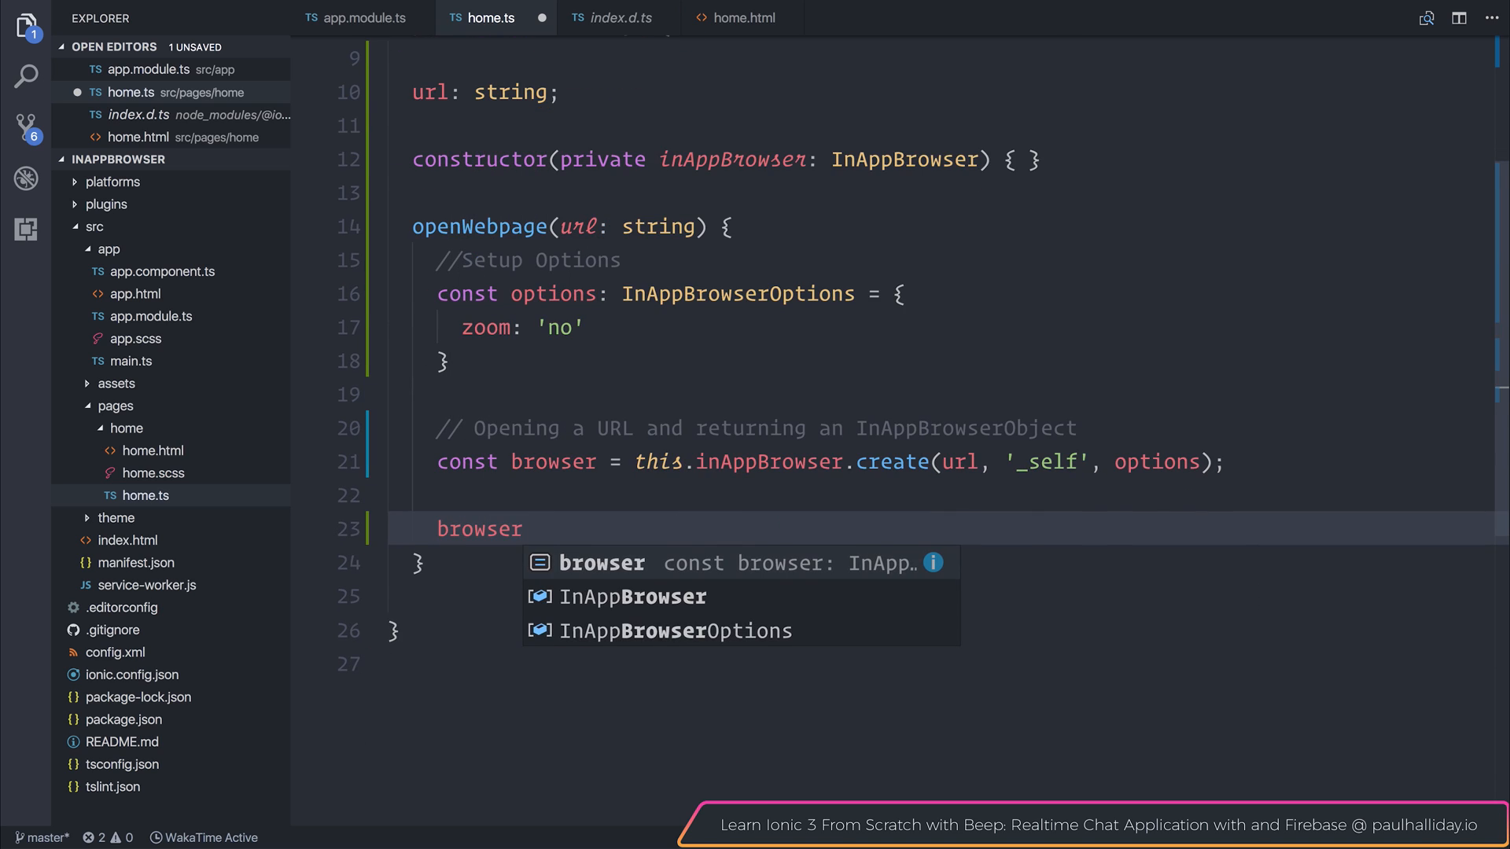
text(.)
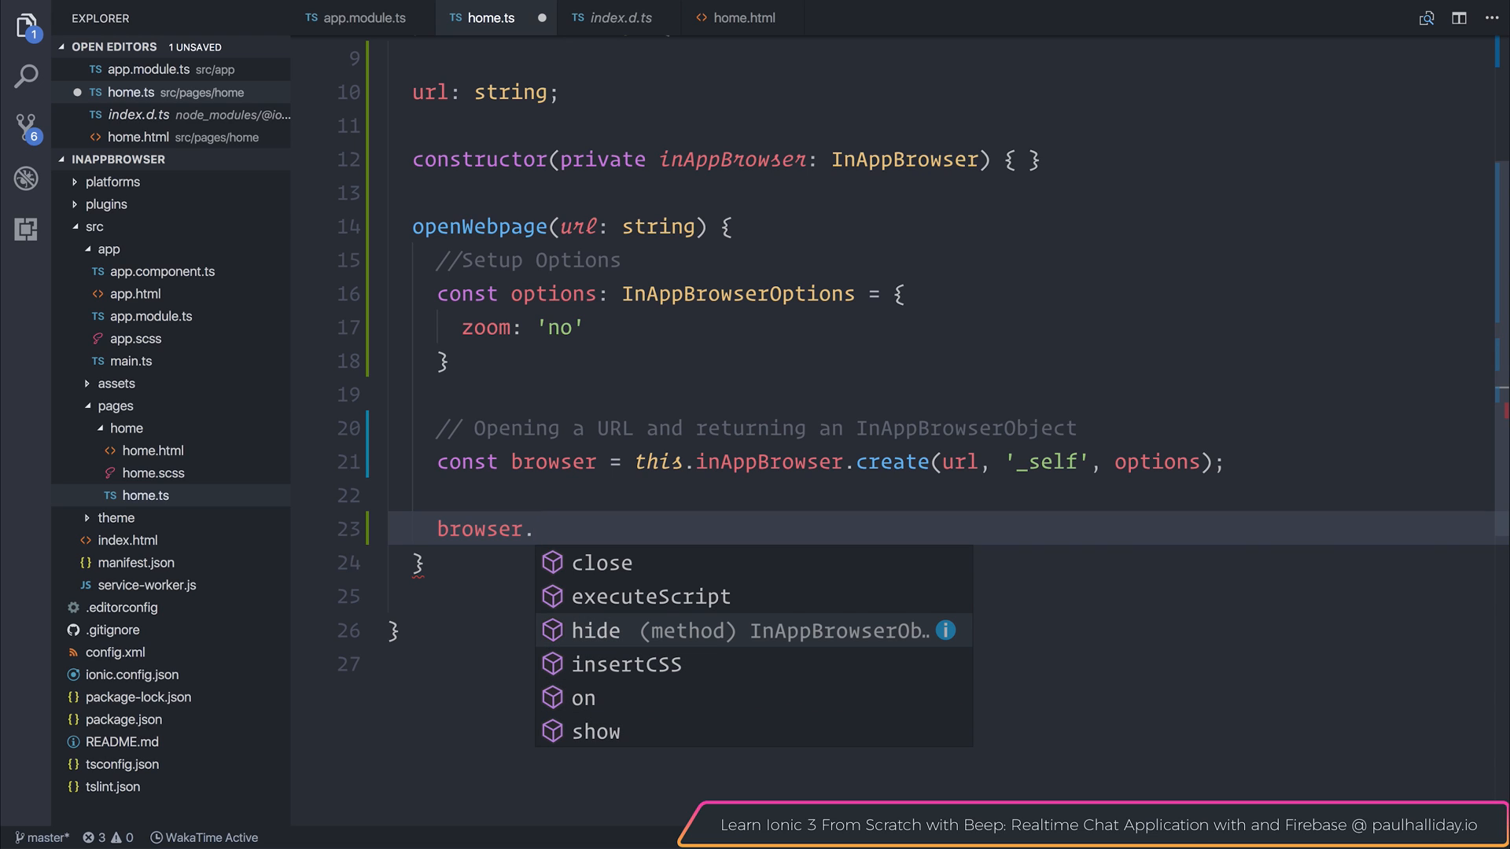
key(Down)
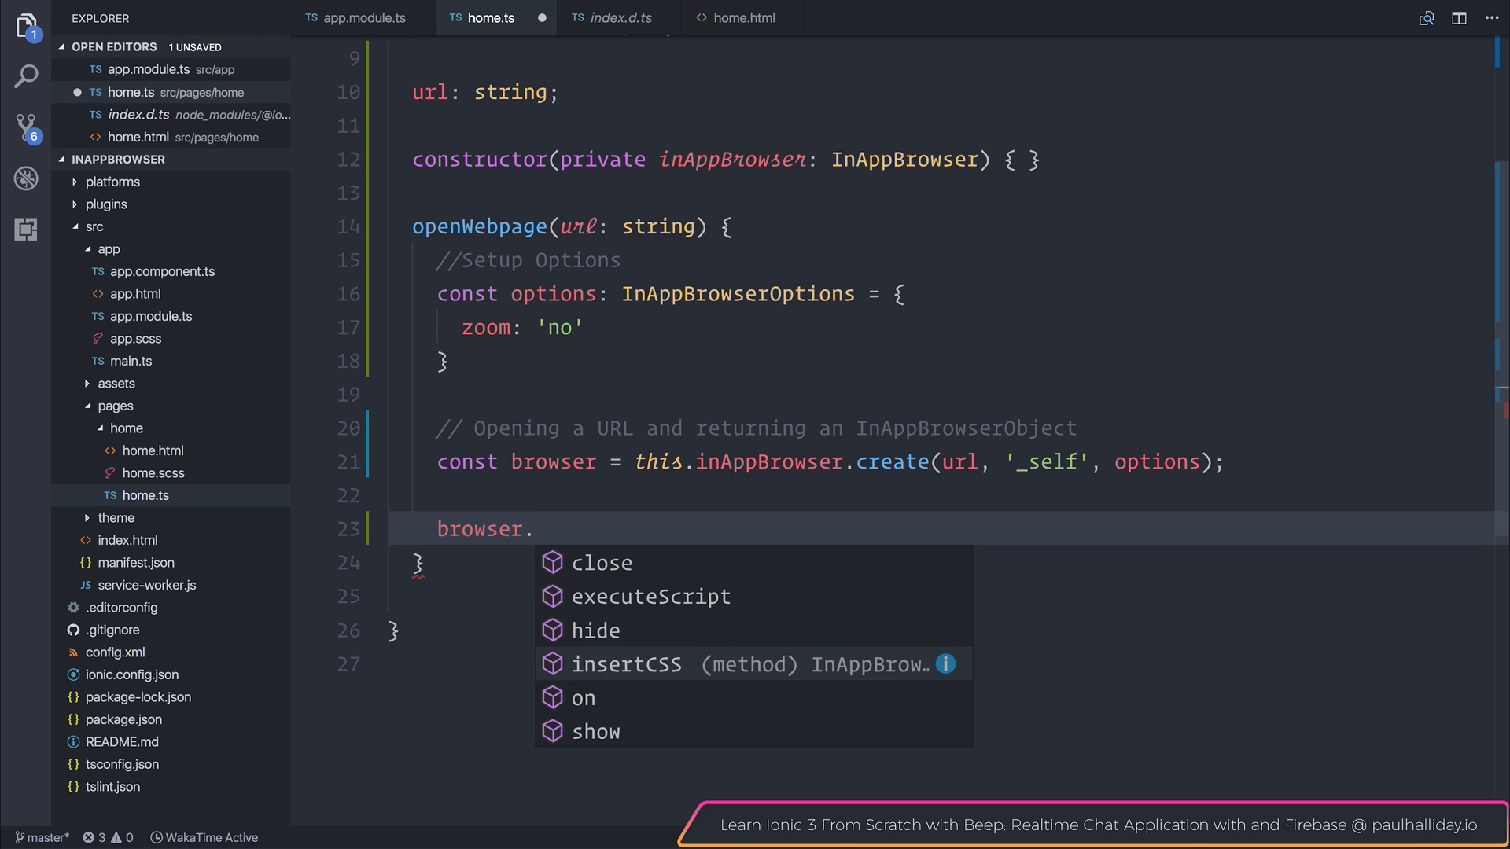
key(Down)
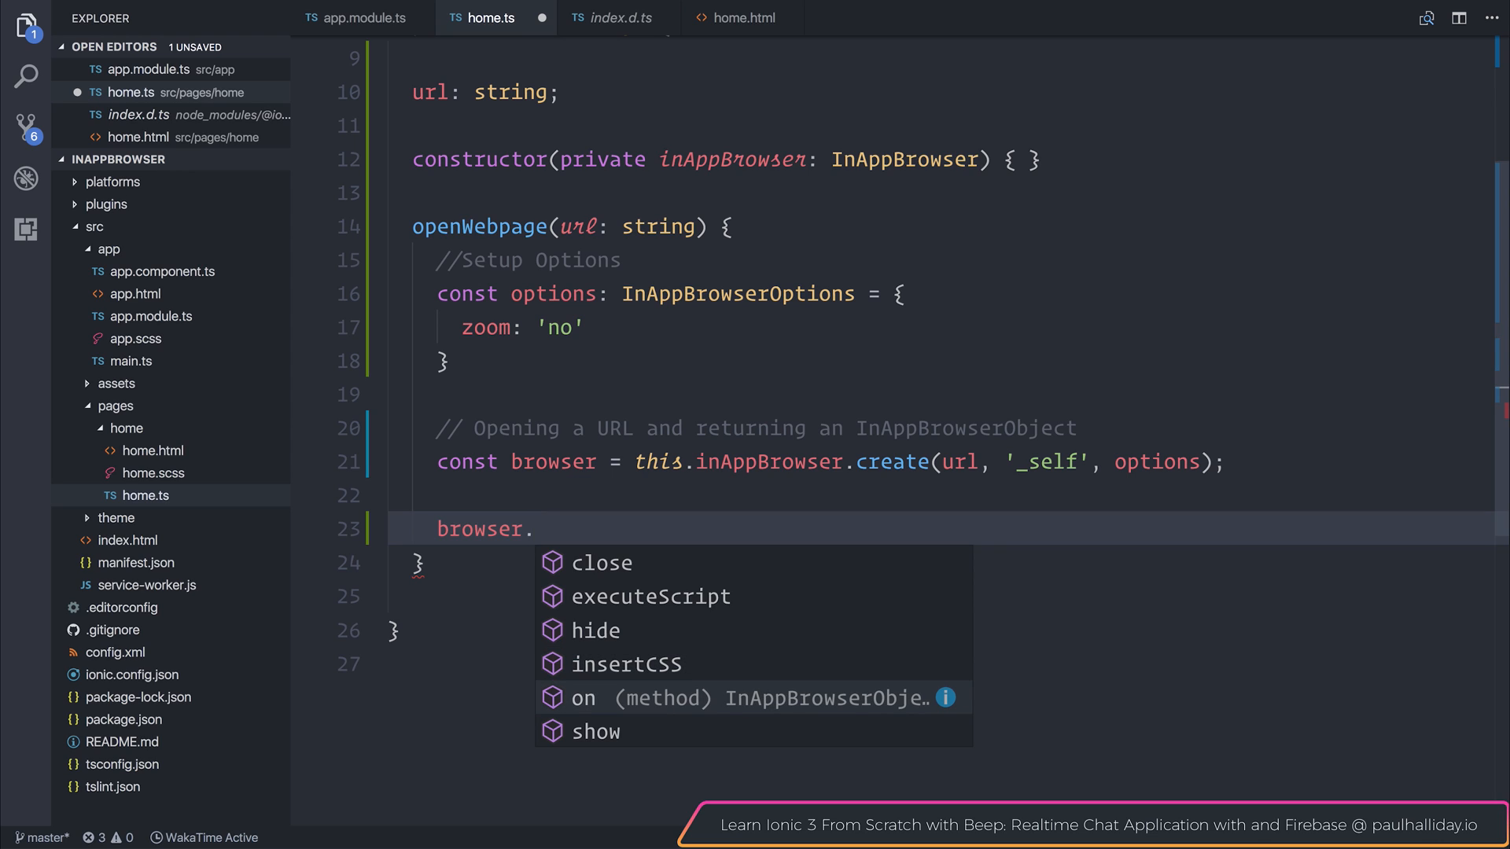
click(585, 698)
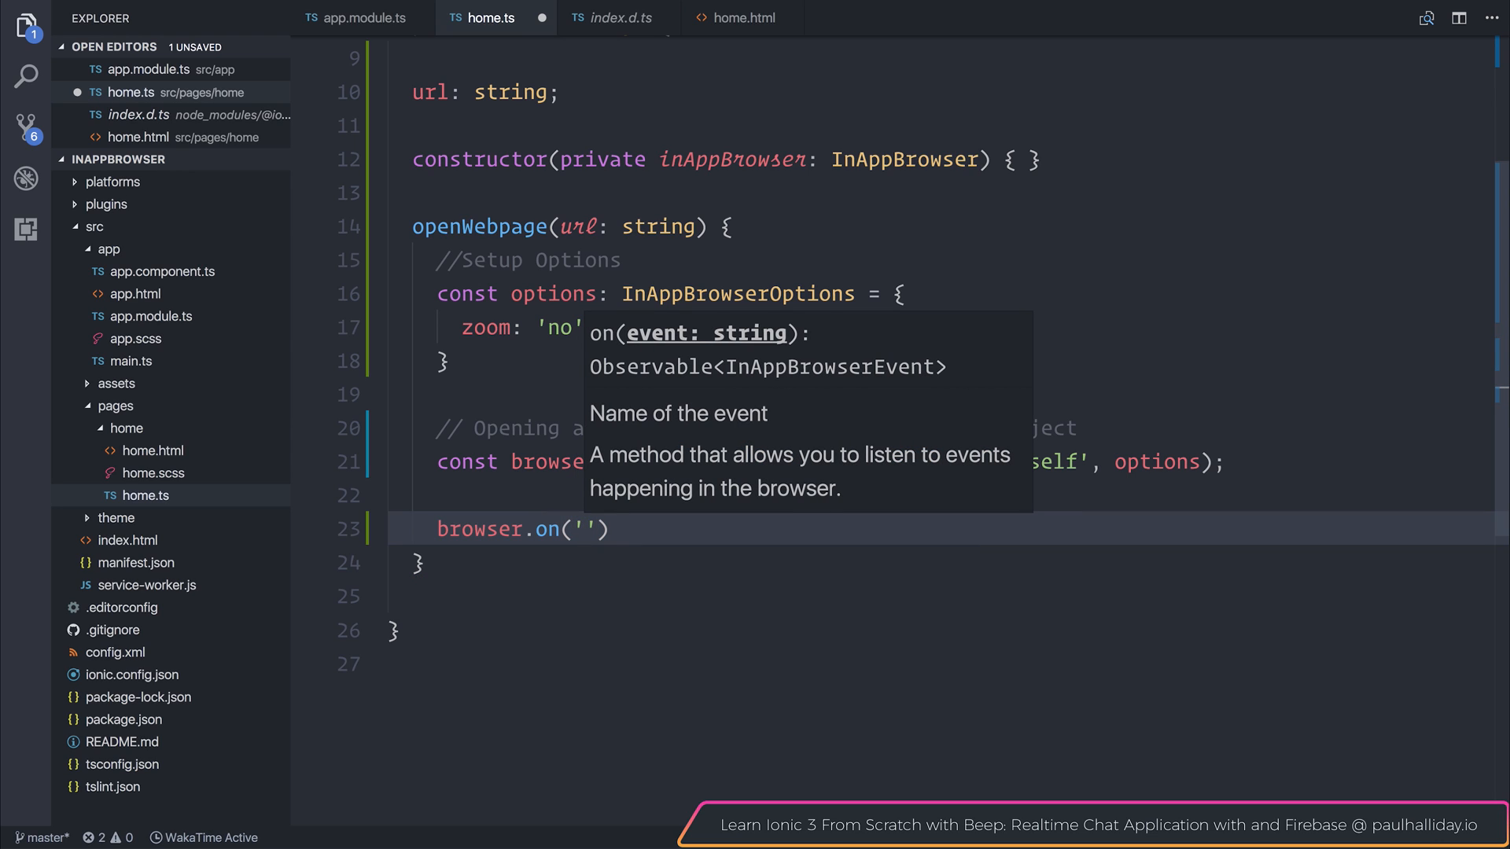
text(.)
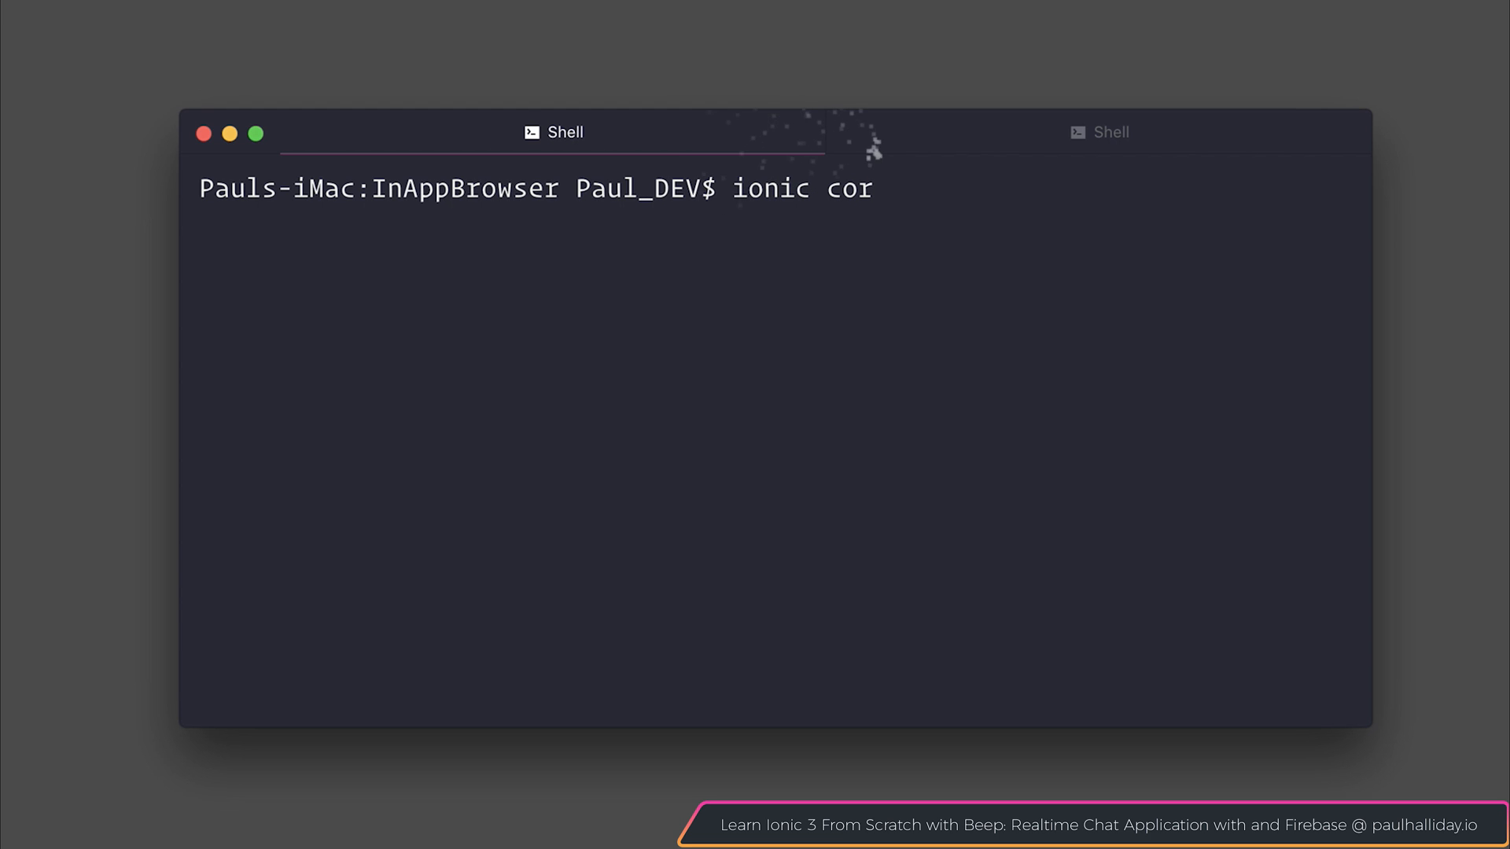
Run 'ionic cordova run android -l' to launch the app with live reload on Android
text(dova)
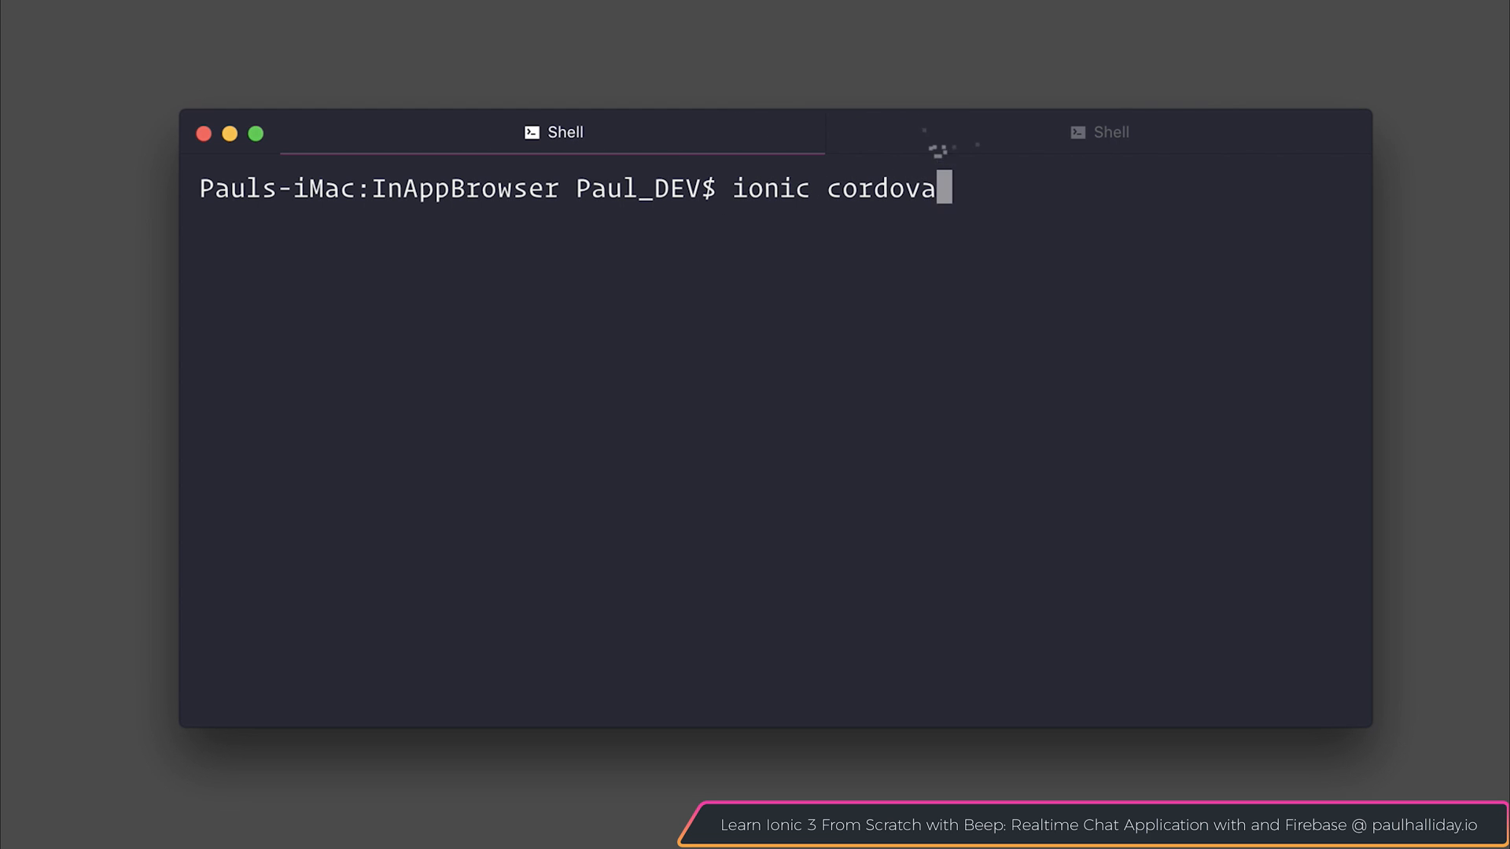
text(run android -l)
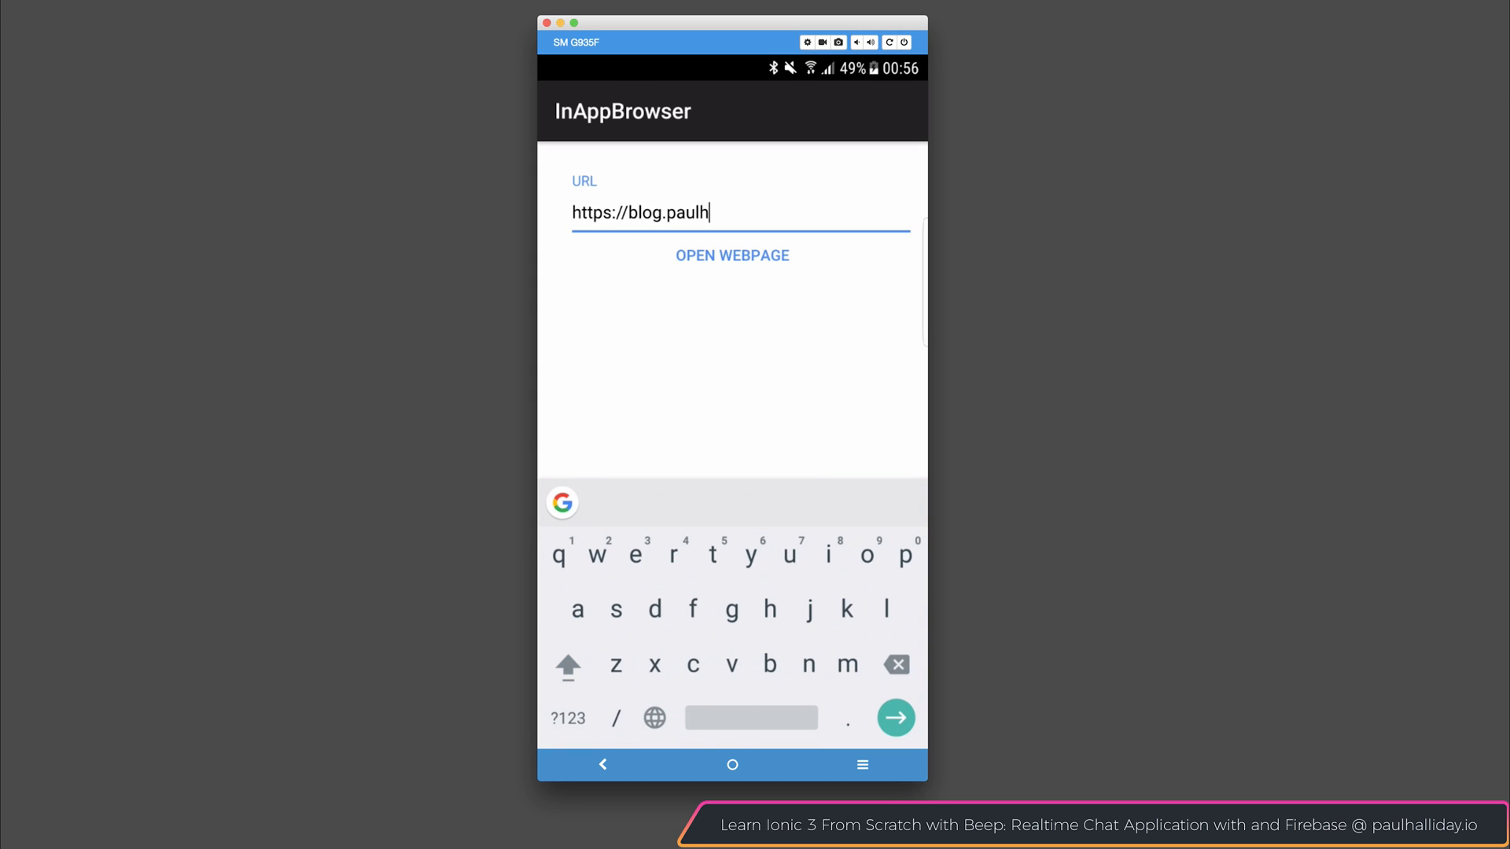
Open the alliday.io blog in the in-app browser, scroll the post, then close it
text(alliday.io)
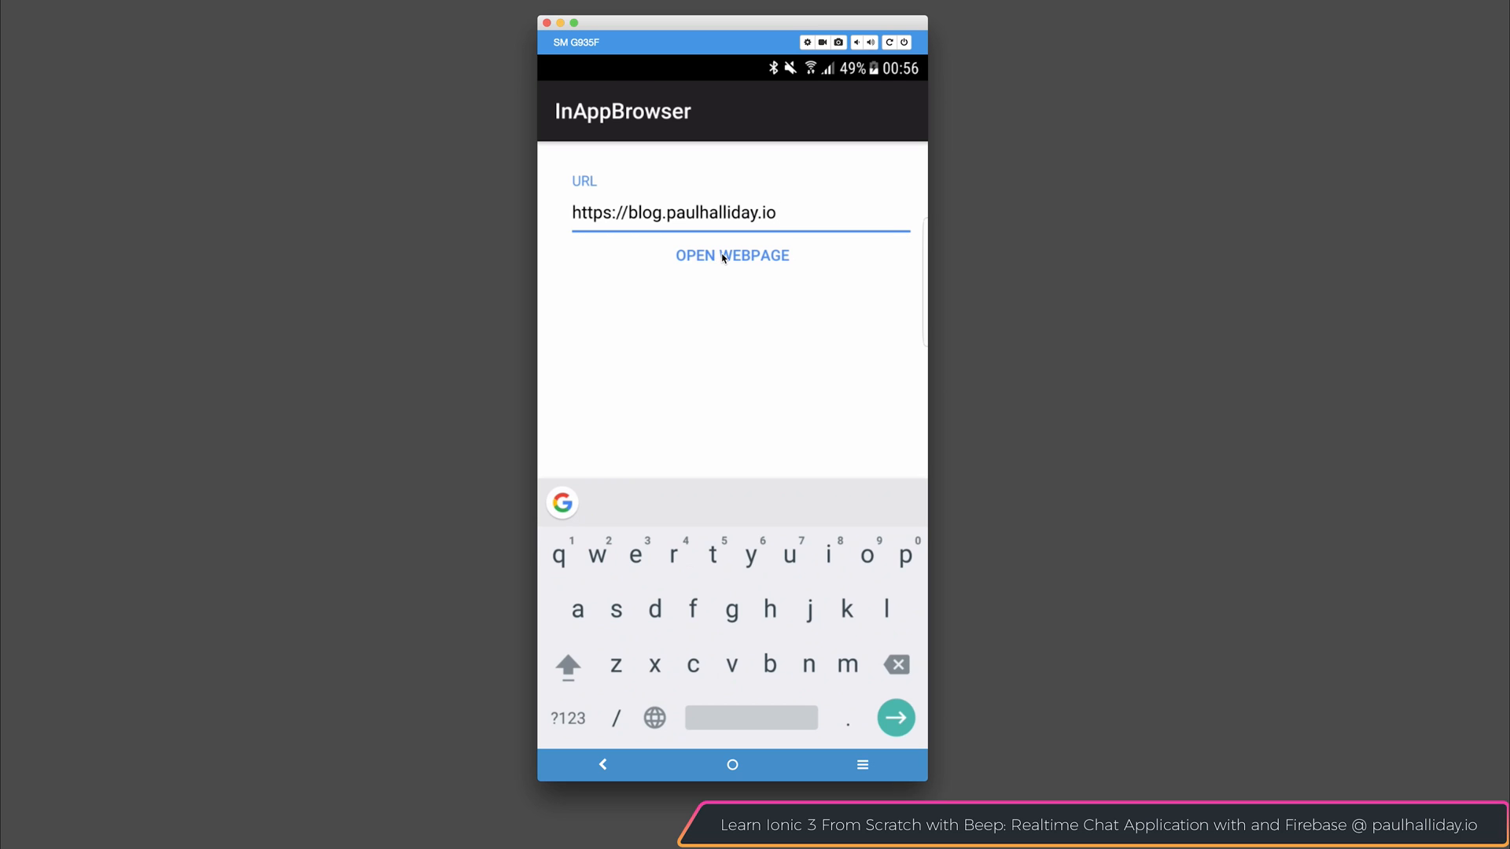
click(732, 255)
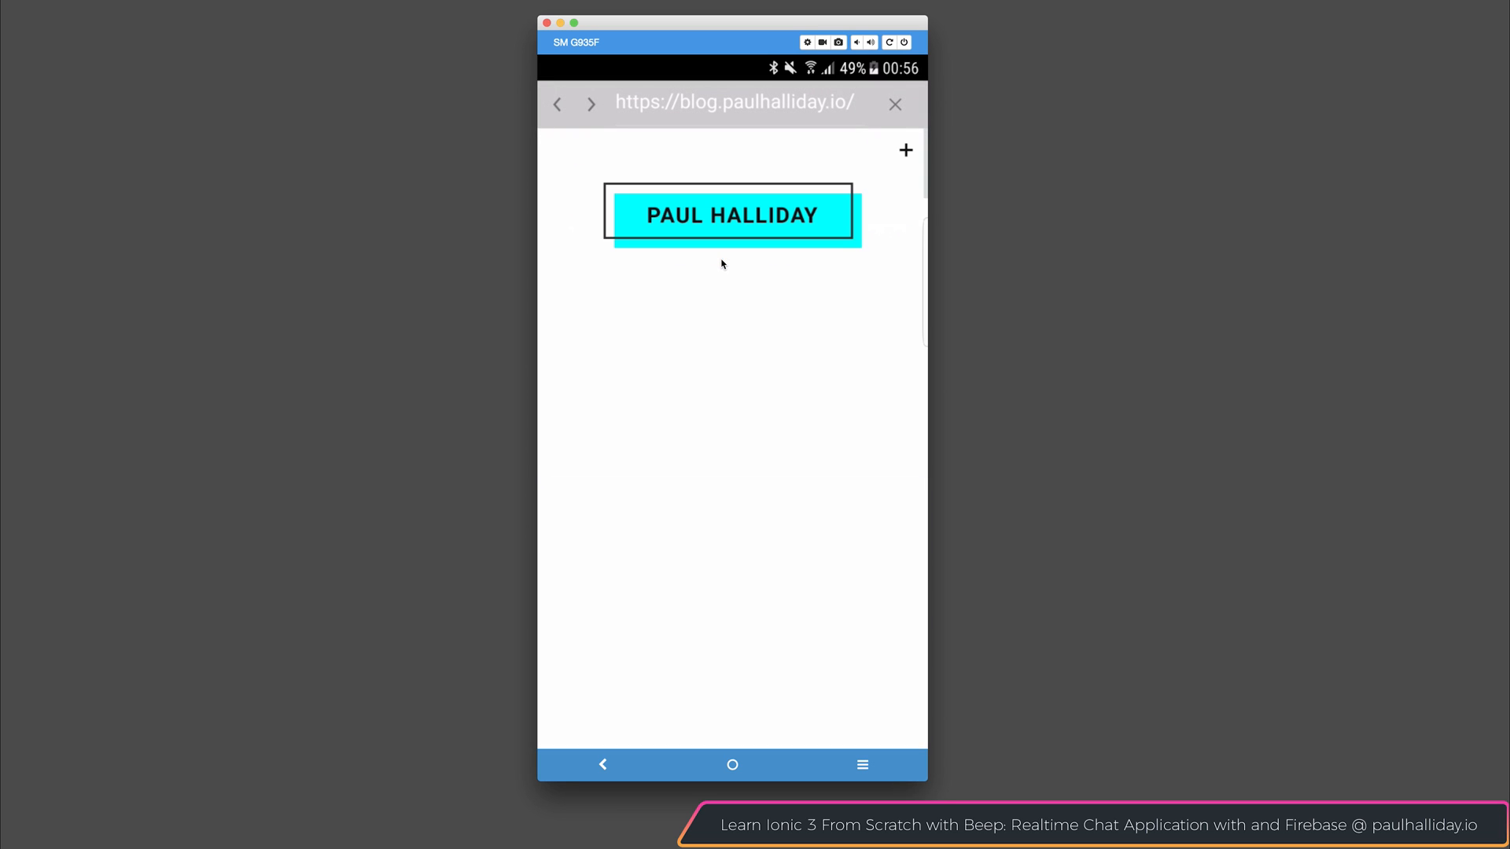
scroll(down, 3)
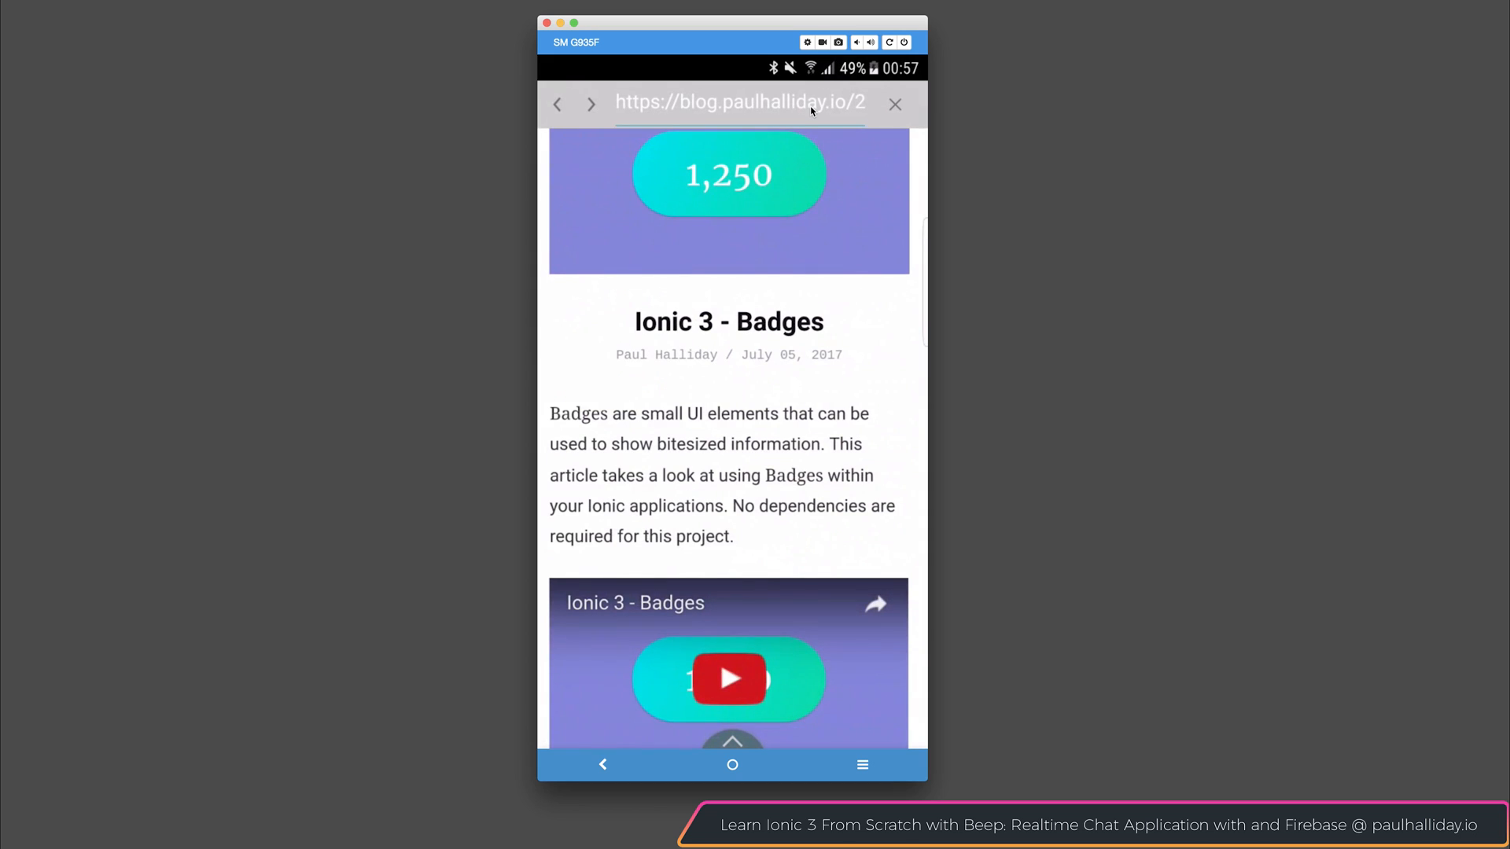
mouse_move(895, 105)
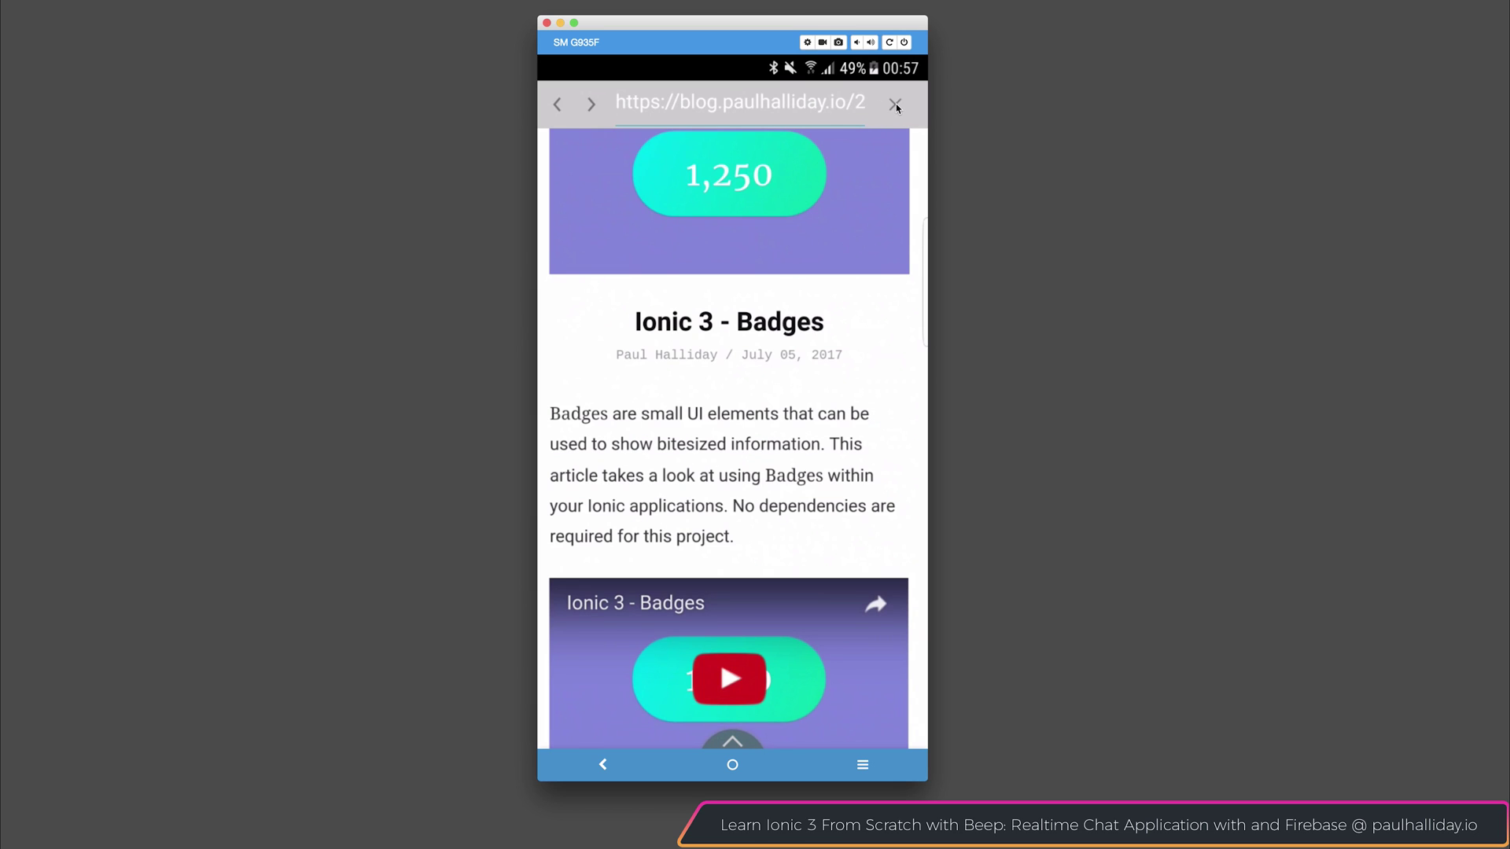
click(895, 105)
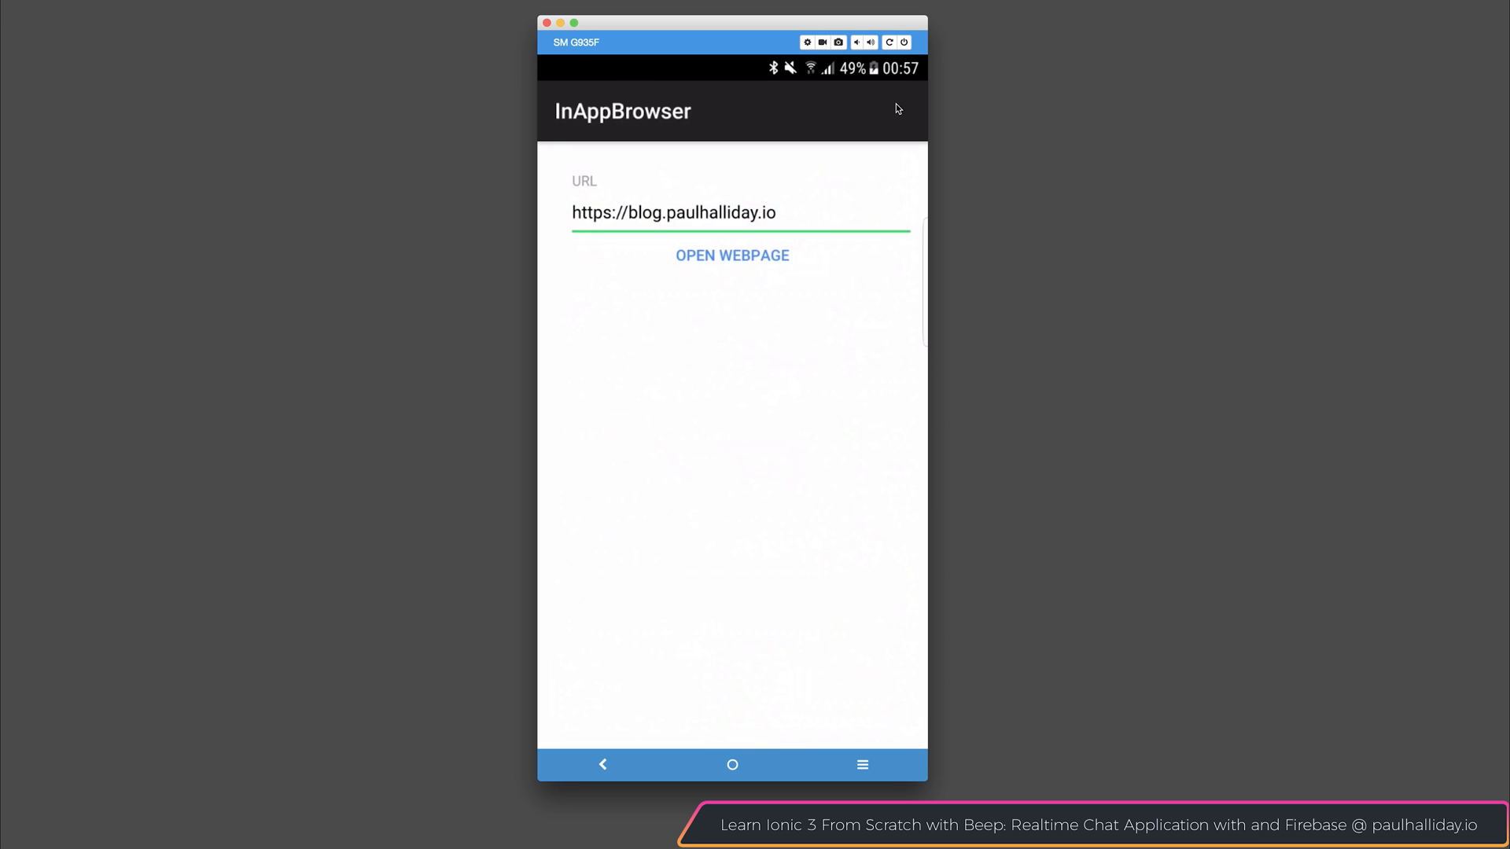